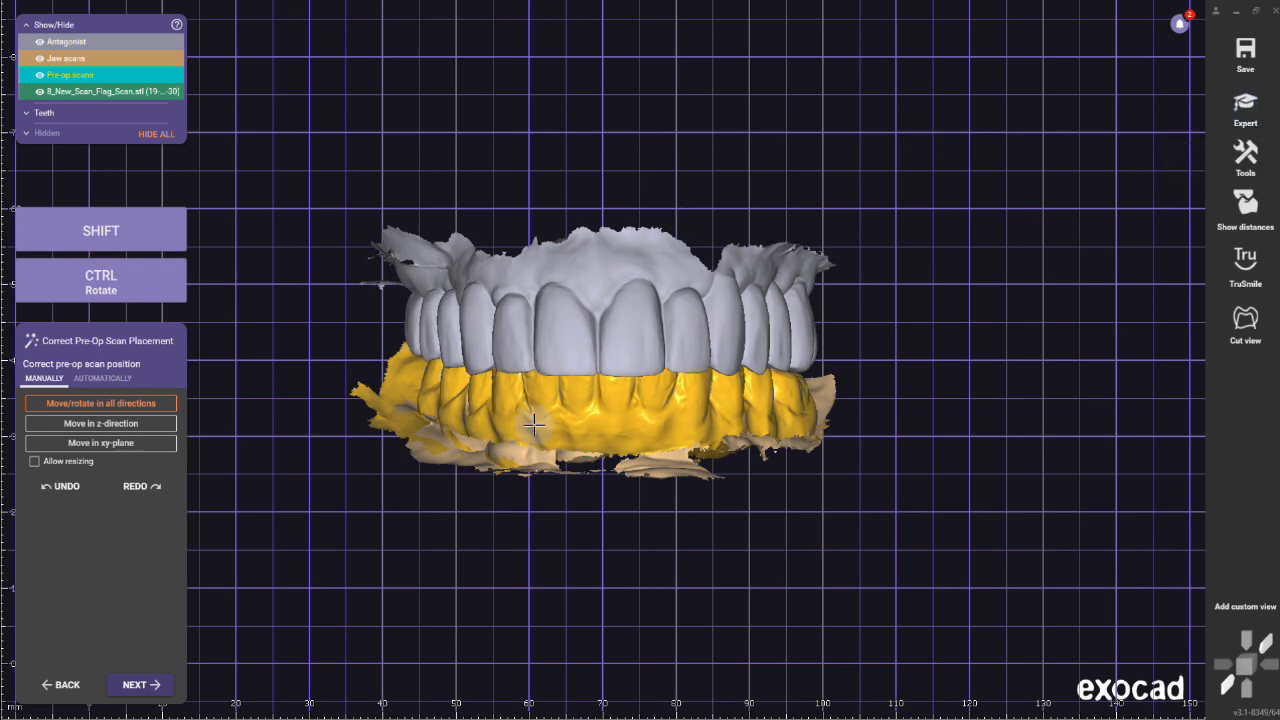
# Advance past pre-op scan placement and Smile Creator into implant position detection.
pyautogui.click(134, 684)
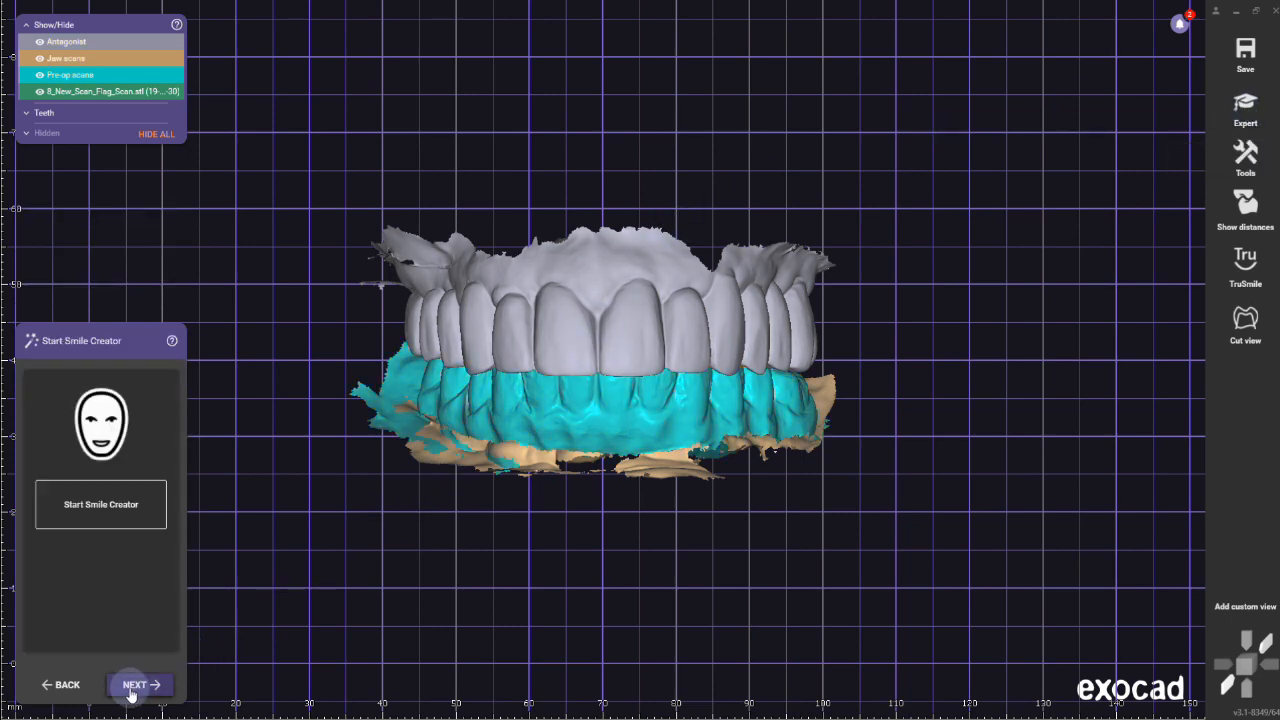
pyautogui.click(135, 684)
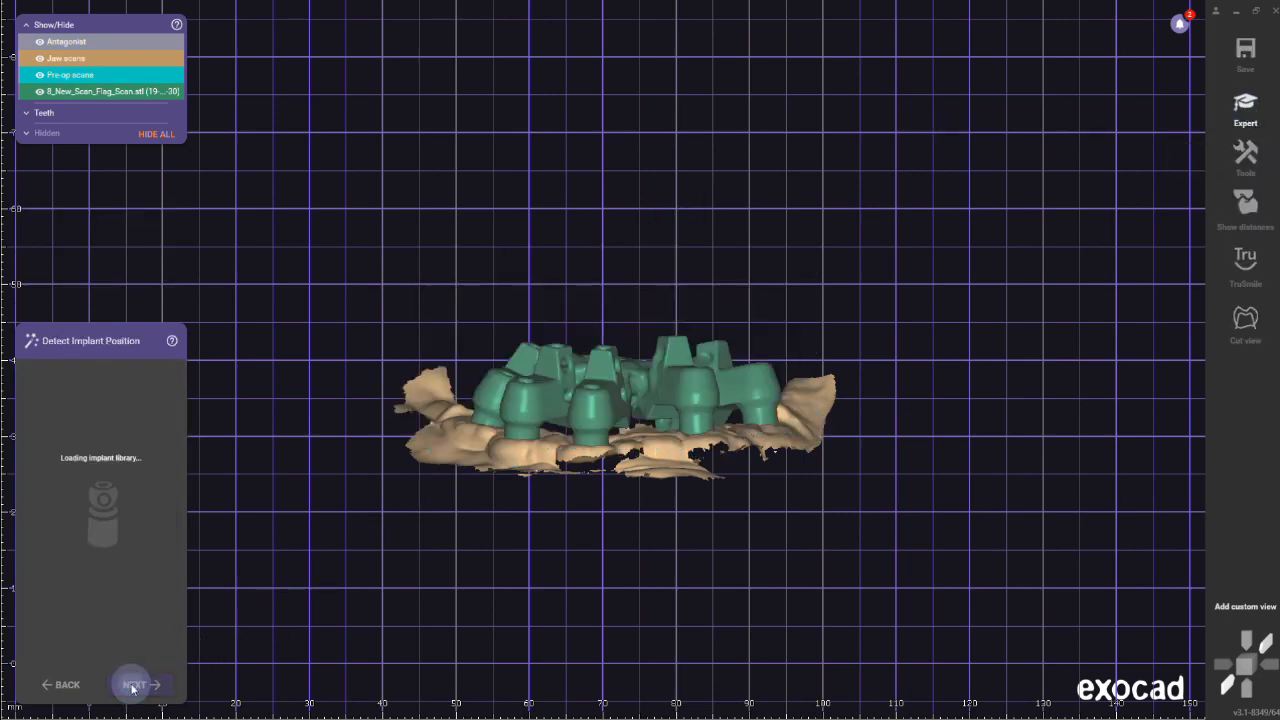
pyautogui.click(133, 684)
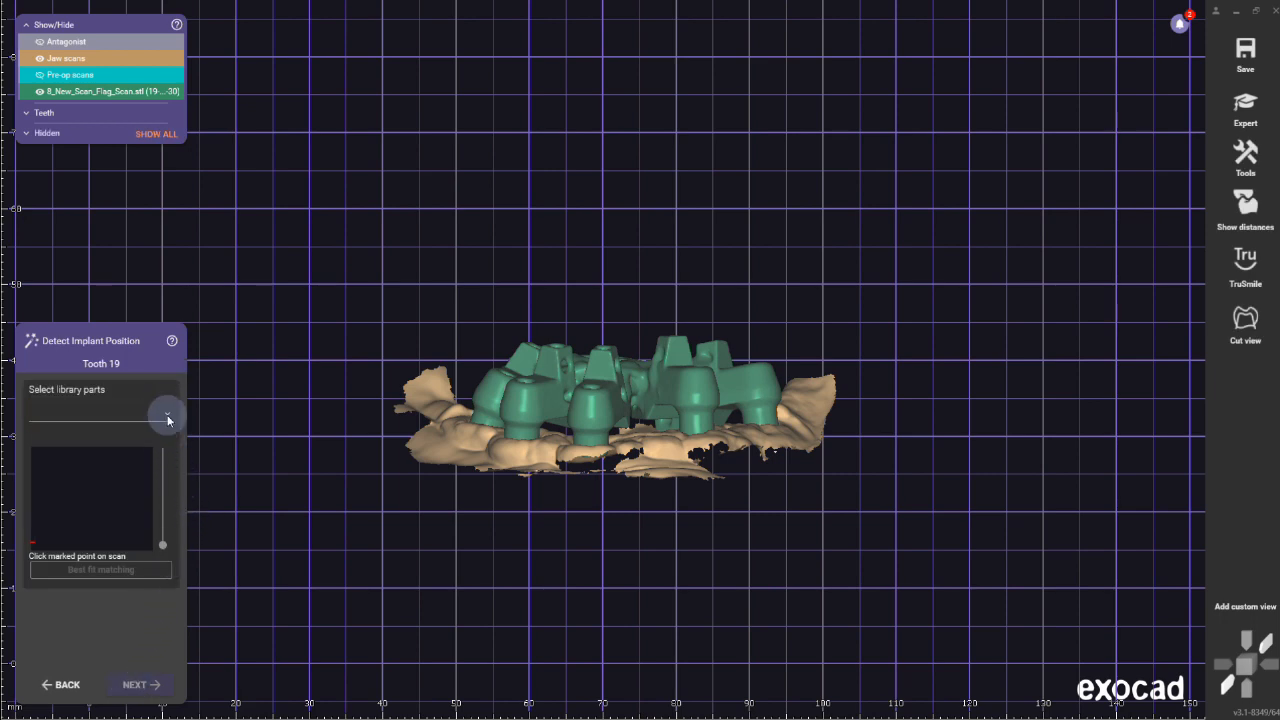
# Select the DIGITAL ARCHES OPTISPLINT Lab Scan Finals library, DESS Multi TiBase for MUA, and mark an implant point.
pyautogui.click(168, 418)
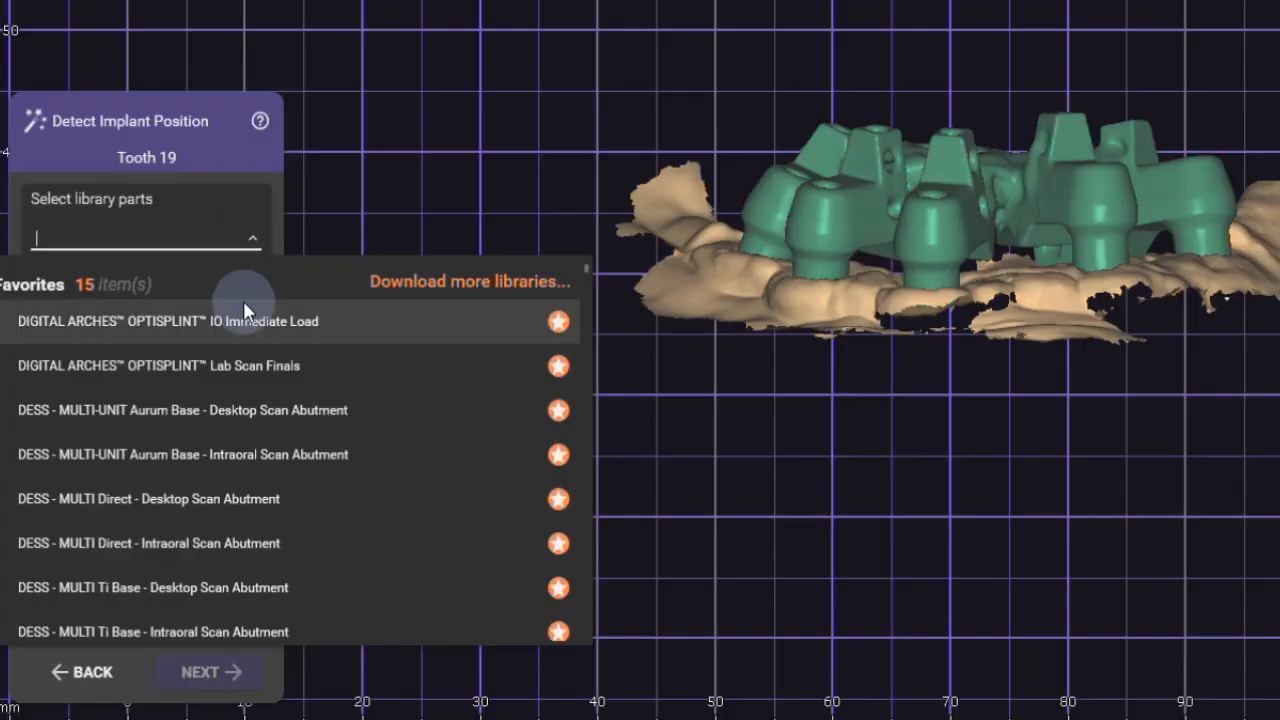
pyautogui.click(157, 365)
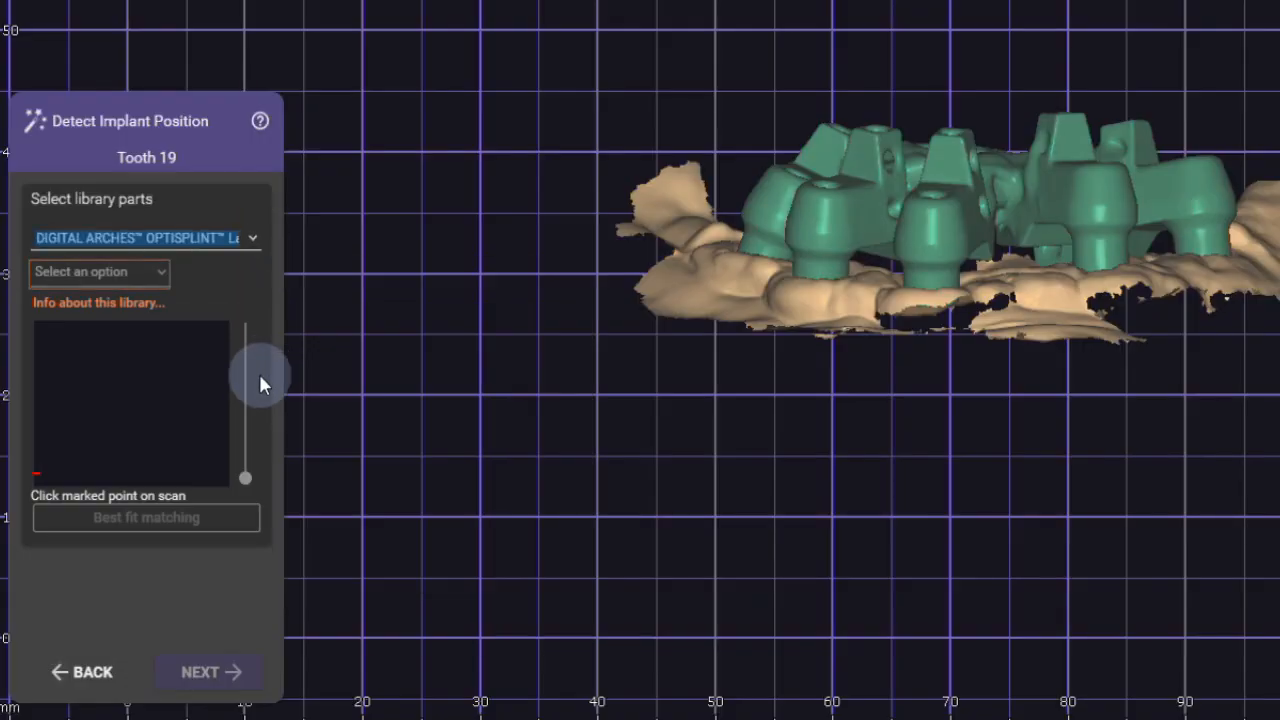
pyautogui.click(99, 271)
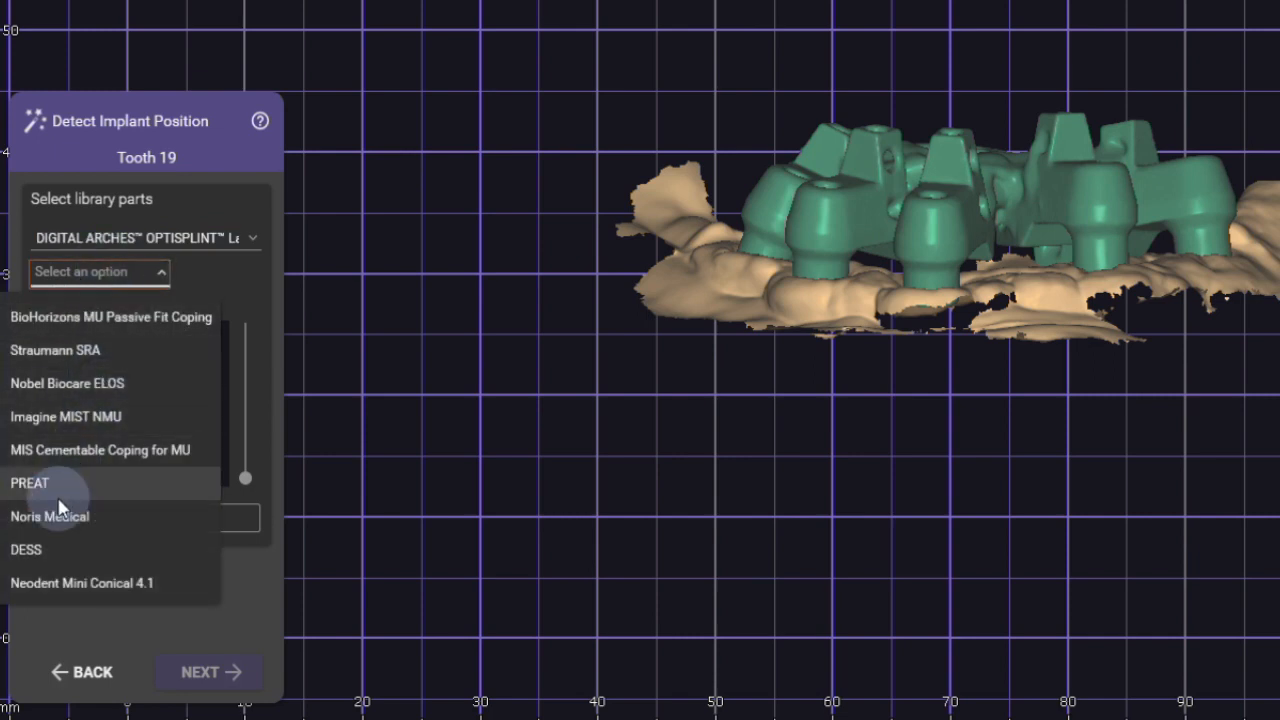
pyautogui.click(26, 549)
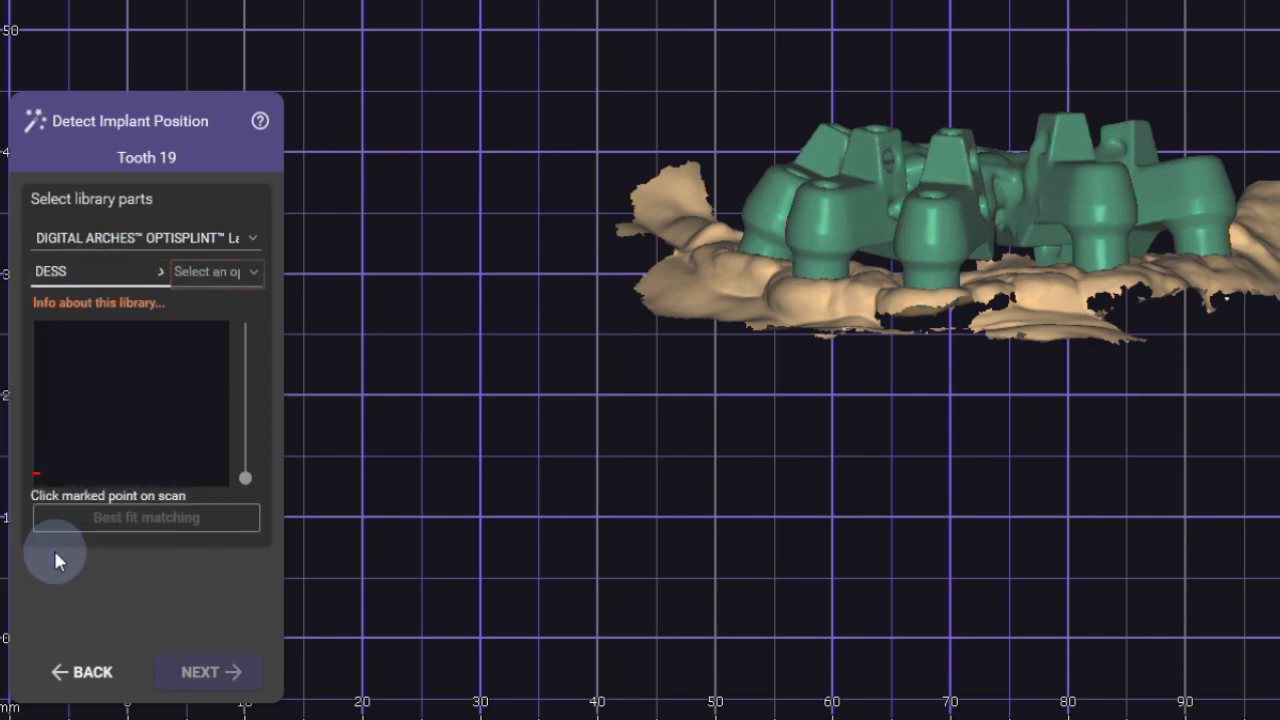
pyautogui.click(214, 271)
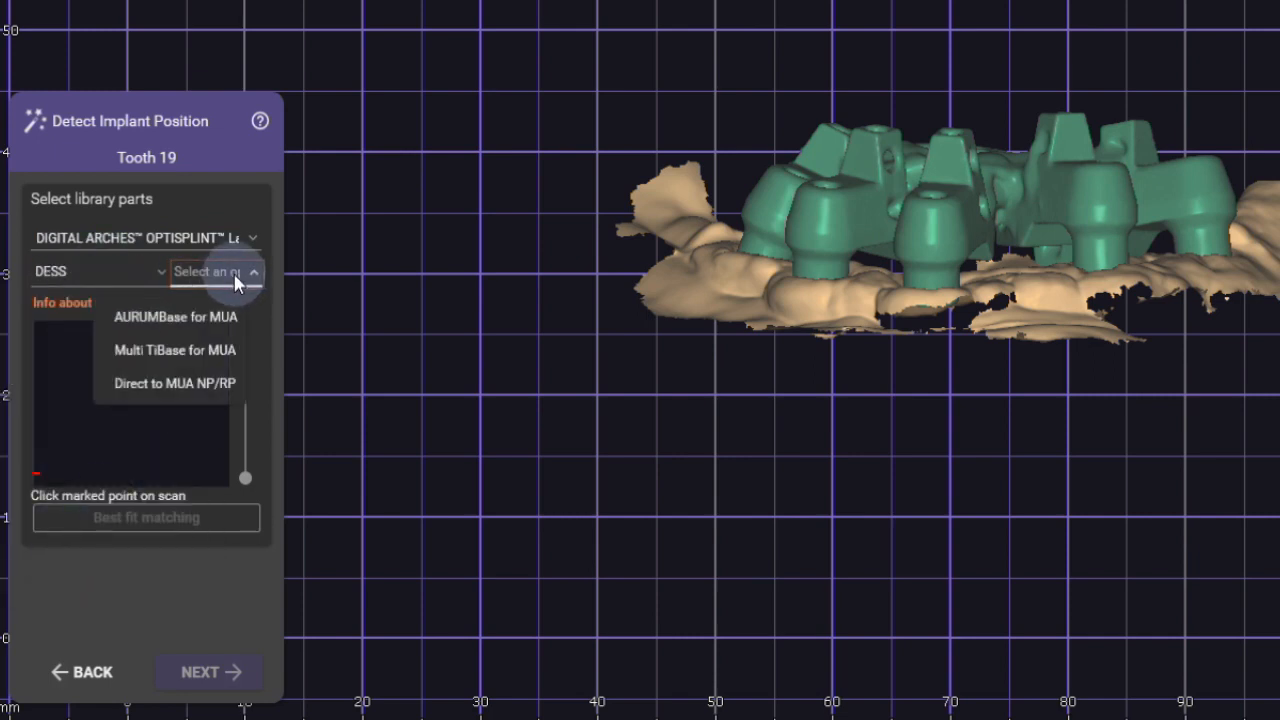
pyautogui.moveTo(210, 350)
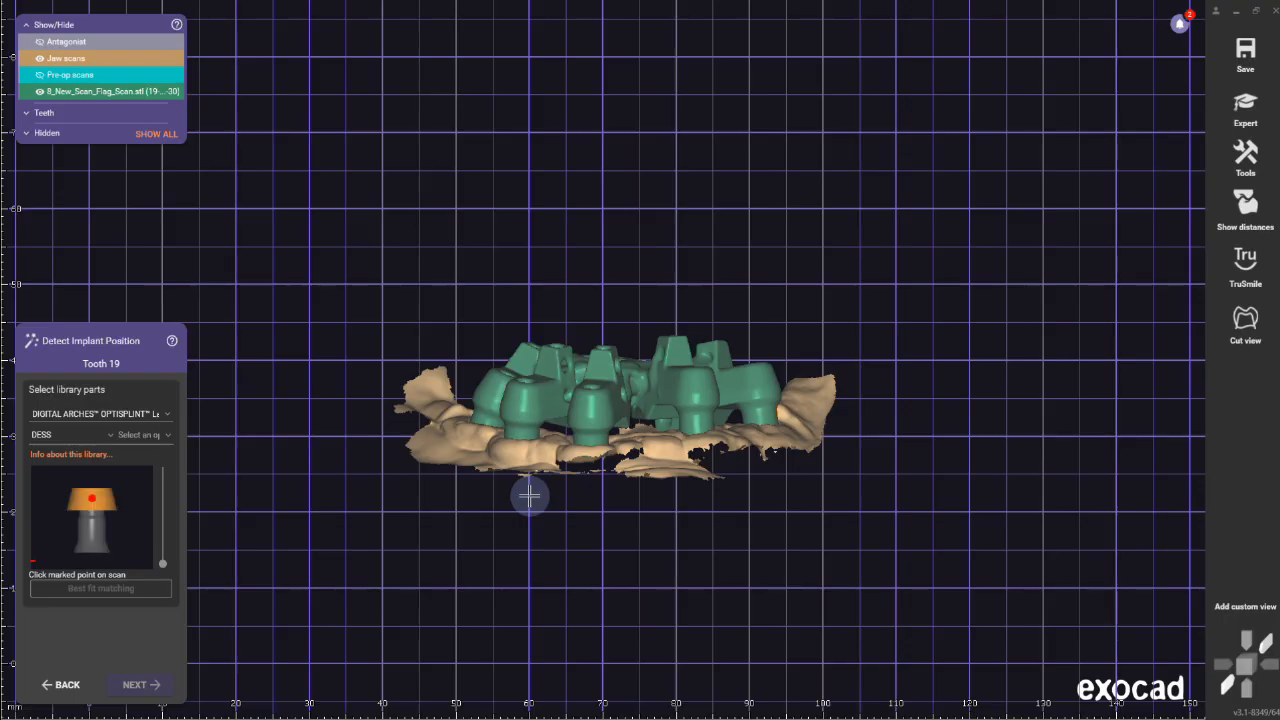
pyautogui.click(140, 434)
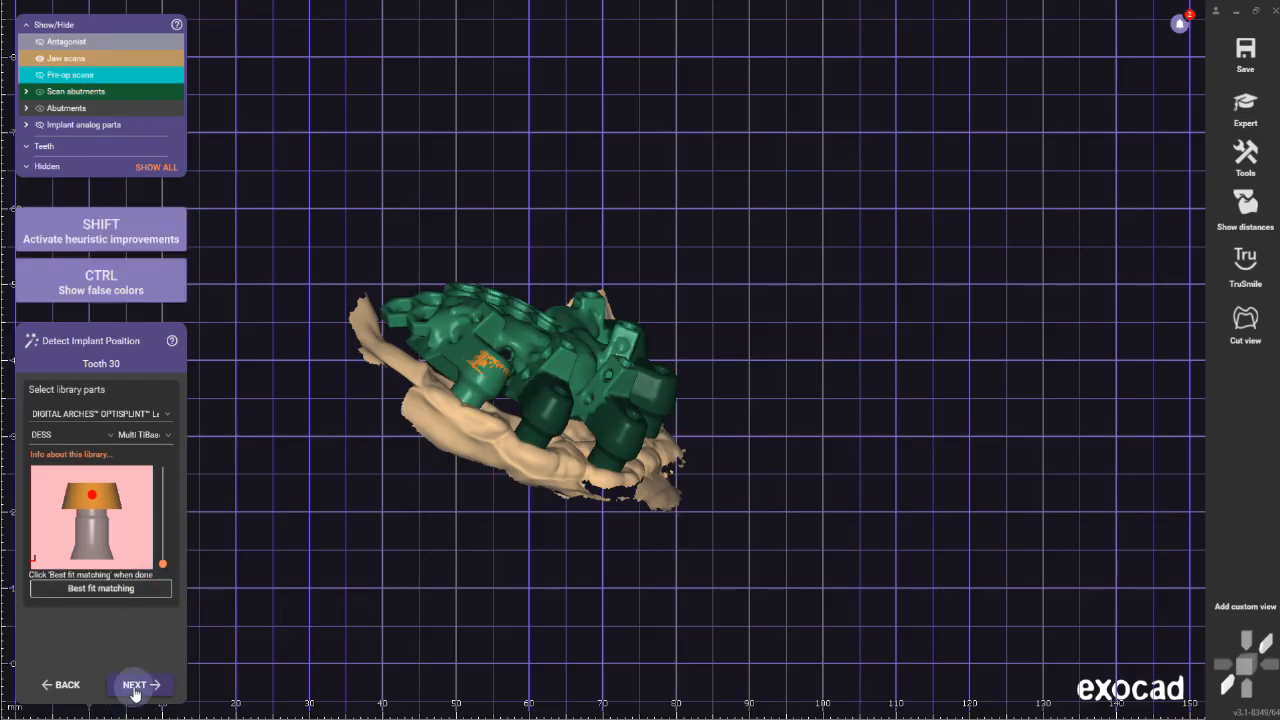
# Enter Tooth Placement in chain mode and reposition the lower front teeth in the arch.
pyautogui.click(134, 685)
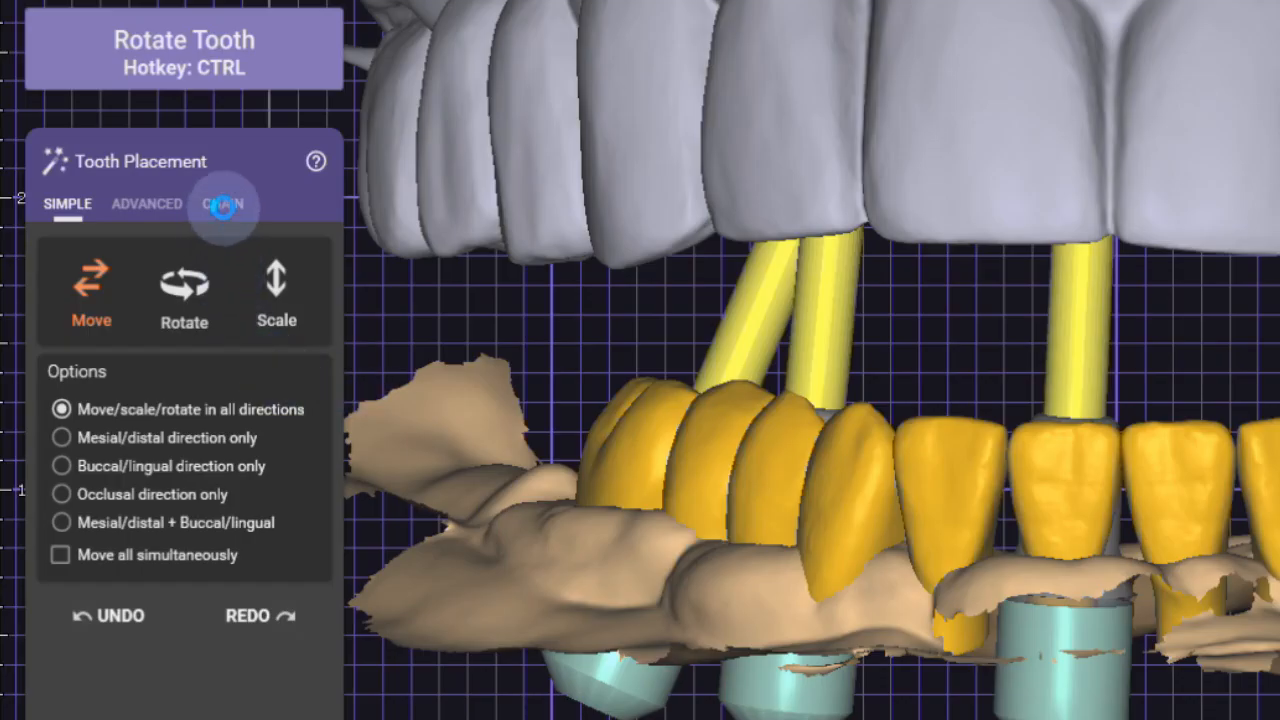
pyautogui.click(222, 203)
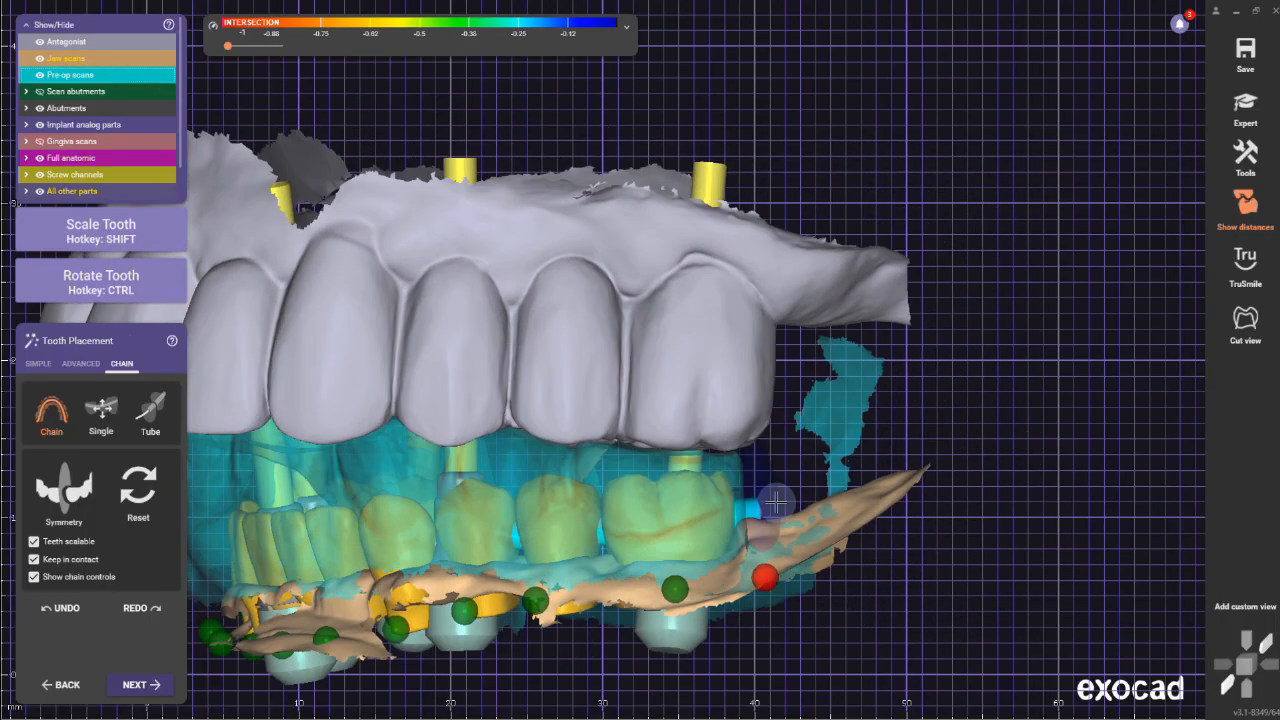
pyautogui.scroll(3)
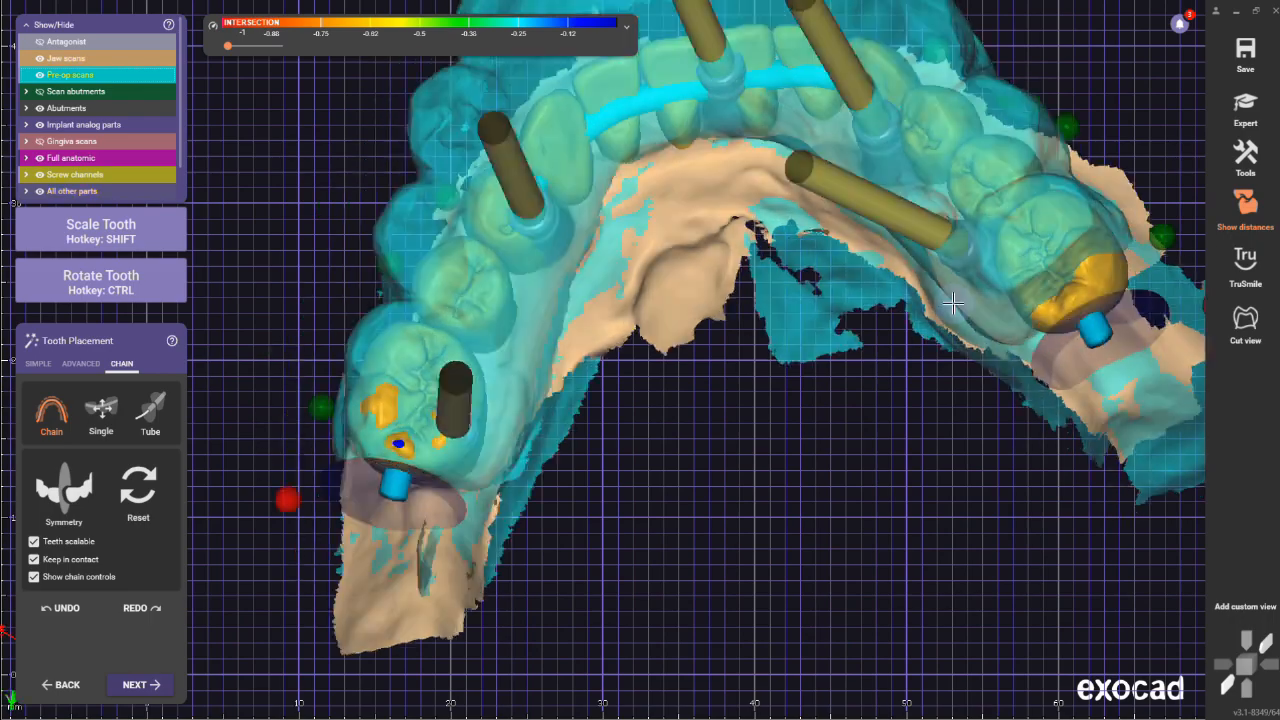
pyautogui.moveTo(950, 300); pyautogui.dragTo(783, 277)
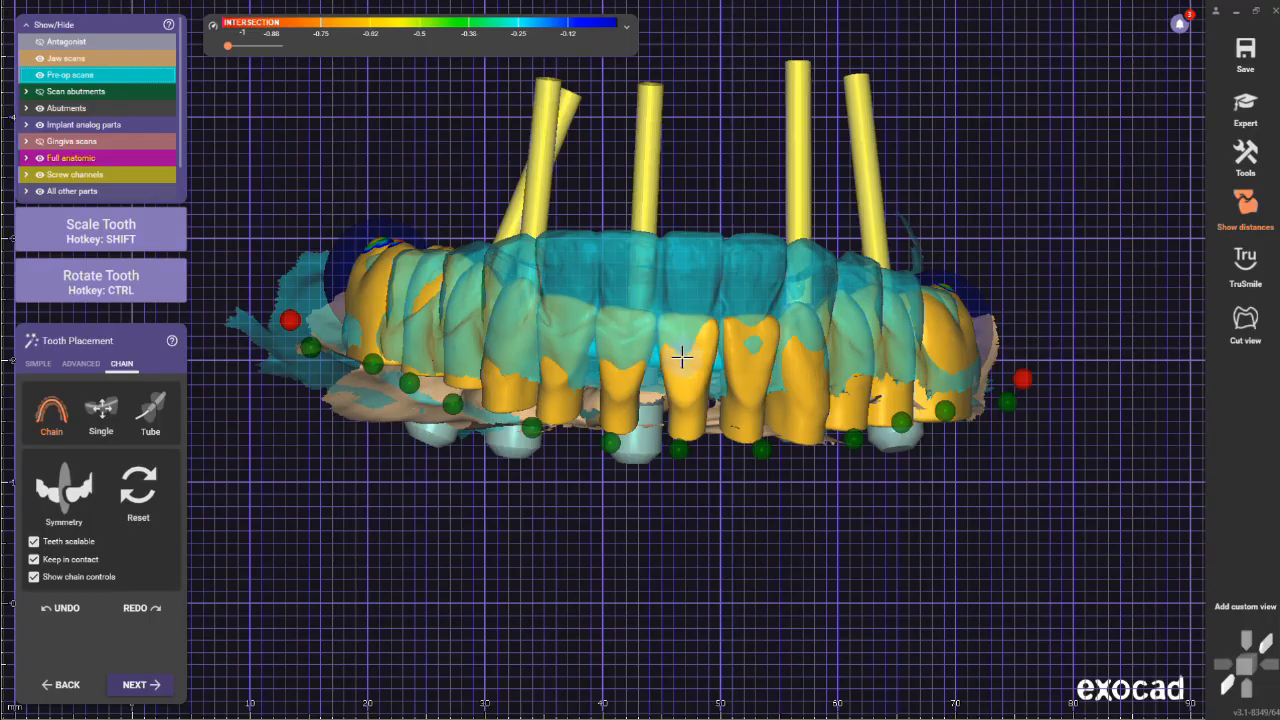
pyautogui.moveTo(680, 360); pyautogui.dragTo(700, 345)
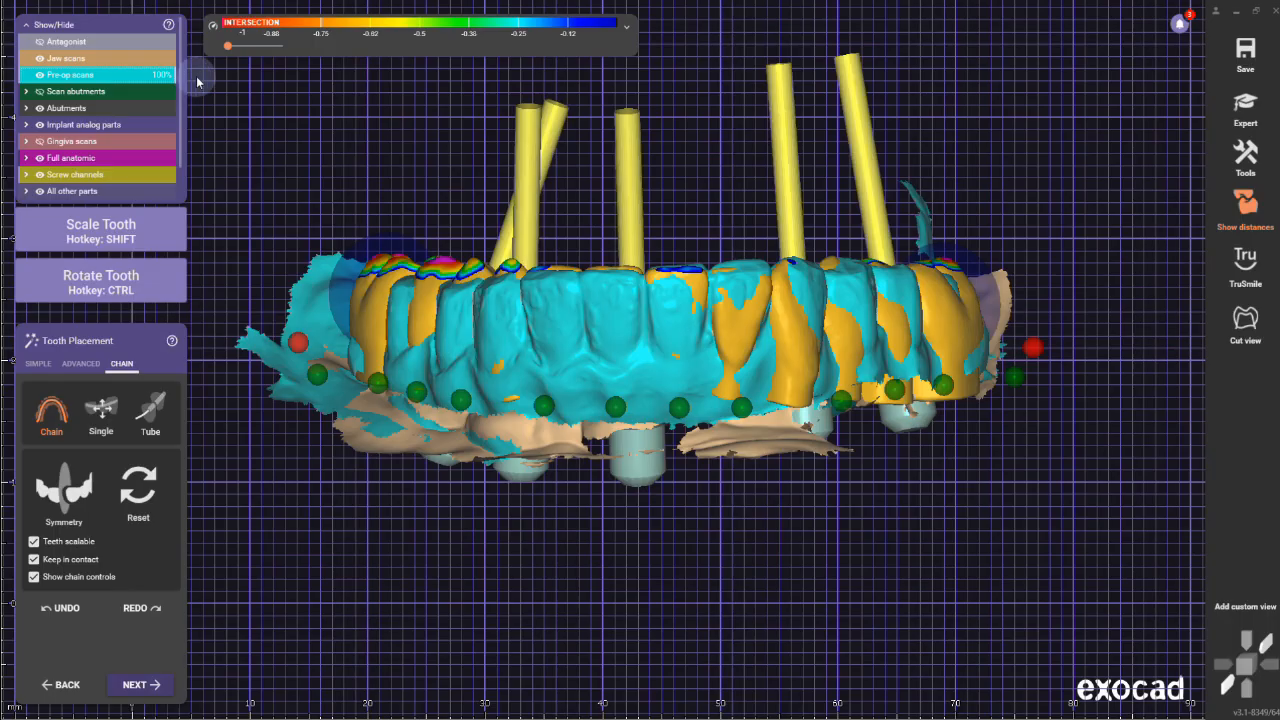
pyautogui.moveTo(657, 360)
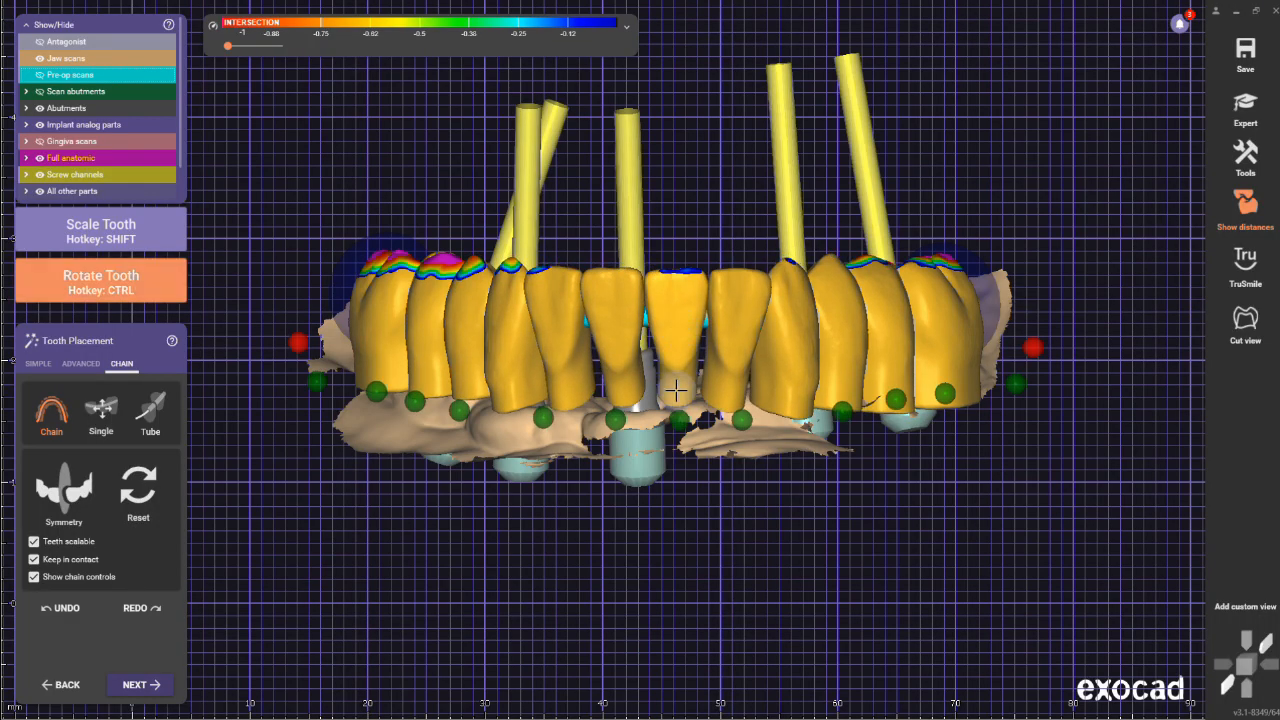
# Adjust a lower front tooth and enable symmetric arch adjustment.
pyautogui.click(40, 75)
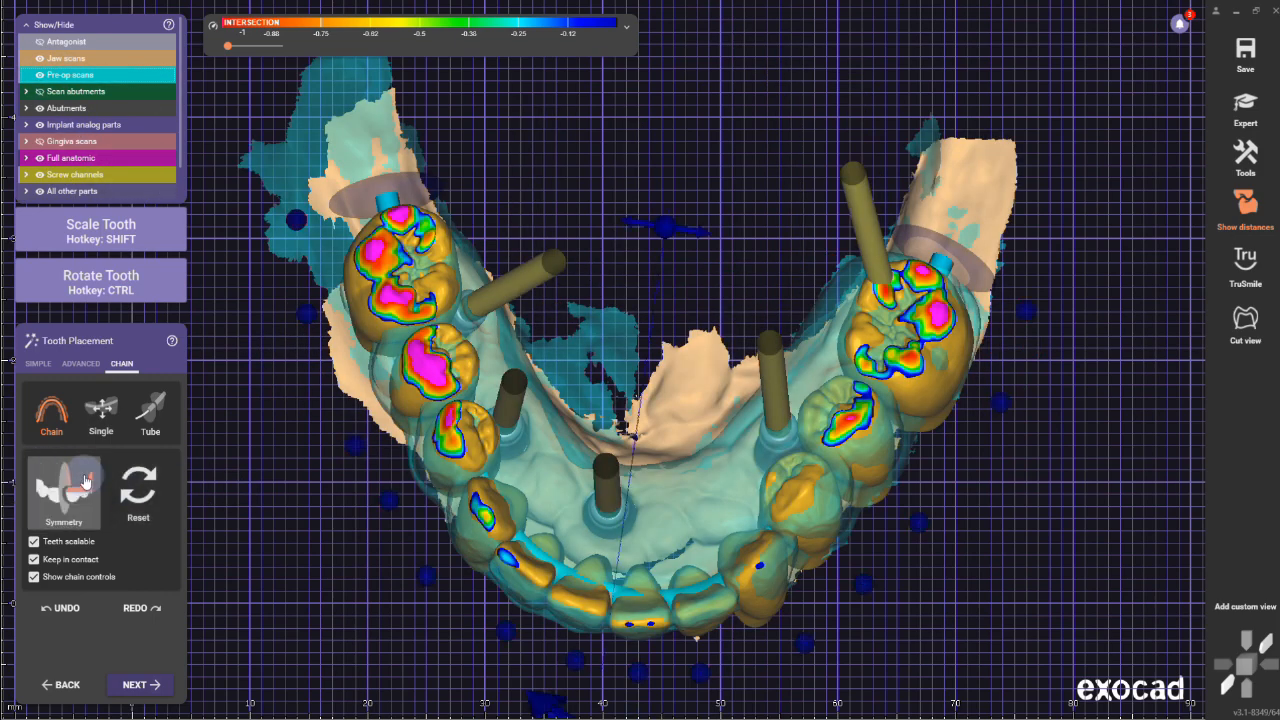
pyautogui.click(63, 490)
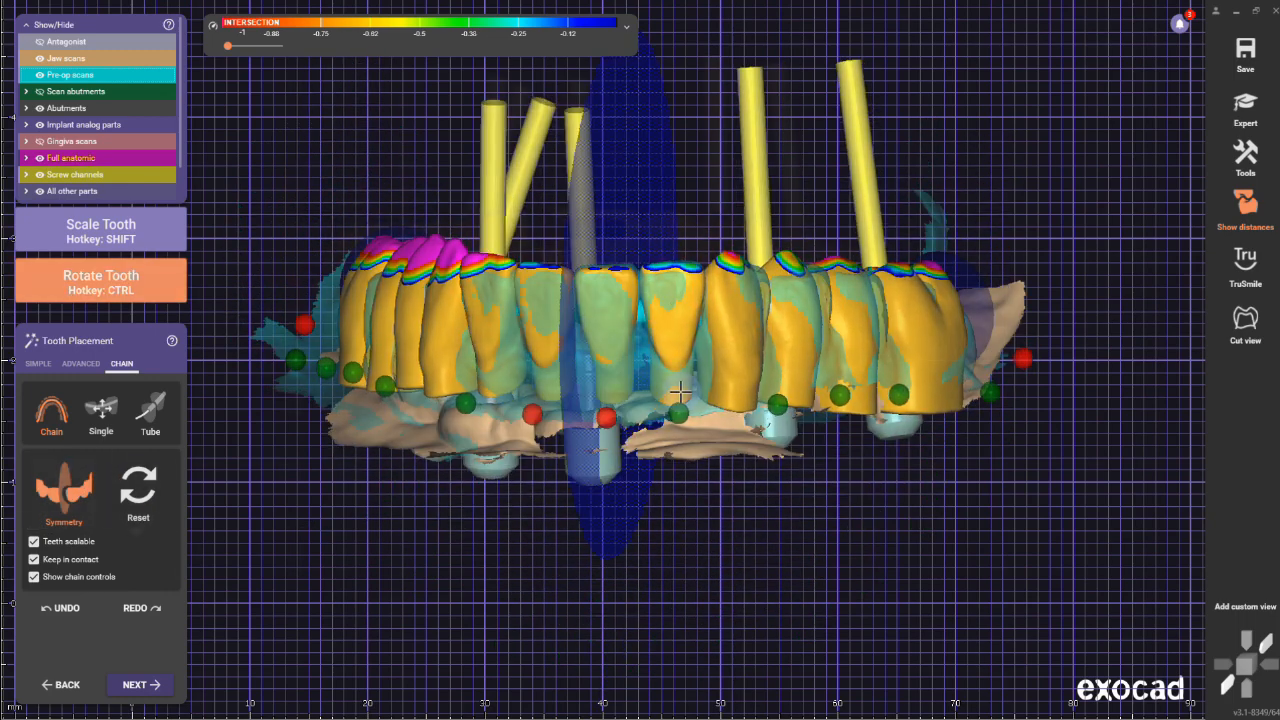
pyautogui.click(100, 415)
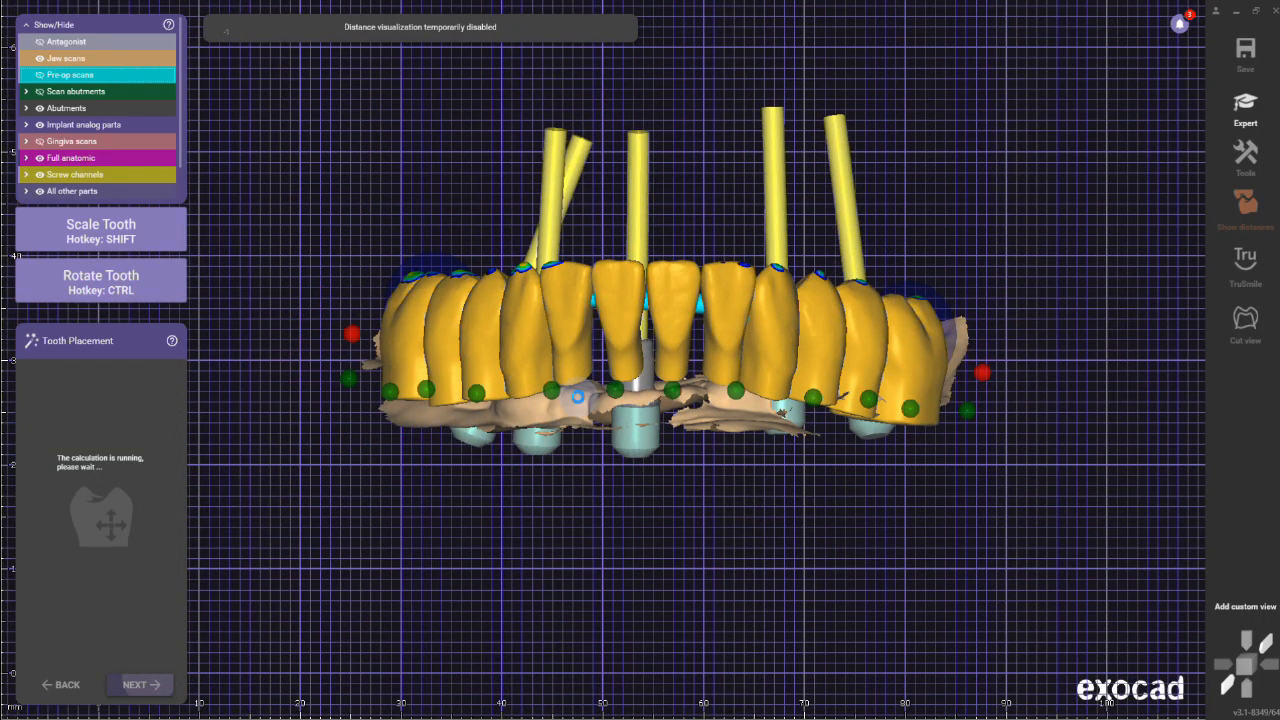
# Accept abutment bottoms, run Free-Forming Adapt to cut teeth to occlusal distances, and continue past pre-op adaptation.
pyautogui.click(140, 684)
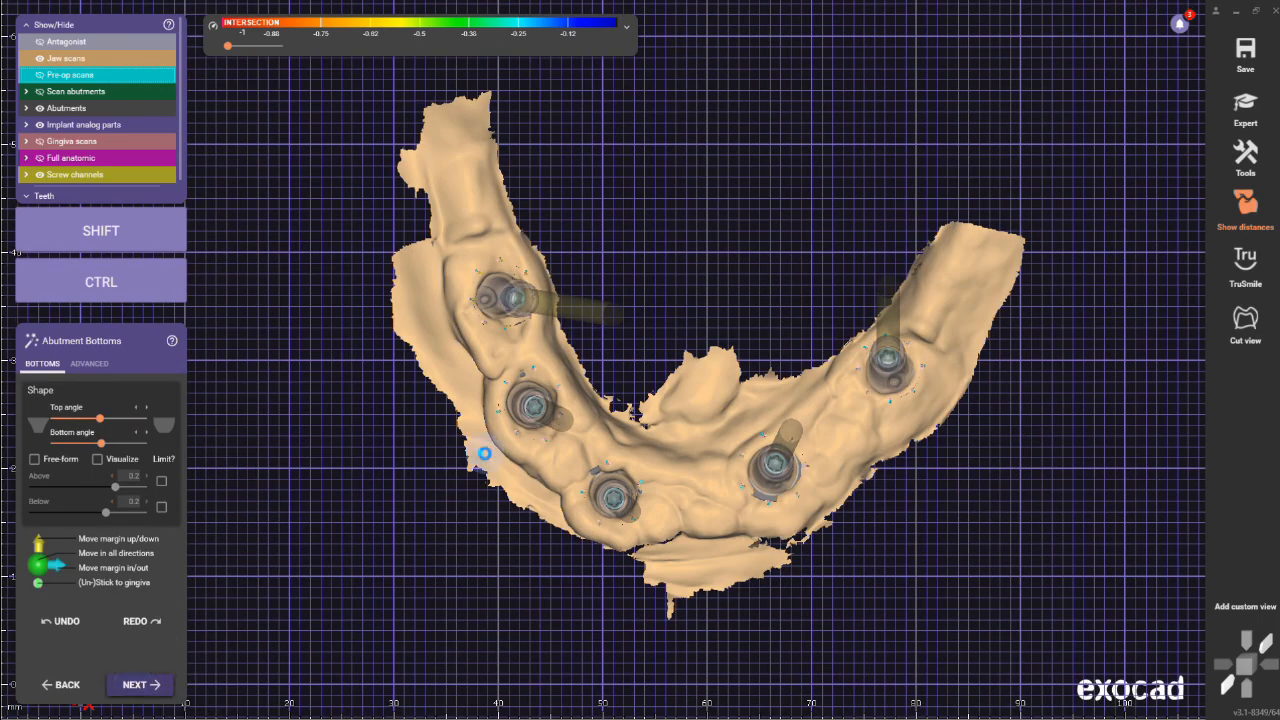
pyautogui.click(140, 684)
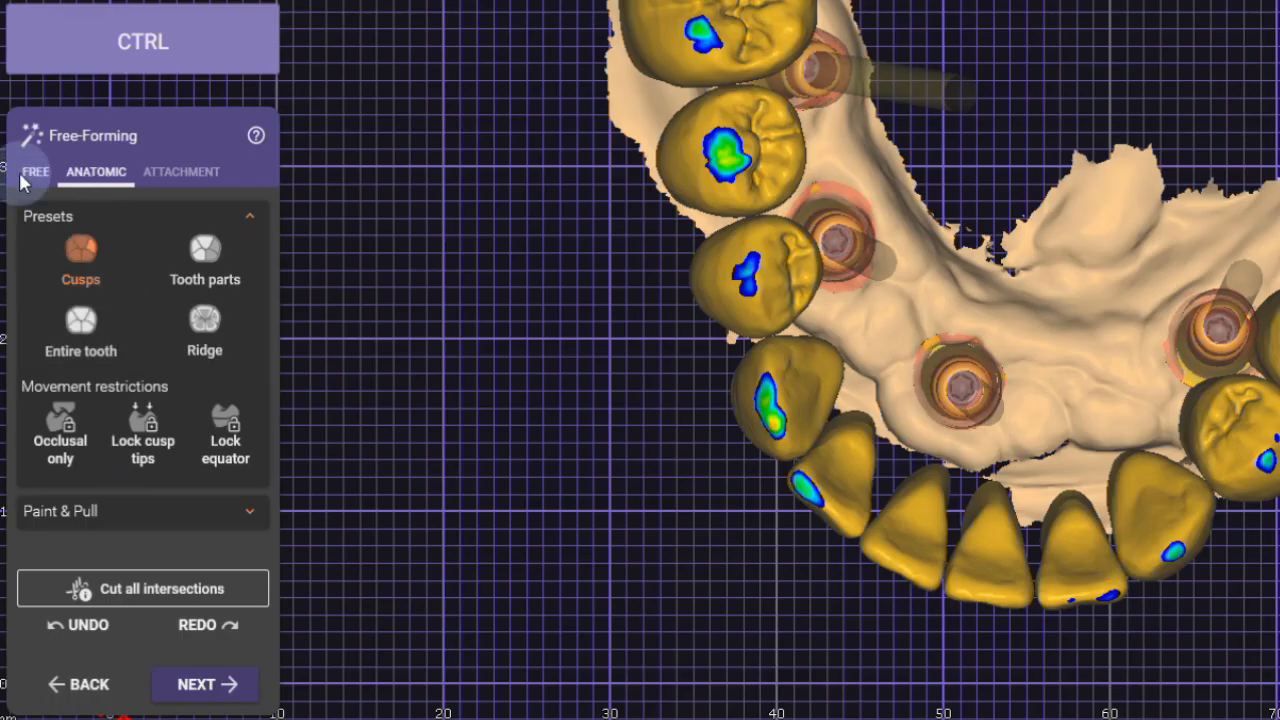
pyautogui.click(35, 171)
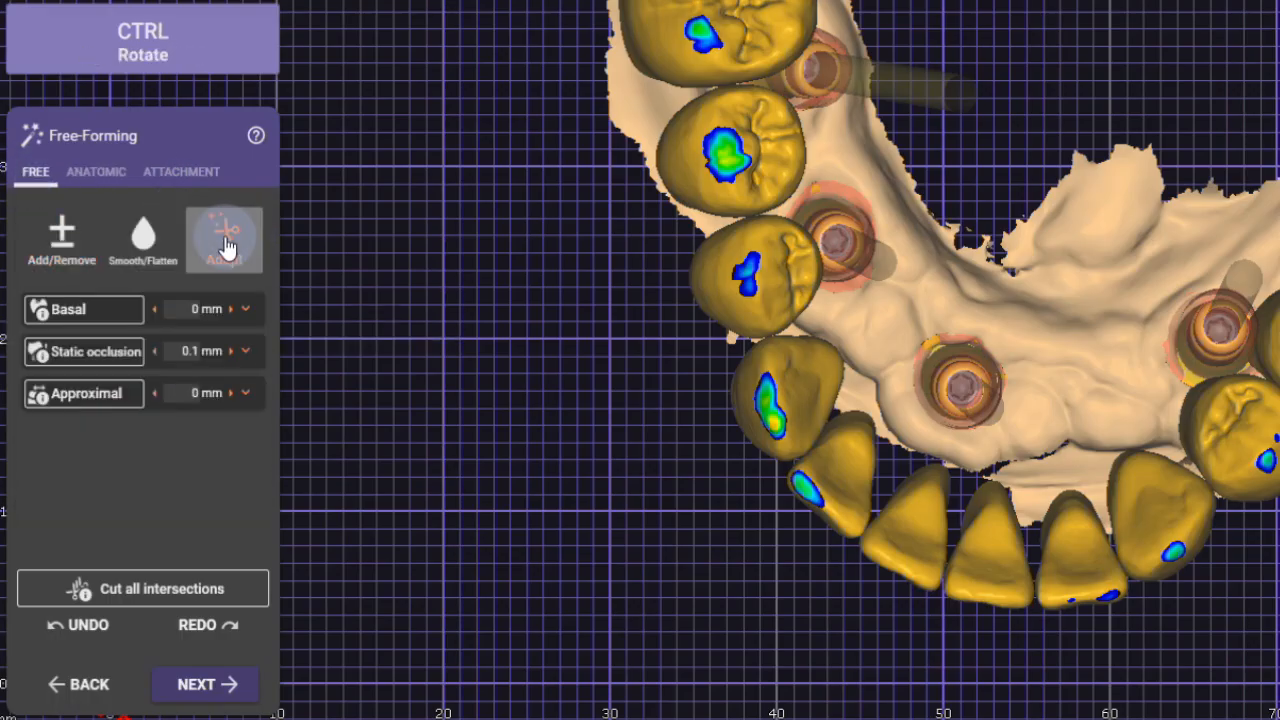
pyautogui.click(223, 240)
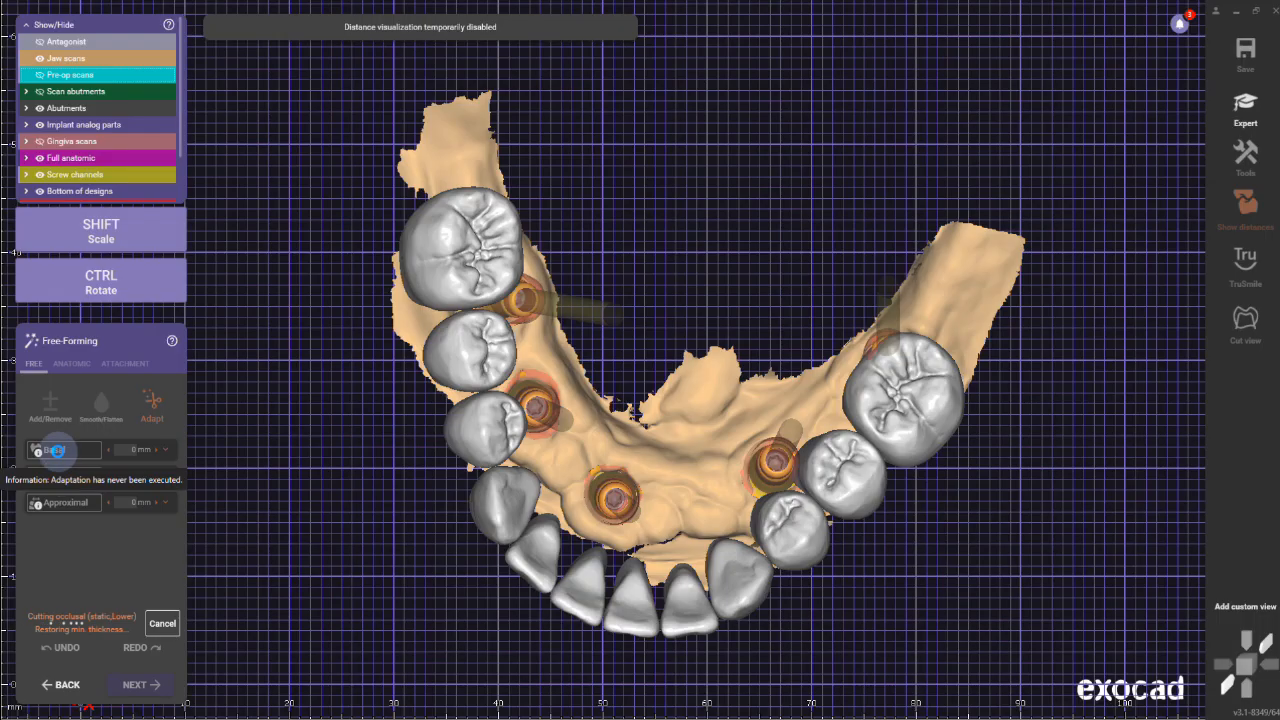
pyautogui.click(1245, 205)
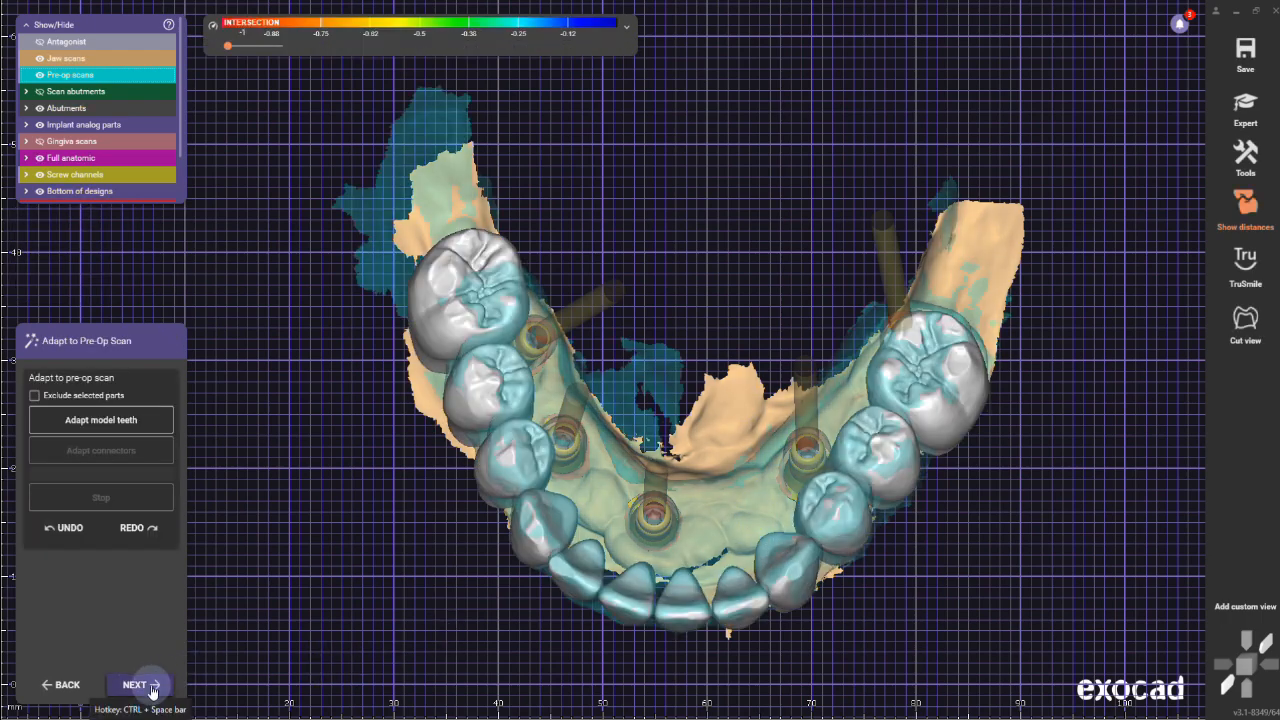
pyautogui.click(134, 684)
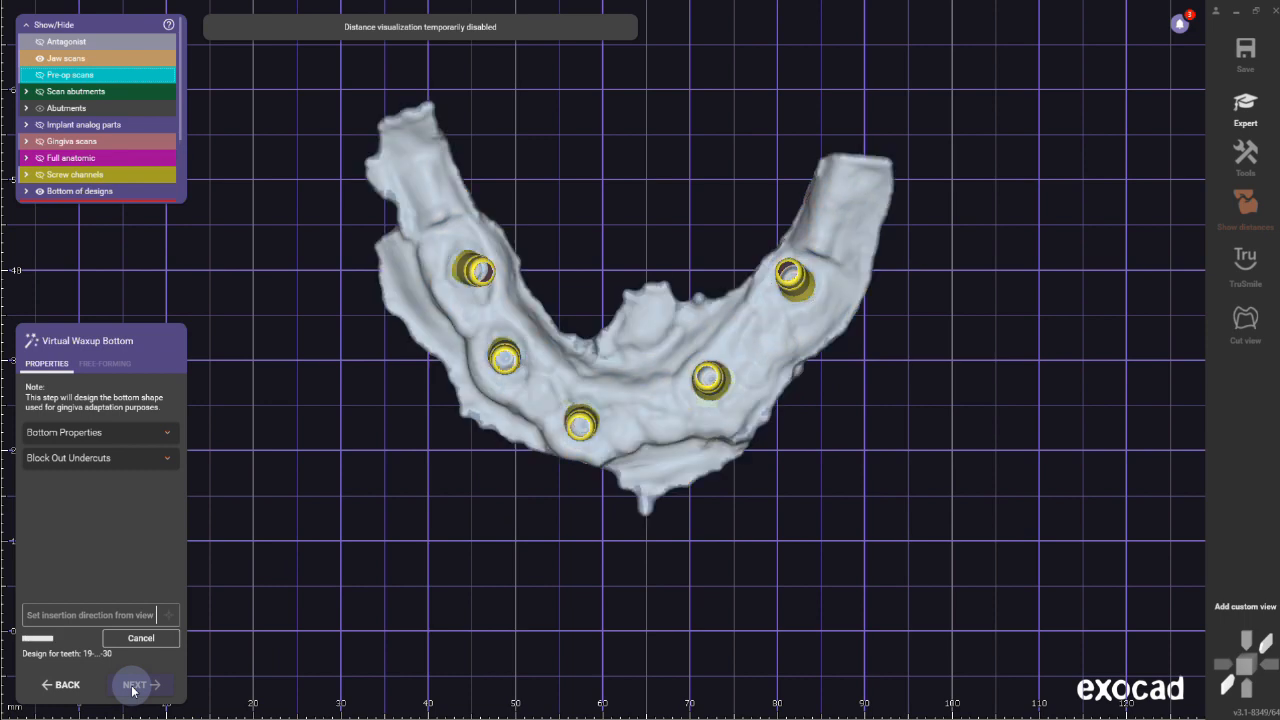
# Choose a single gingiva for all neighbouring teeth and apply its base design.
pyautogui.click(135, 684)
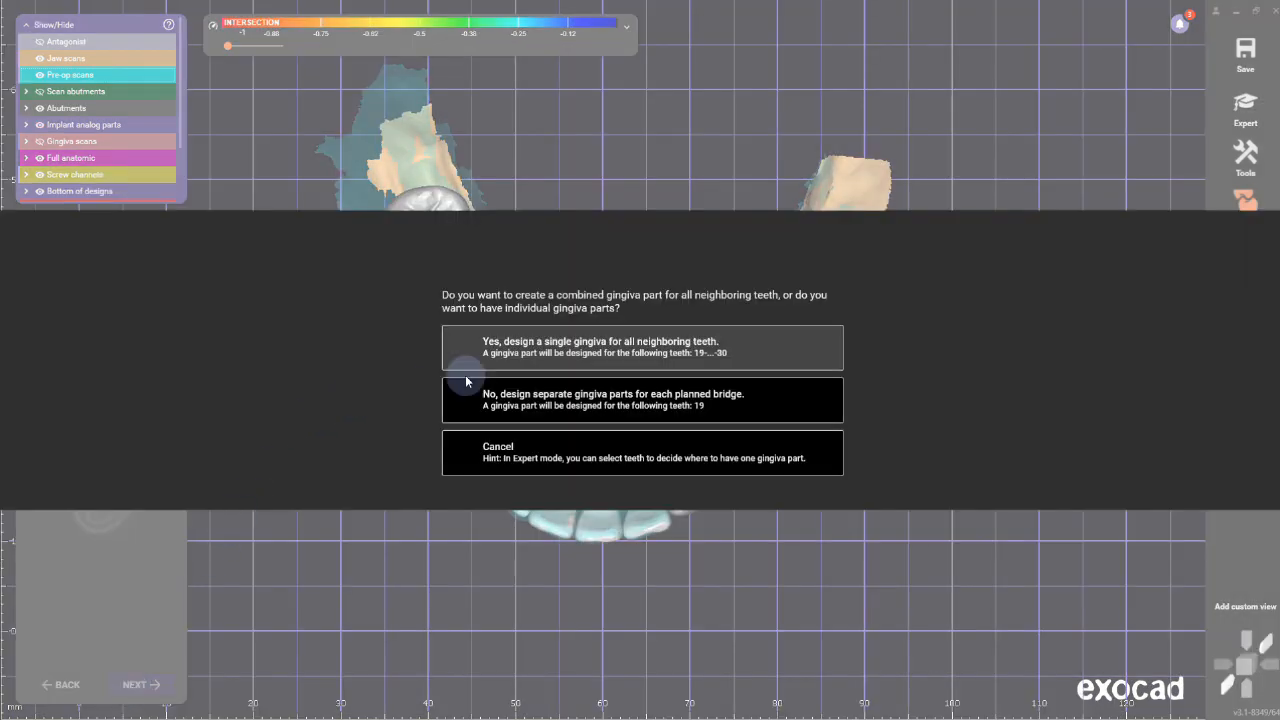
pyautogui.moveTo(653, 347)
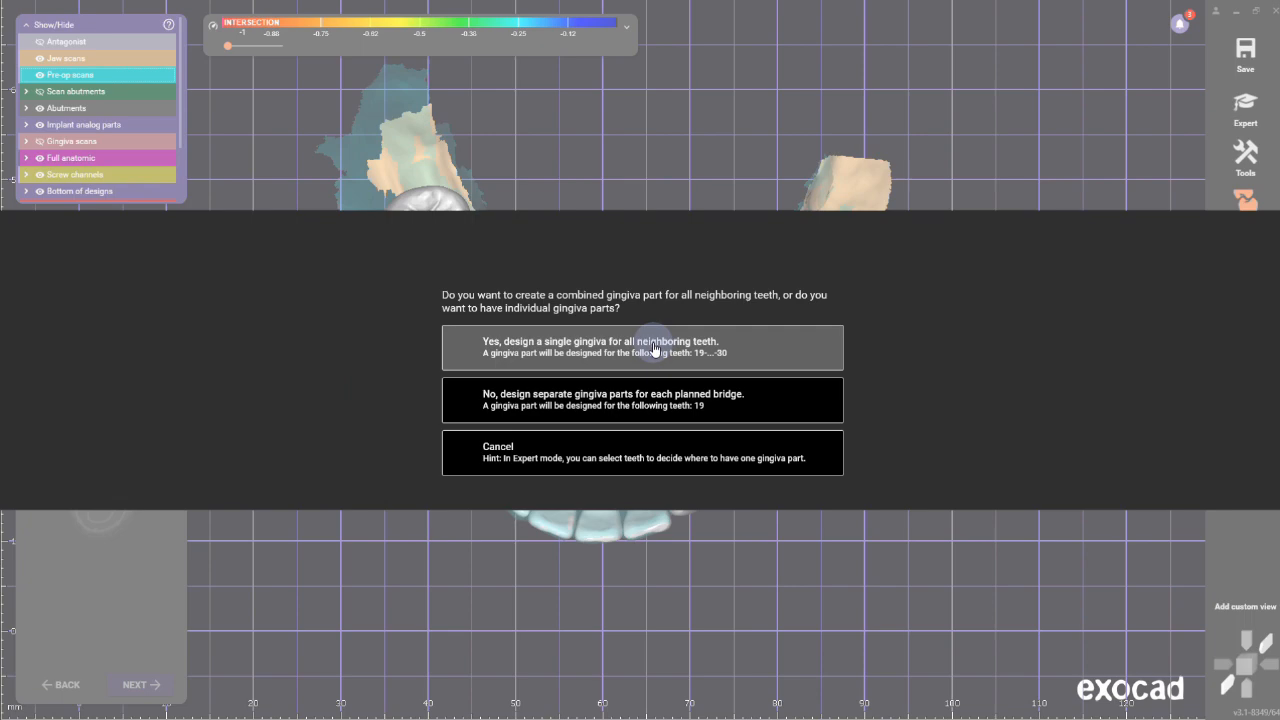
pyautogui.click(642, 347)
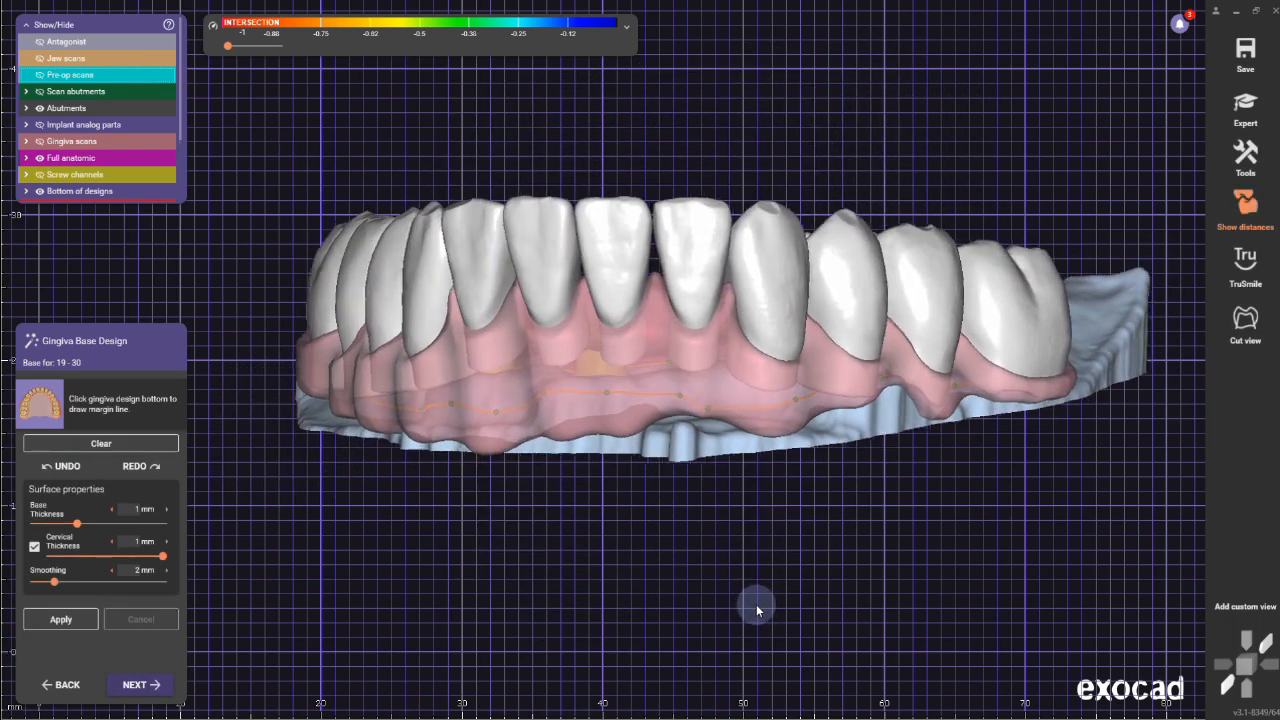
pyautogui.click(140, 684)
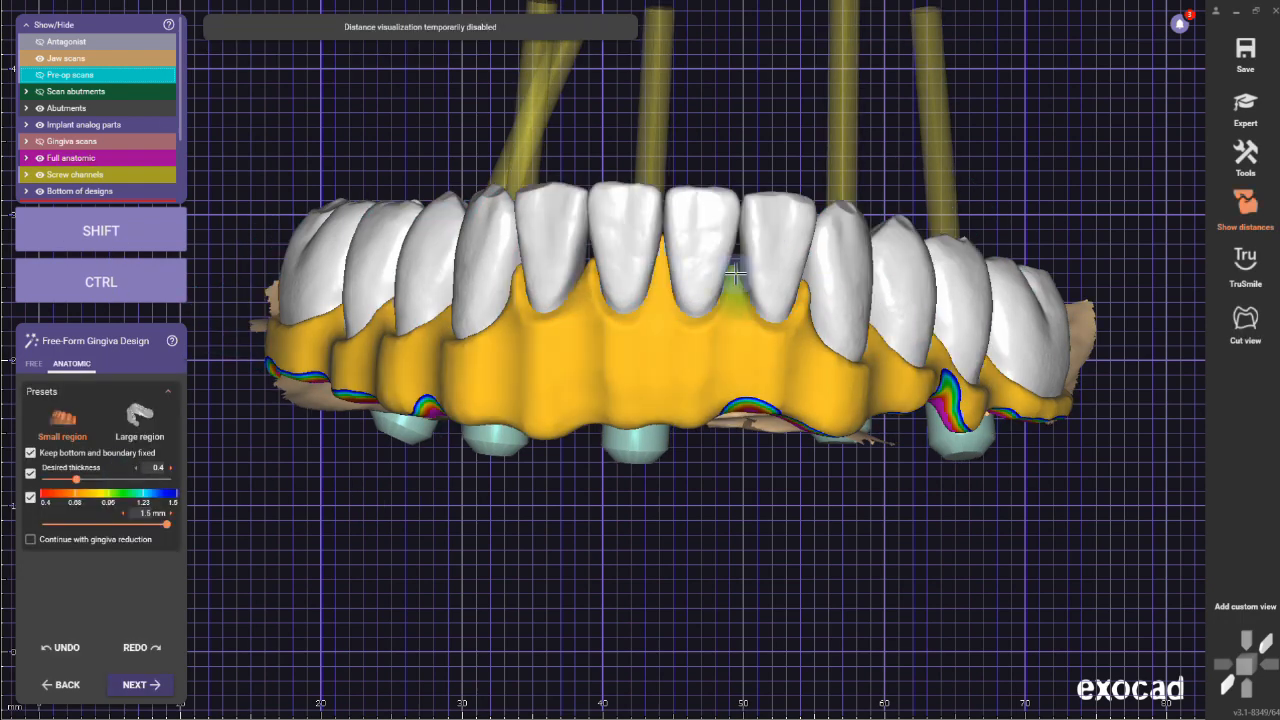
# Shape the gingiva with the Anatomic brush around the front teeth and finish gingiva design.
pyautogui.moveTo(735, 275); pyautogui.dragTo(635, 255)
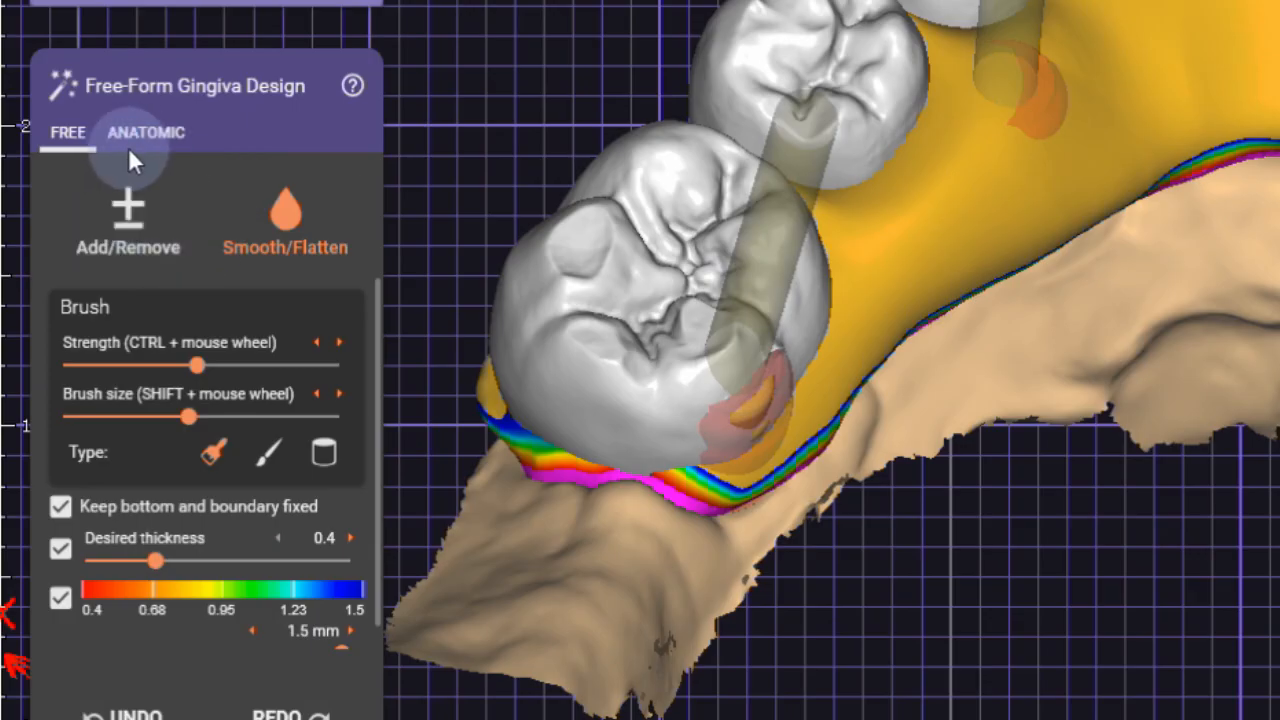
pyautogui.click(145, 131)
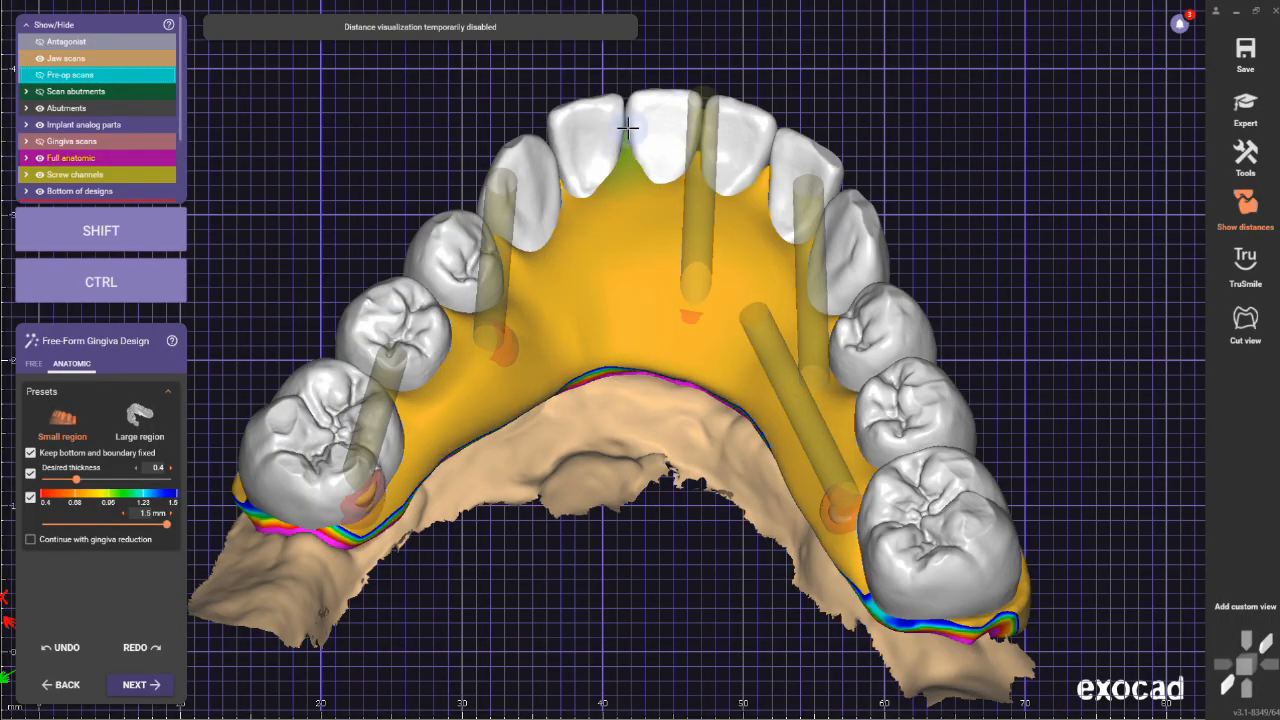
pyautogui.moveTo(630, 128); pyautogui.dragTo(730, 163)
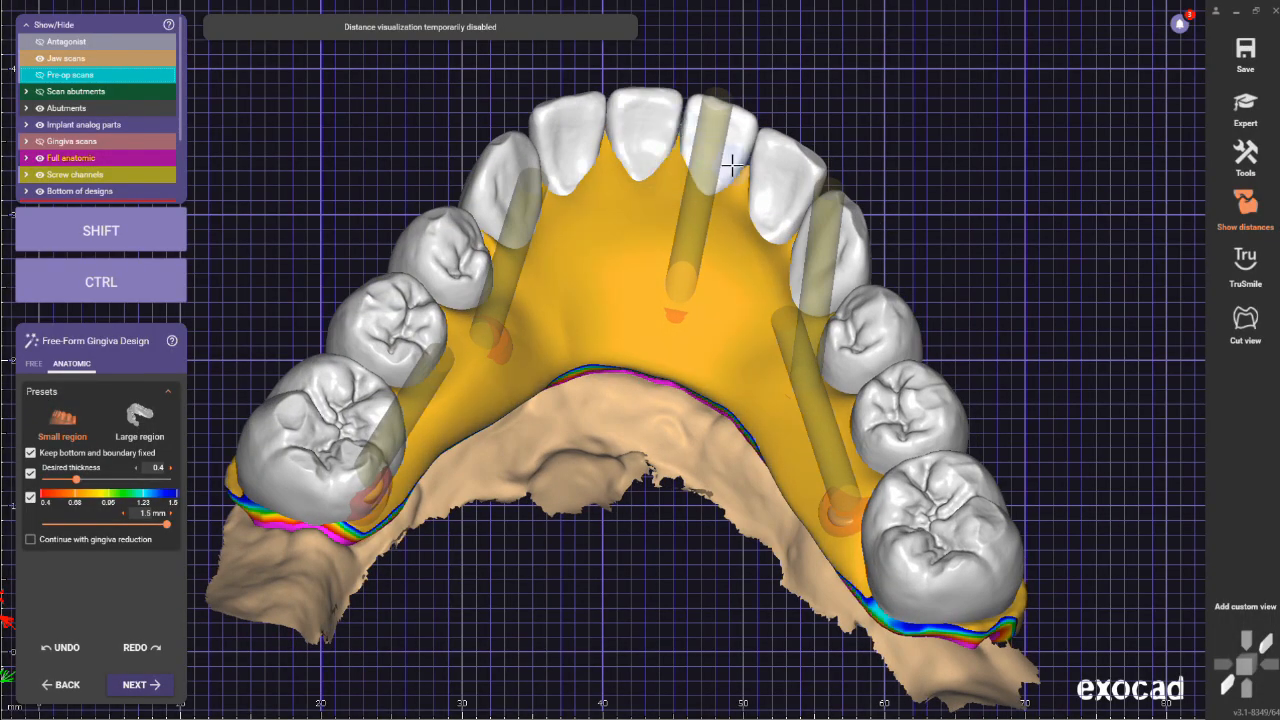
pyautogui.moveTo(730, 165); pyautogui.dragTo(615, 485)
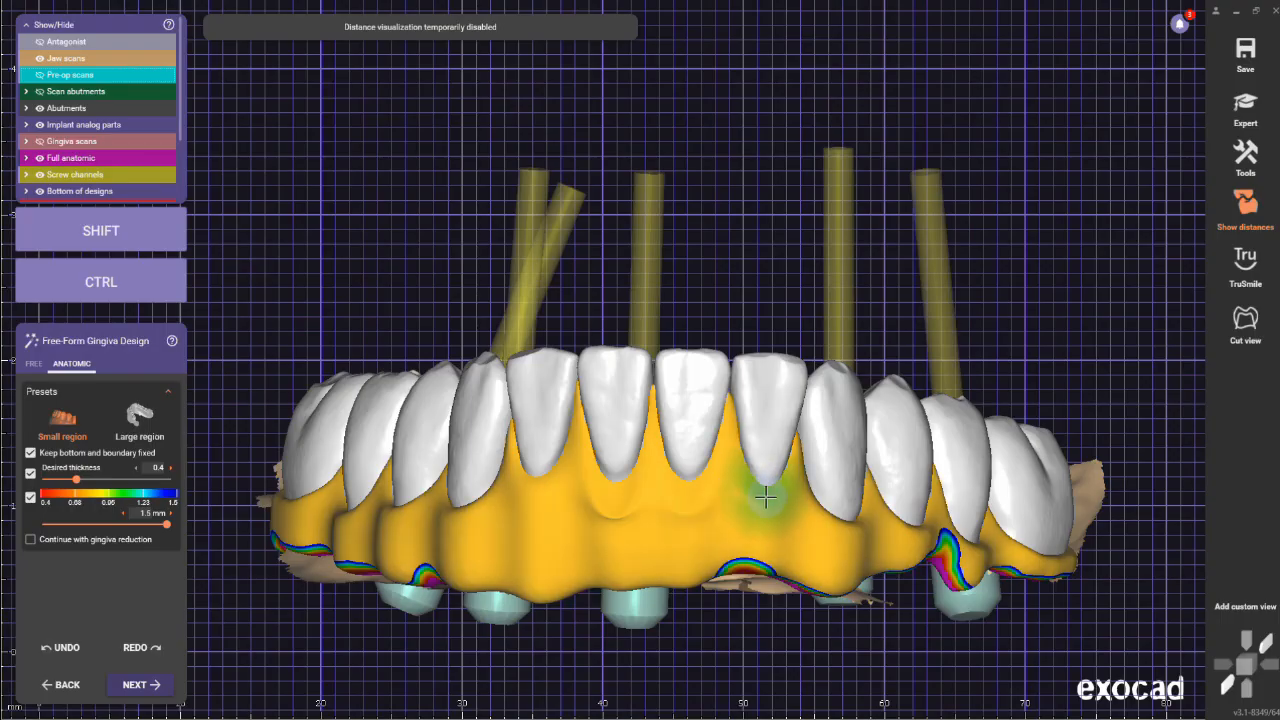
pyautogui.moveTo(535, 488)
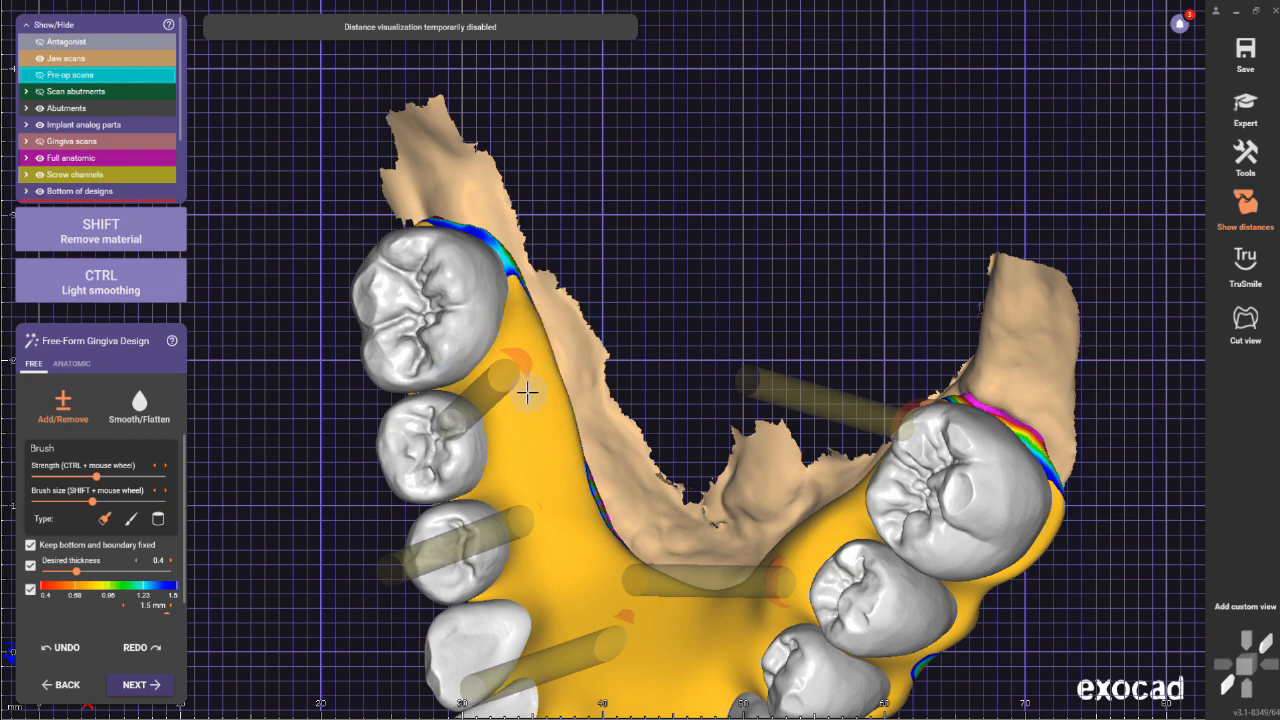
pyautogui.click(139, 684)
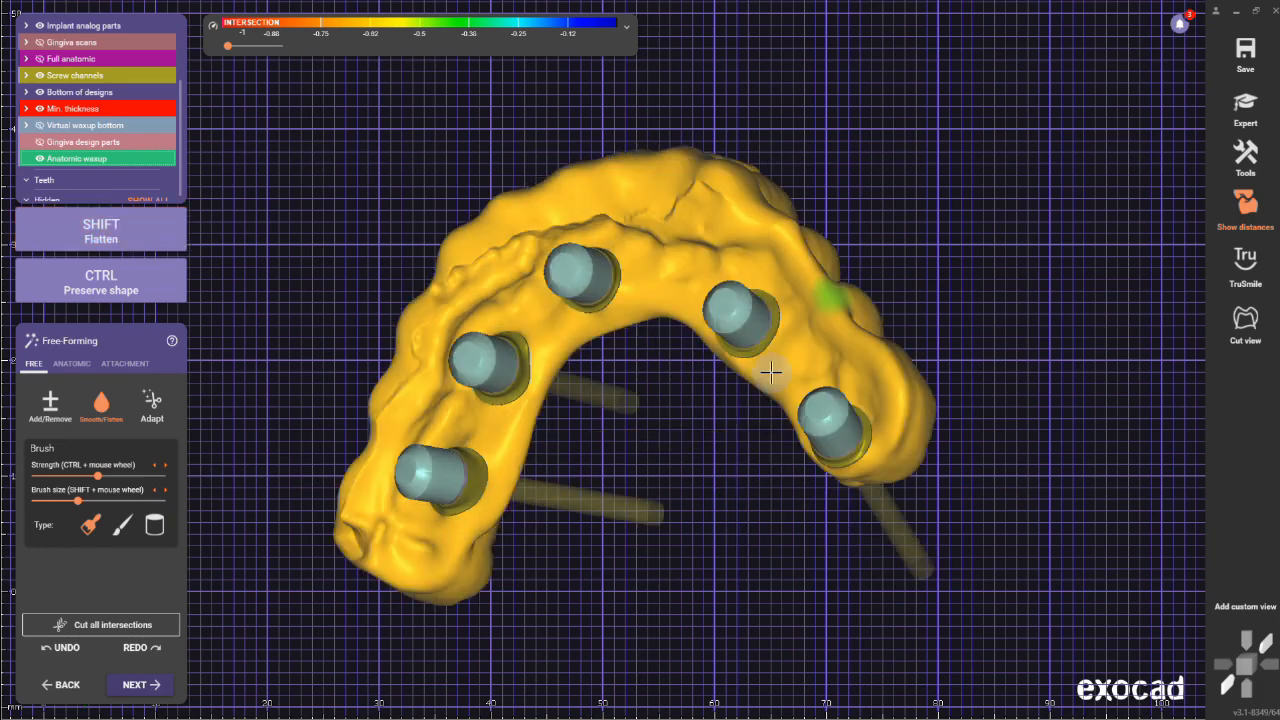
# Raise brush strength and size, then remove excess material from the front gingiva surface.
pyautogui.moveTo(770, 372); pyautogui.dragTo(410, 545)
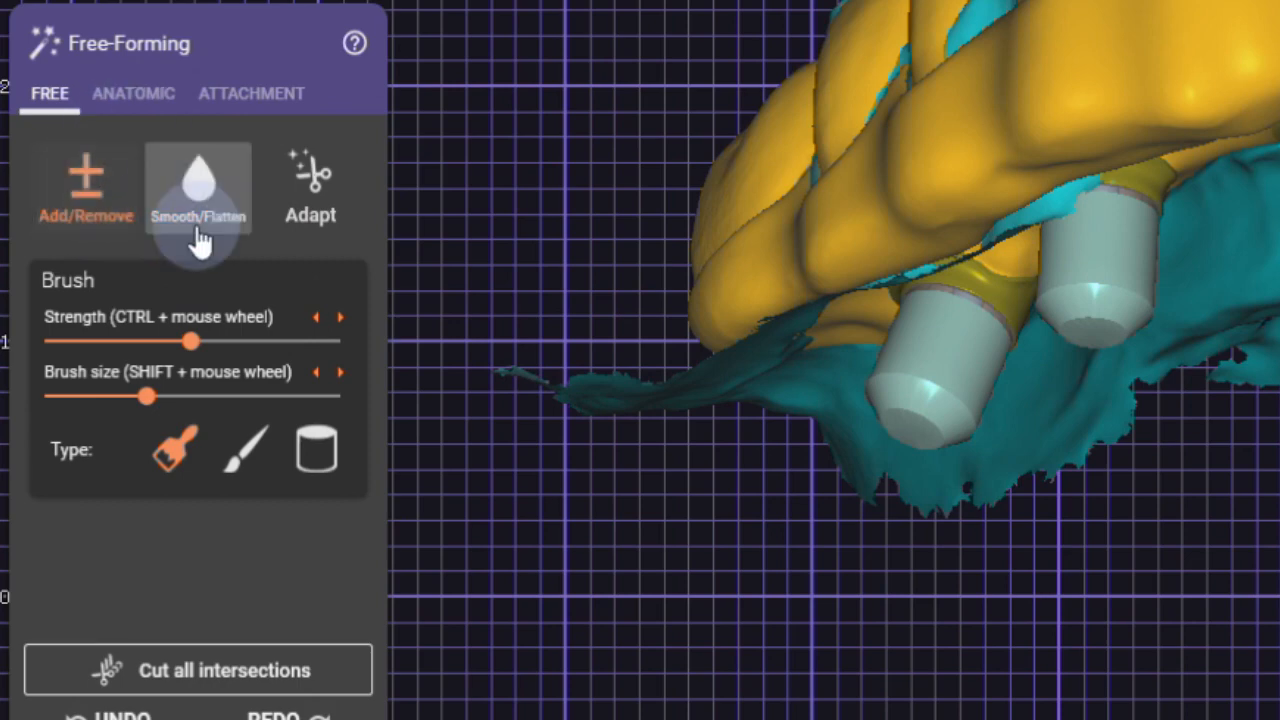
pyautogui.moveTo(190, 341); pyautogui.dragTo(285, 341)
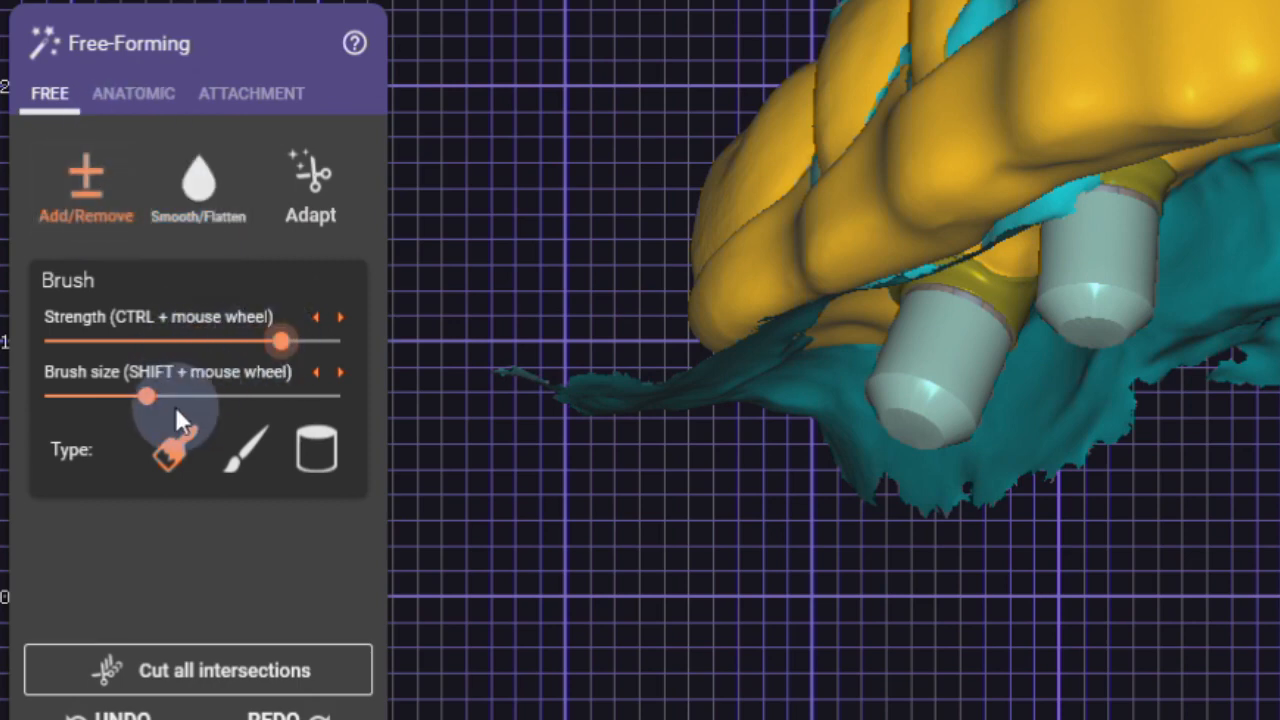
pyautogui.moveTo(148, 397); pyautogui.dragTo(228, 397)
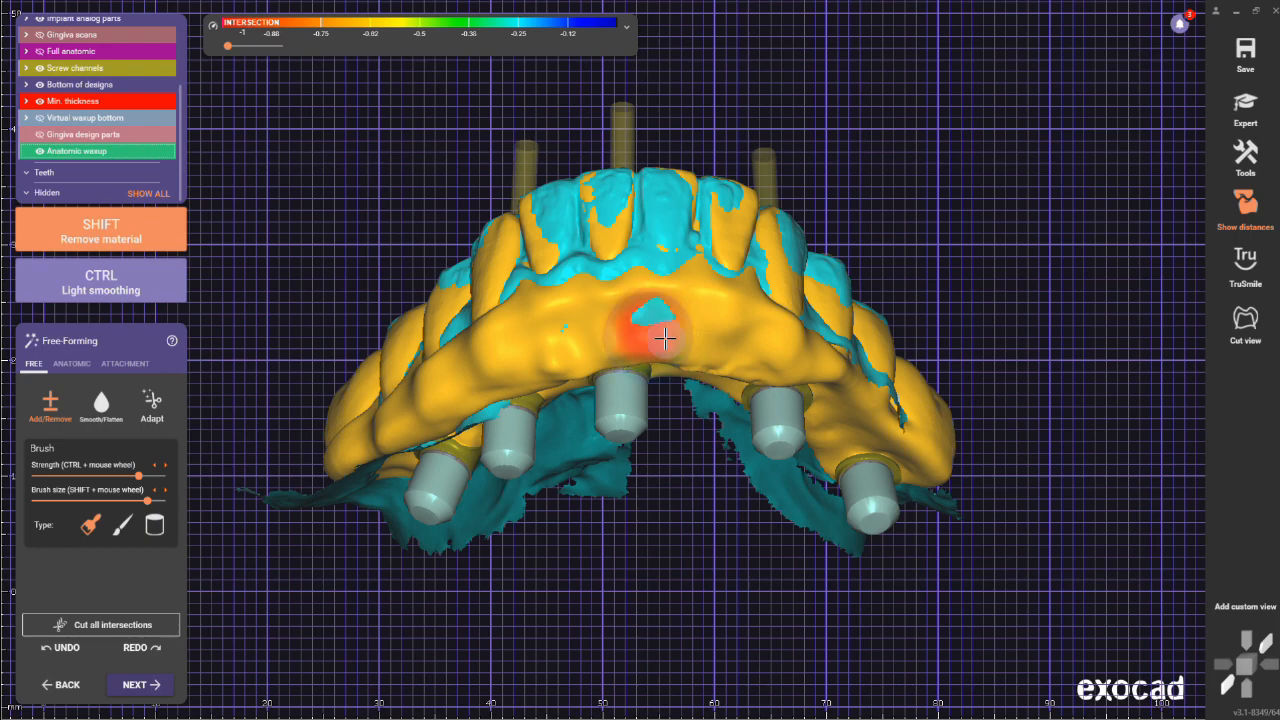
pyautogui.moveTo(665, 338); pyautogui.dragTo(324, 450)
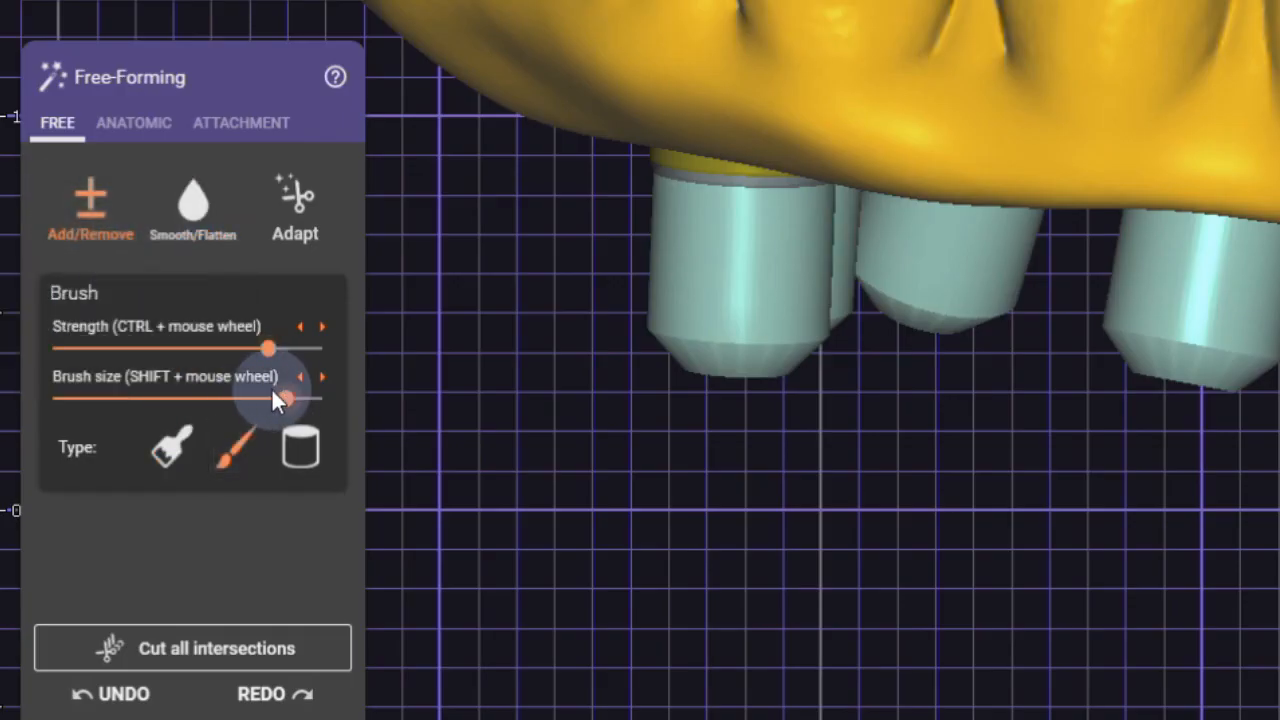
pyautogui.moveTo(235, 355)
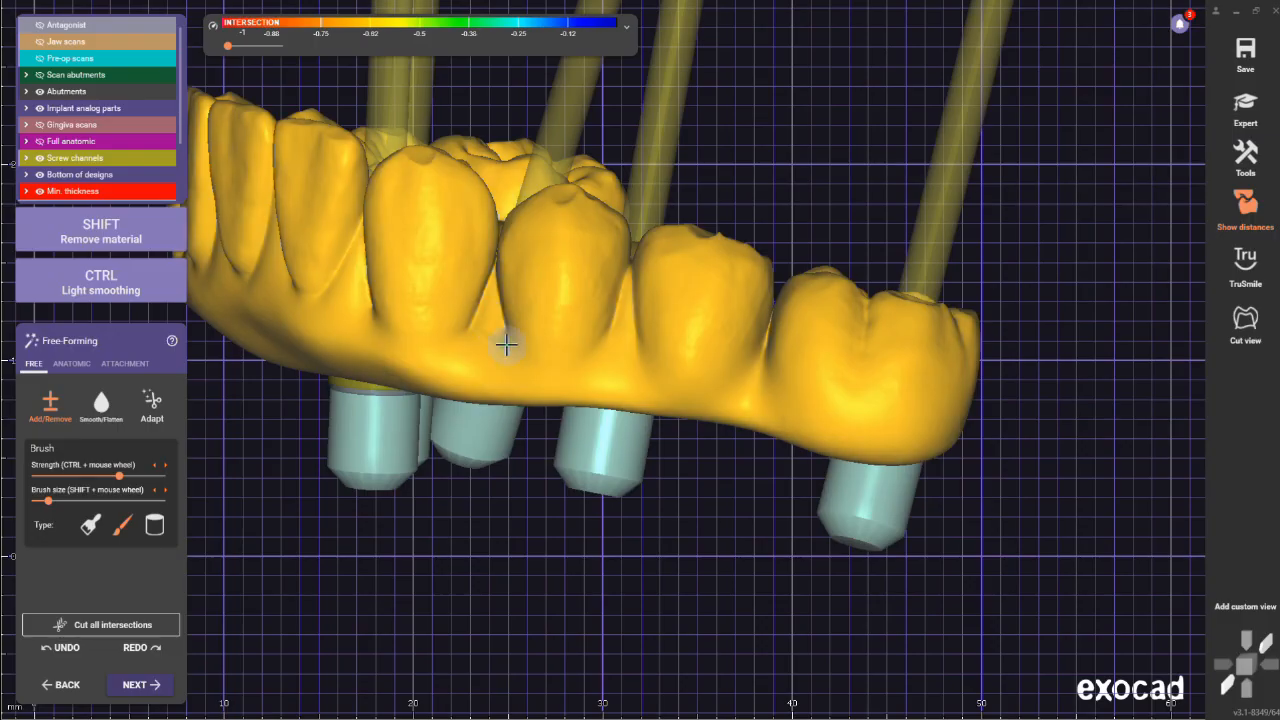
# Carve root contours between the front teeth on both sides.
pyautogui.moveTo(507, 345); pyautogui.dragTo(413, 302)
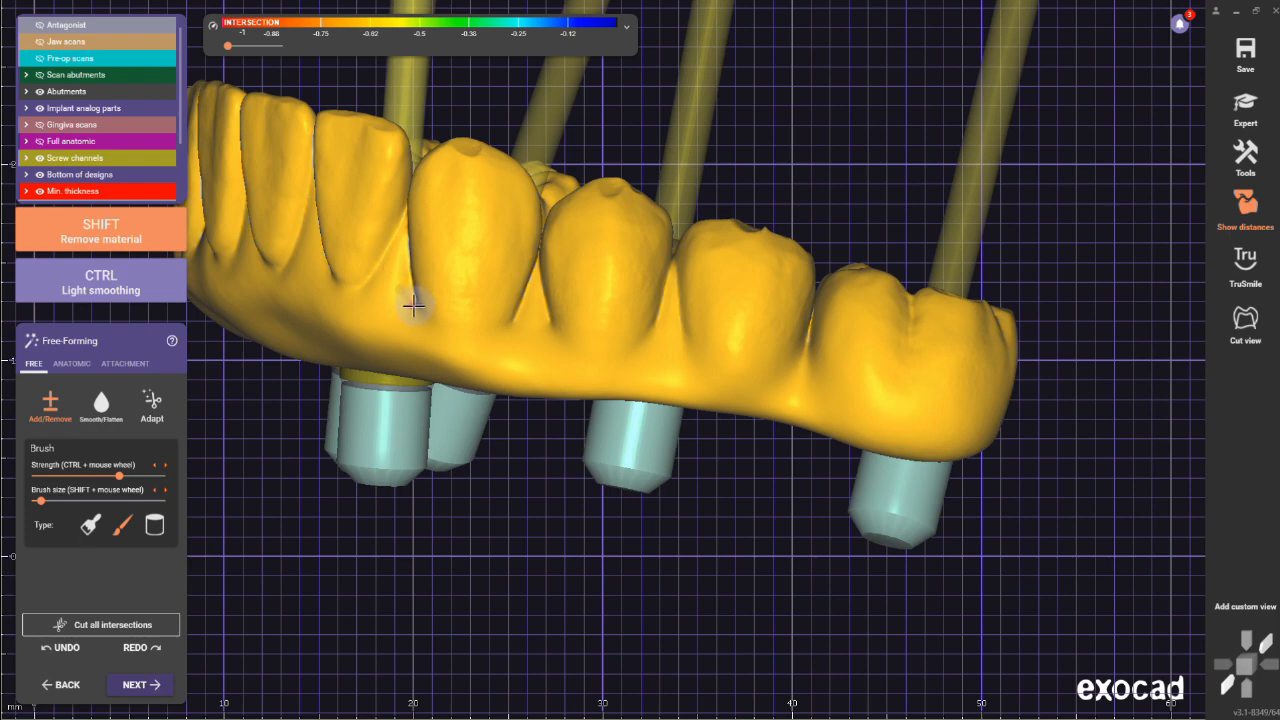
pyautogui.moveTo(428, 324)
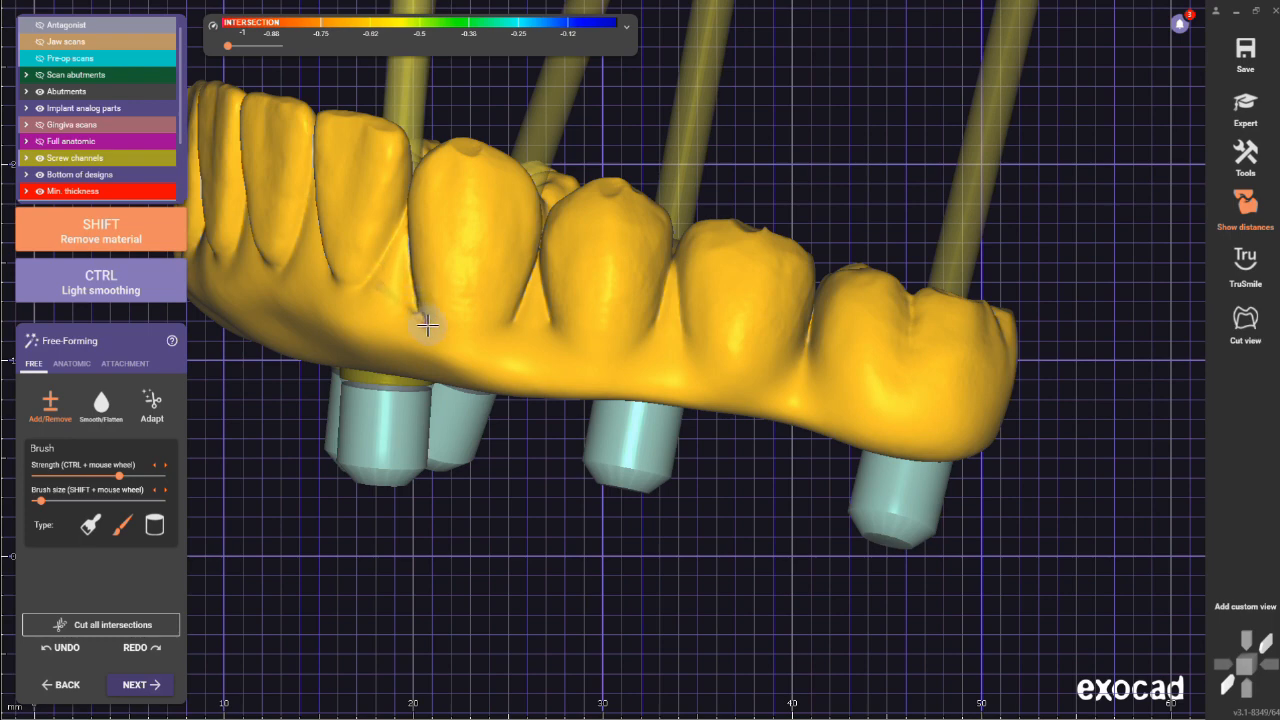
pyautogui.moveTo(453, 339)
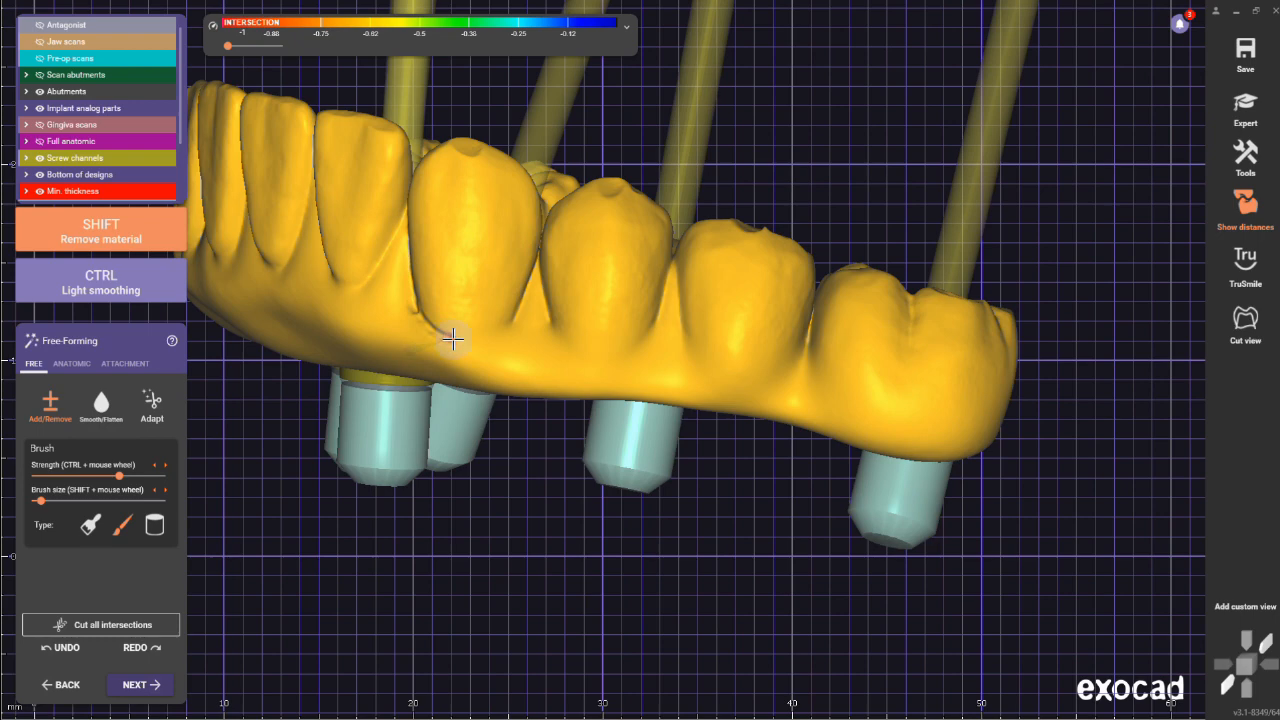
pyautogui.moveTo(502, 336)
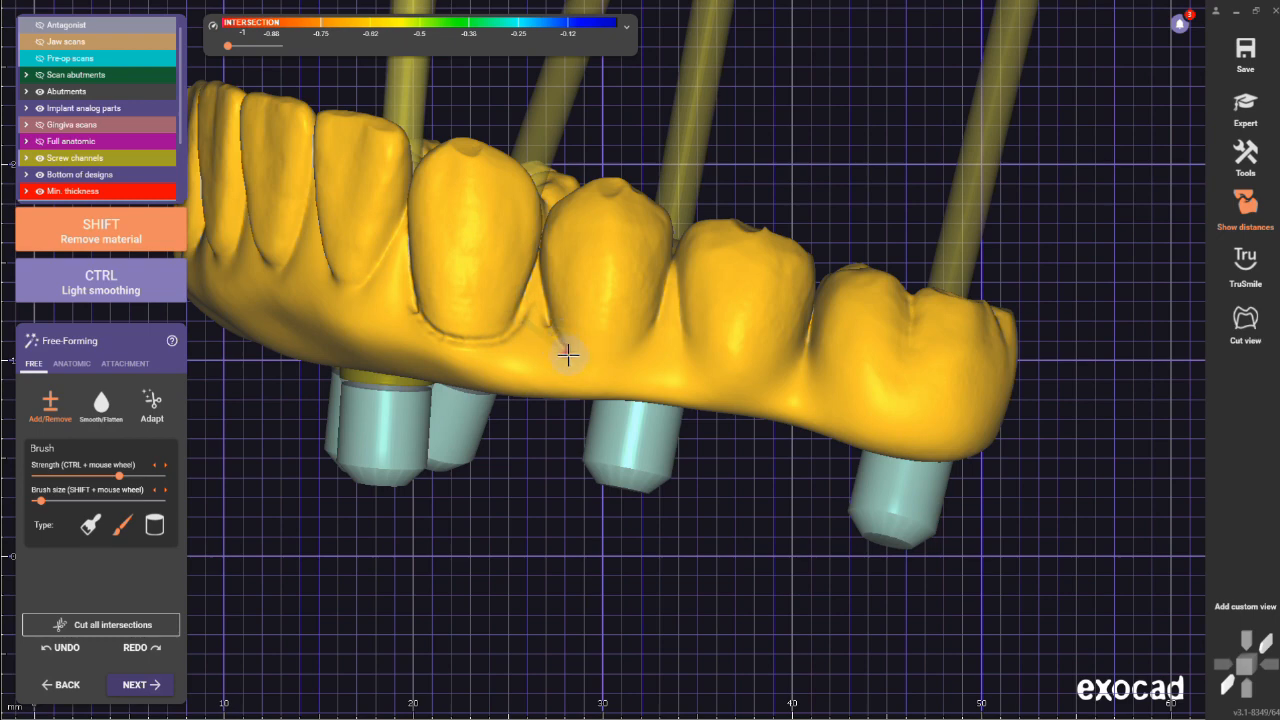
pyautogui.moveTo(636, 358)
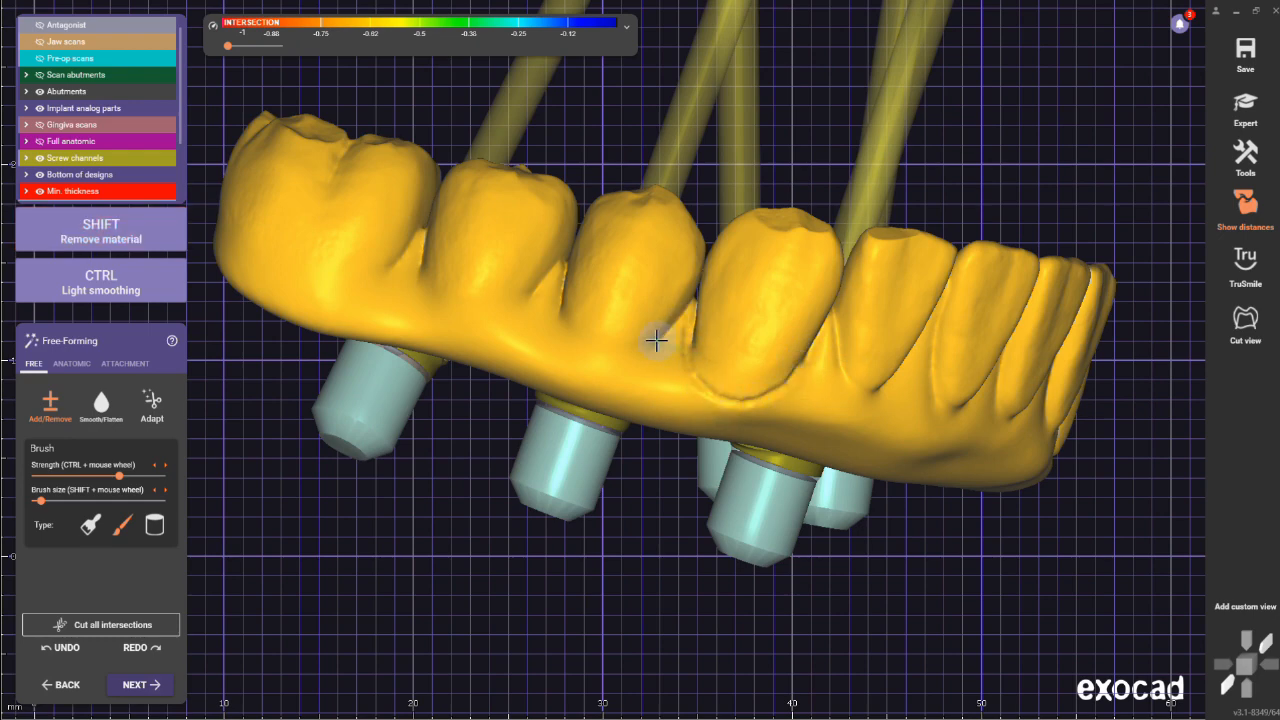
pyautogui.moveTo(657, 340); pyautogui.dragTo(527, 399)
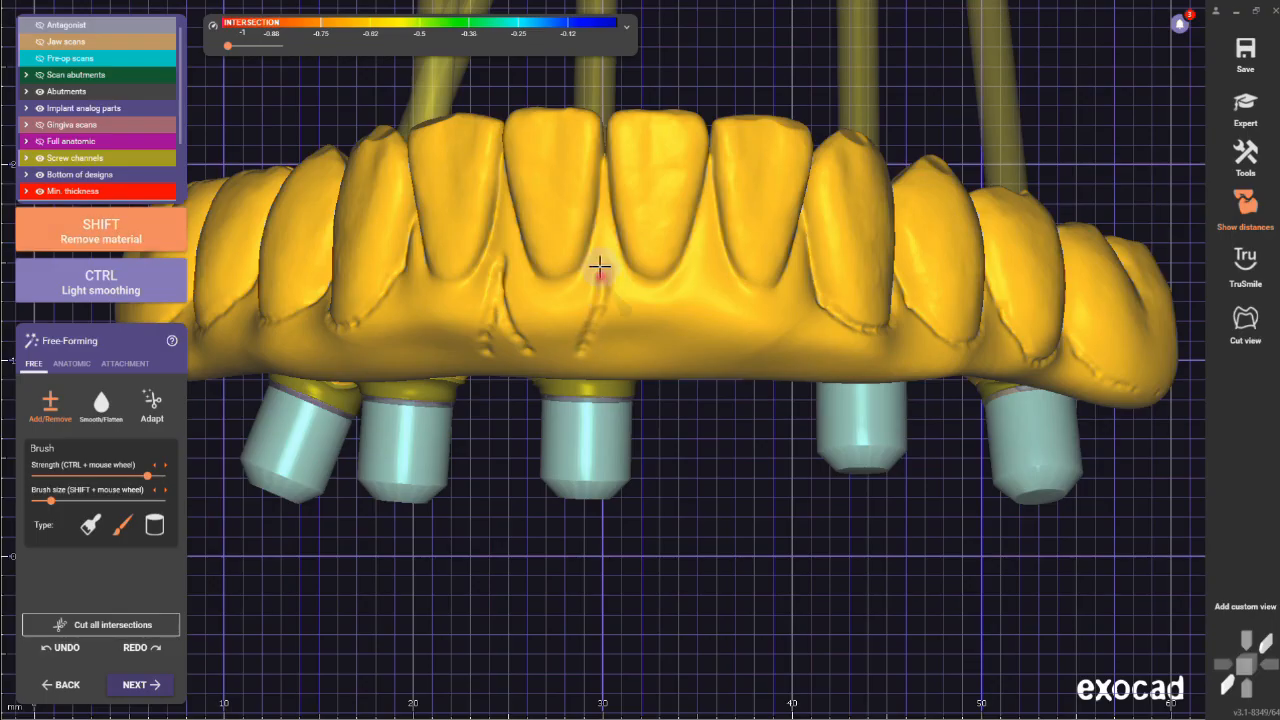
# Deepen the front root grooves, then Smooth/Flatten the rough gingiva between them.
pyautogui.moveTo(600, 267); pyautogui.dragTo(575, 320)
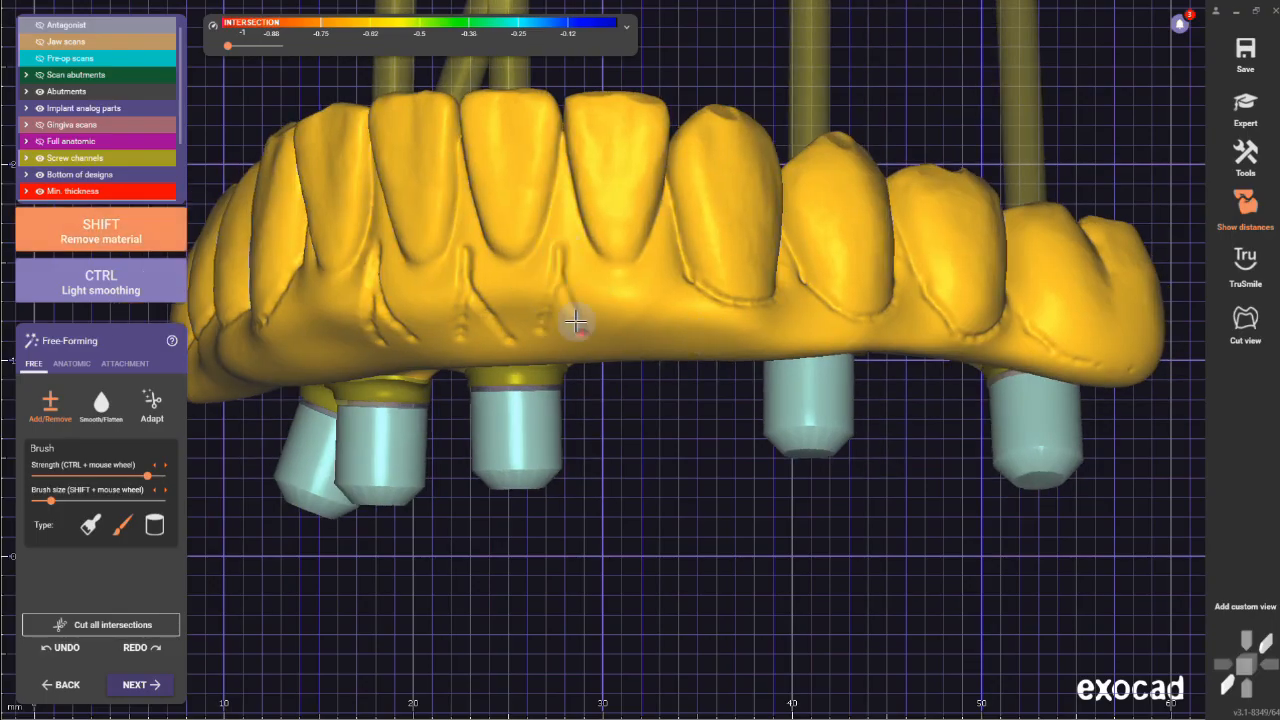
pyautogui.moveTo(575, 321); pyautogui.dragTo(540, 298)
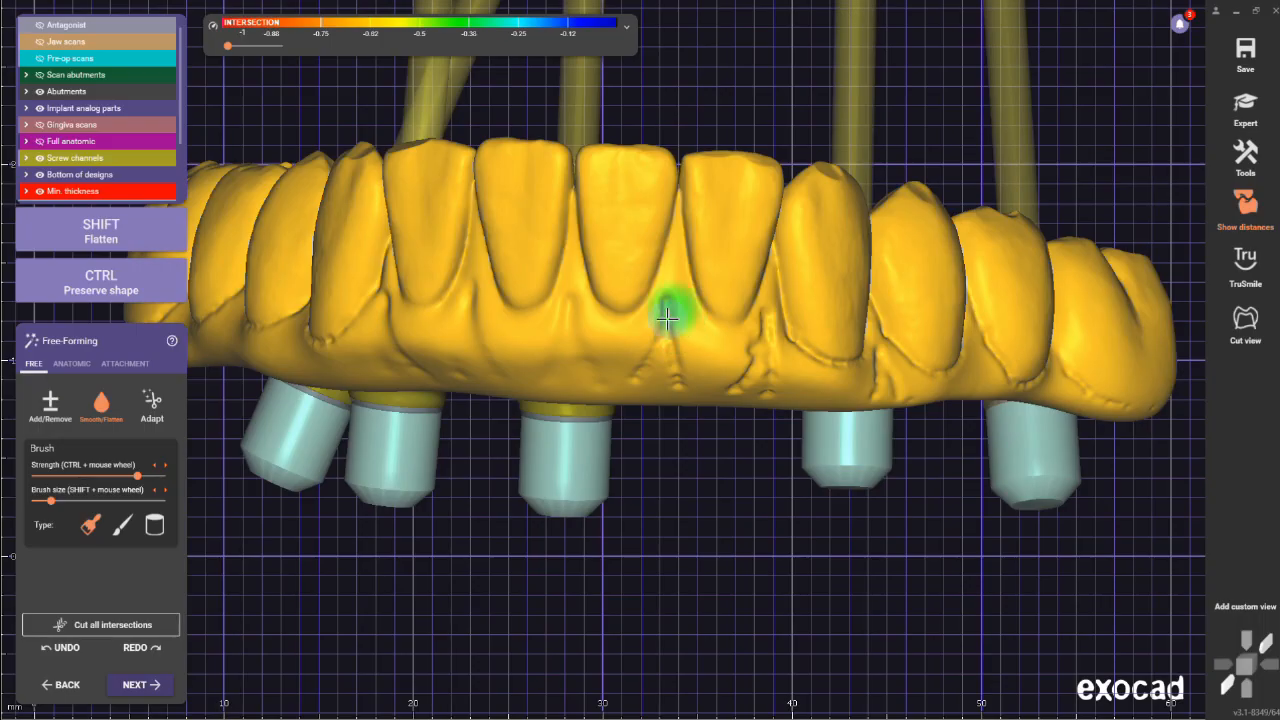
pyautogui.moveTo(670, 320); pyautogui.dragTo(715, 375)
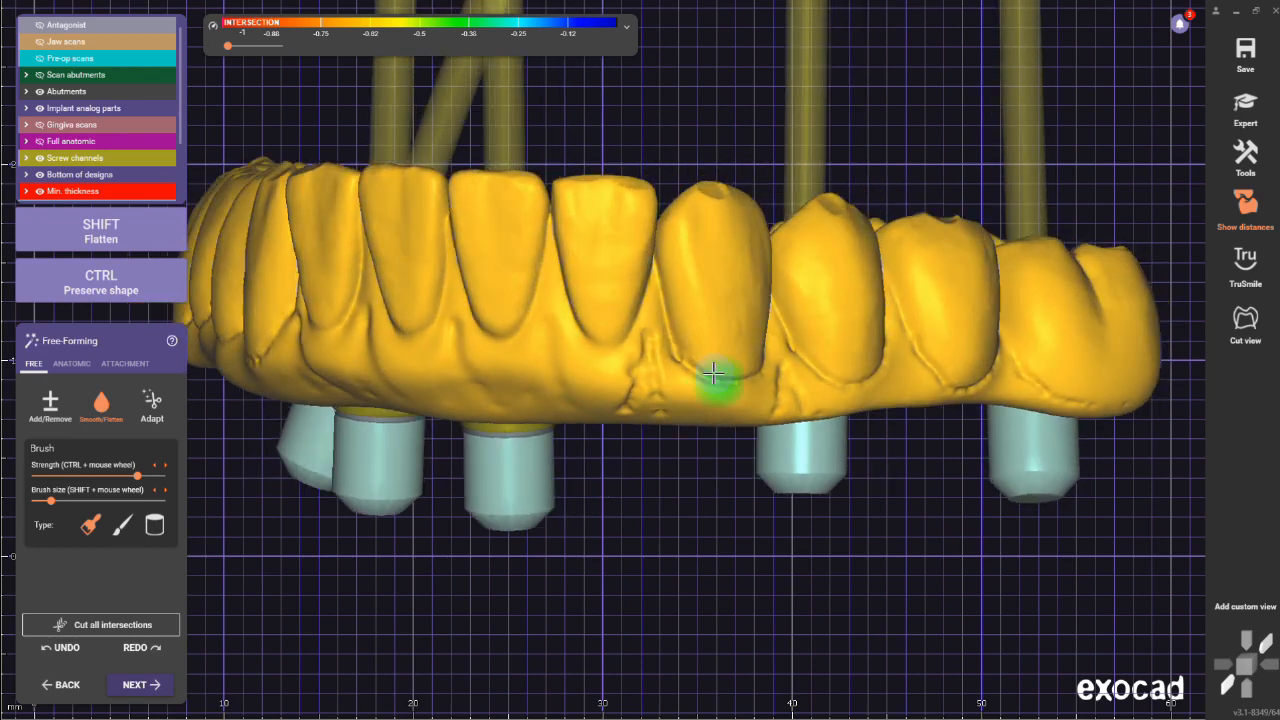
pyautogui.moveTo(650, 370)
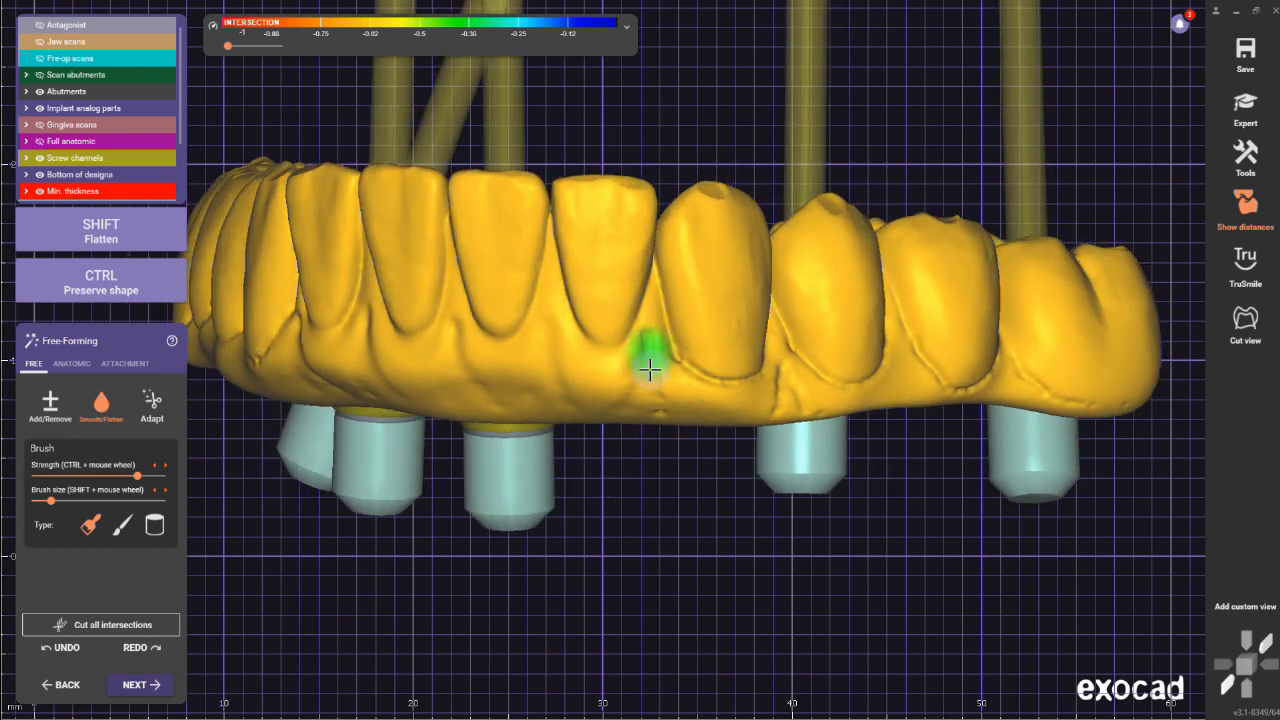
pyautogui.moveTo(650, 370); pyautogui.dragTo(745, 270)
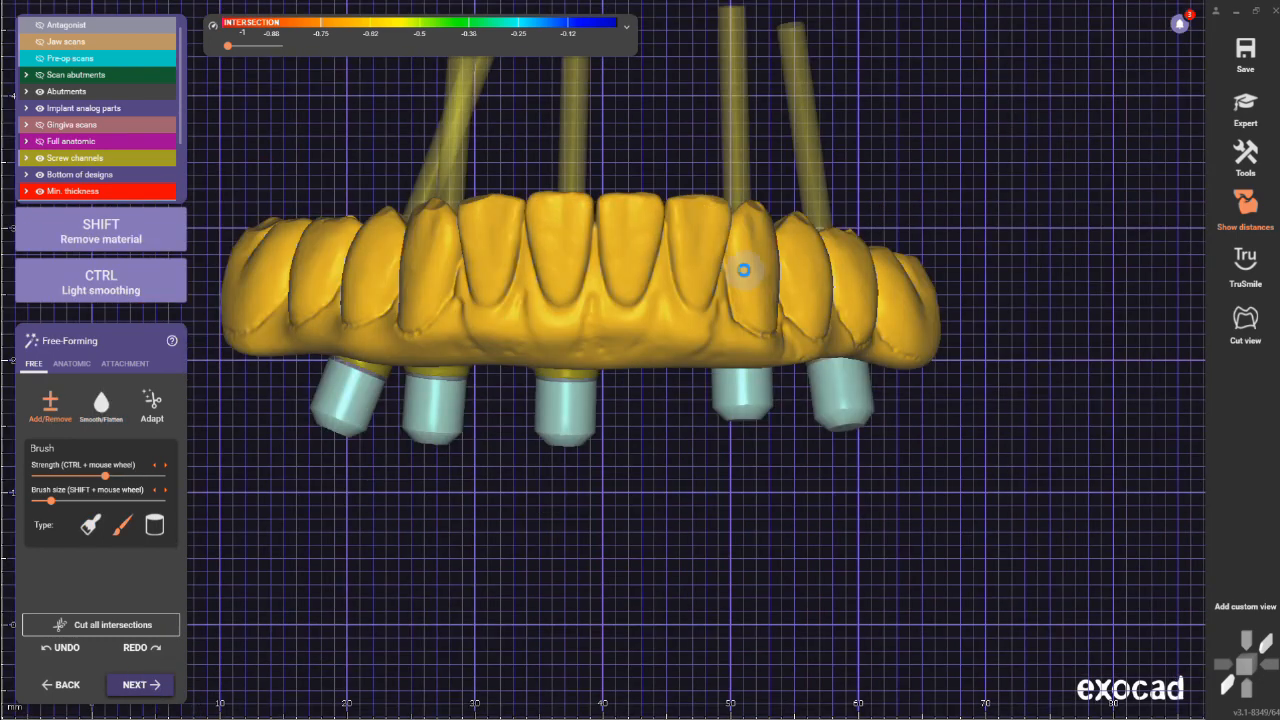
# Complete Screw Hole Design and merge and save the full-arch restoration.
pyautogui.click(139, 684)
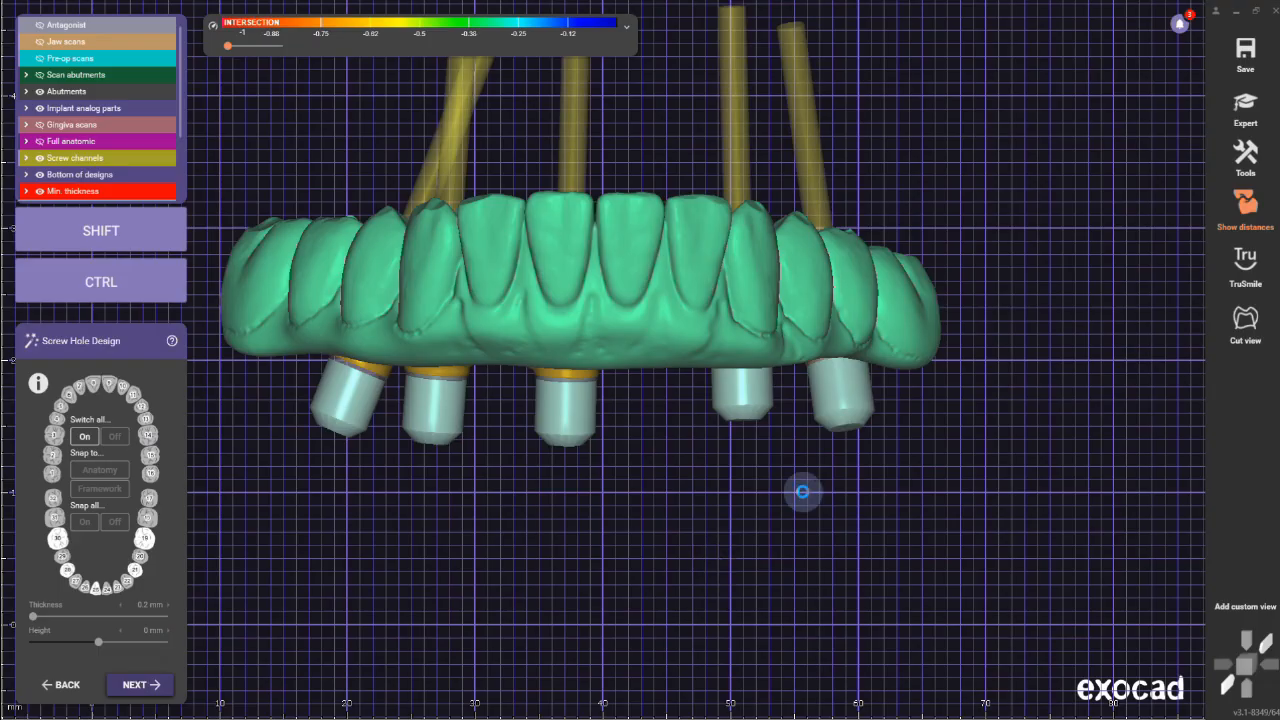
pyautogui.click(139, 684)
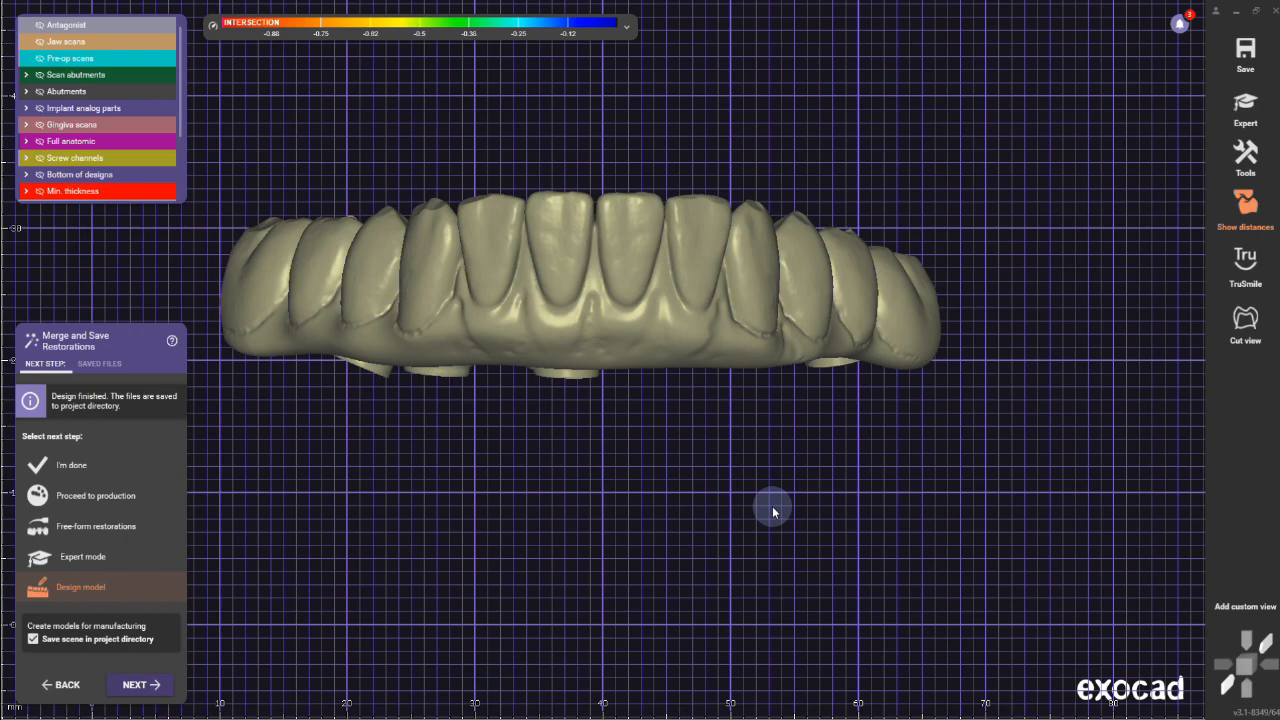
pyautogui.moveTo(772, 511); pyautogui.dragTo(703, 381)
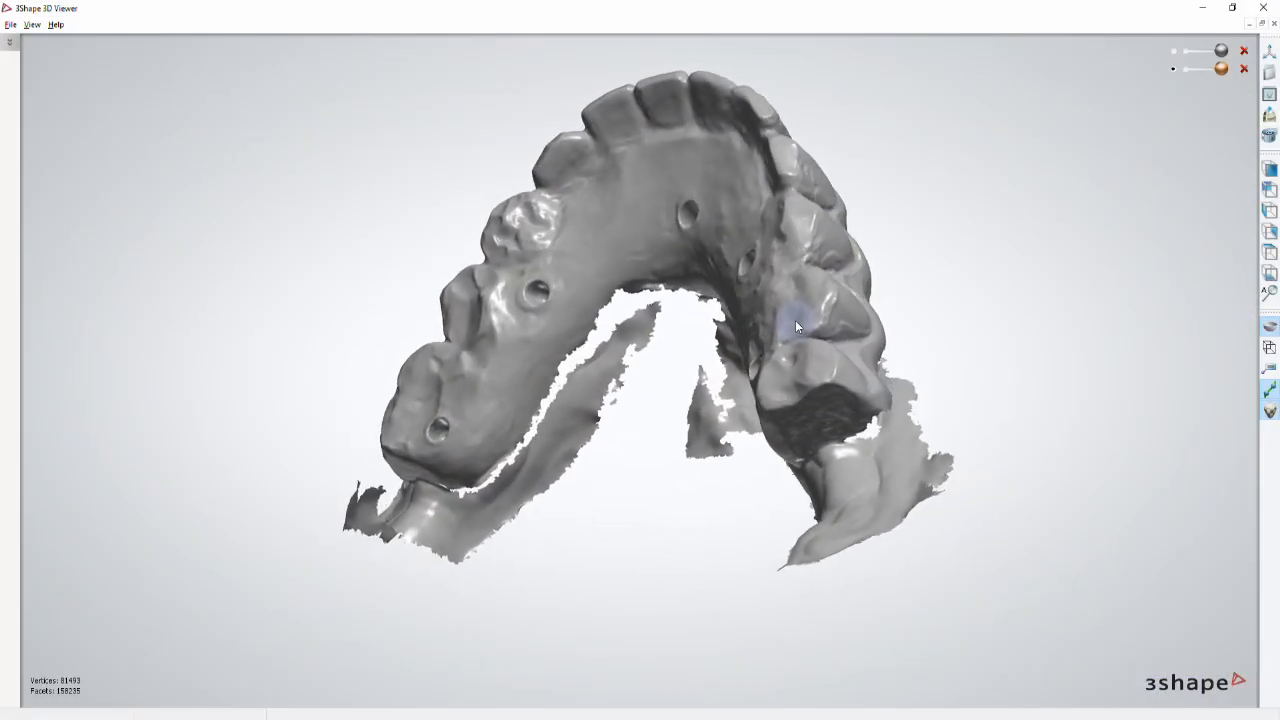
pyautogui.moveTo(800, 330); pyautogui.dragTo(680, 320)
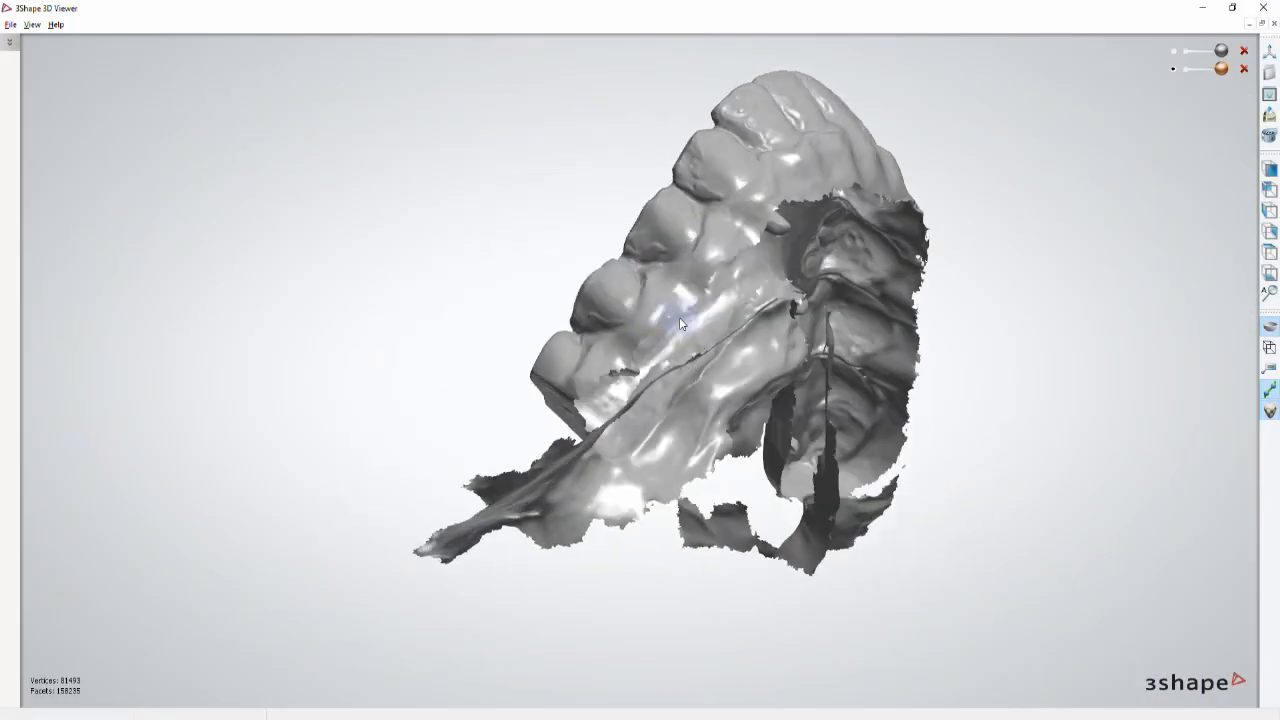
pyautogui.moveTo(680, 323); pyautogui.dragTo(607, 366)
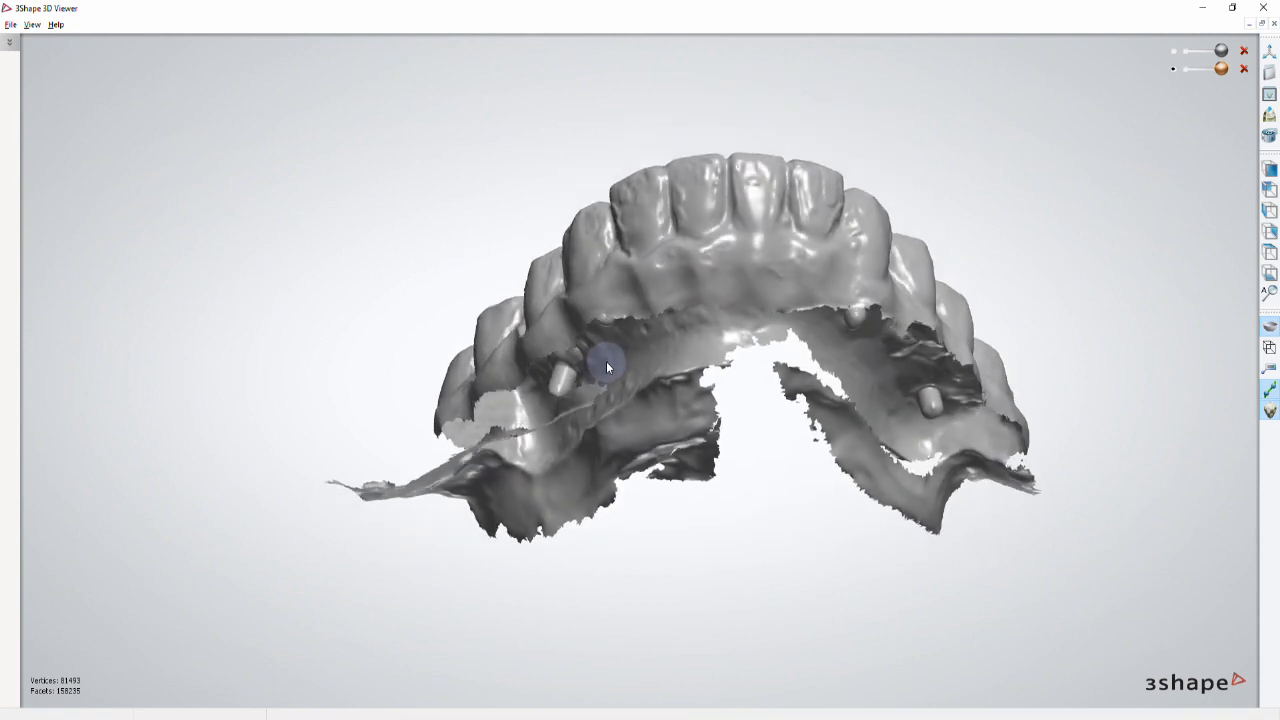
pyautogui.moveTo(607, 365); pyautogui.dragTo(600, 434)
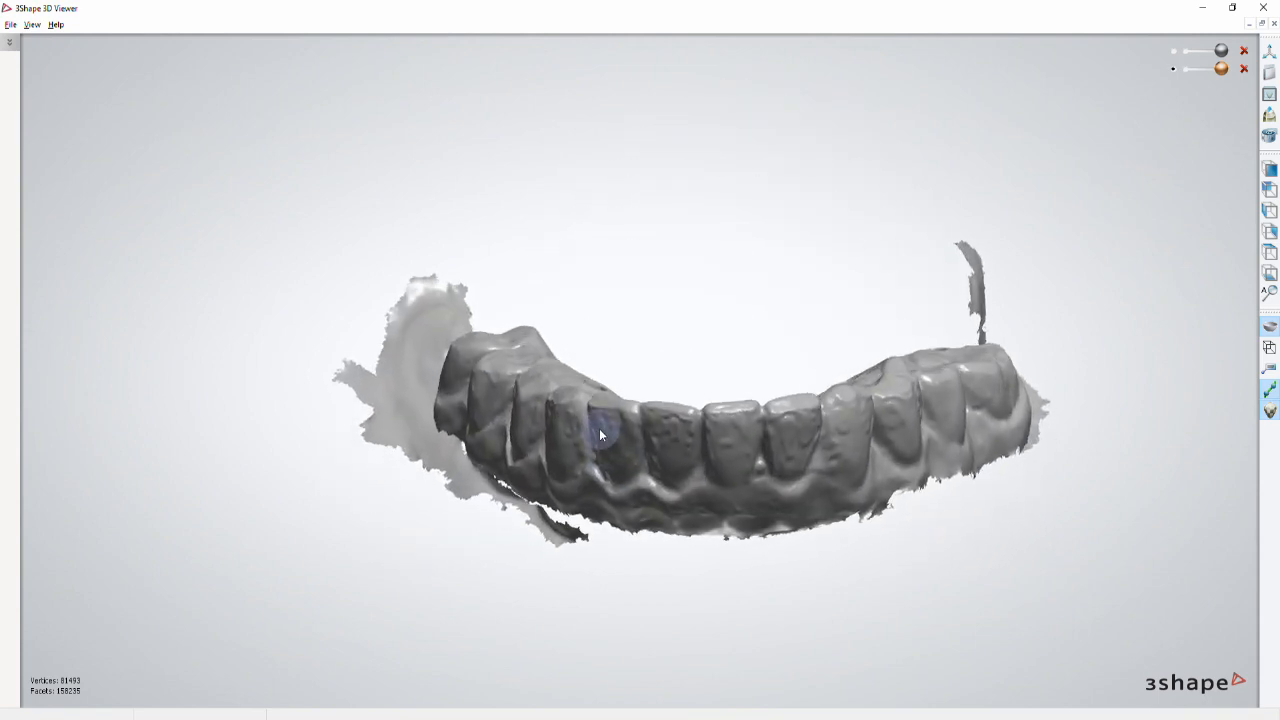
pyautogui.moveTo(600, 435); pyautogui.dragTo(985, 325)
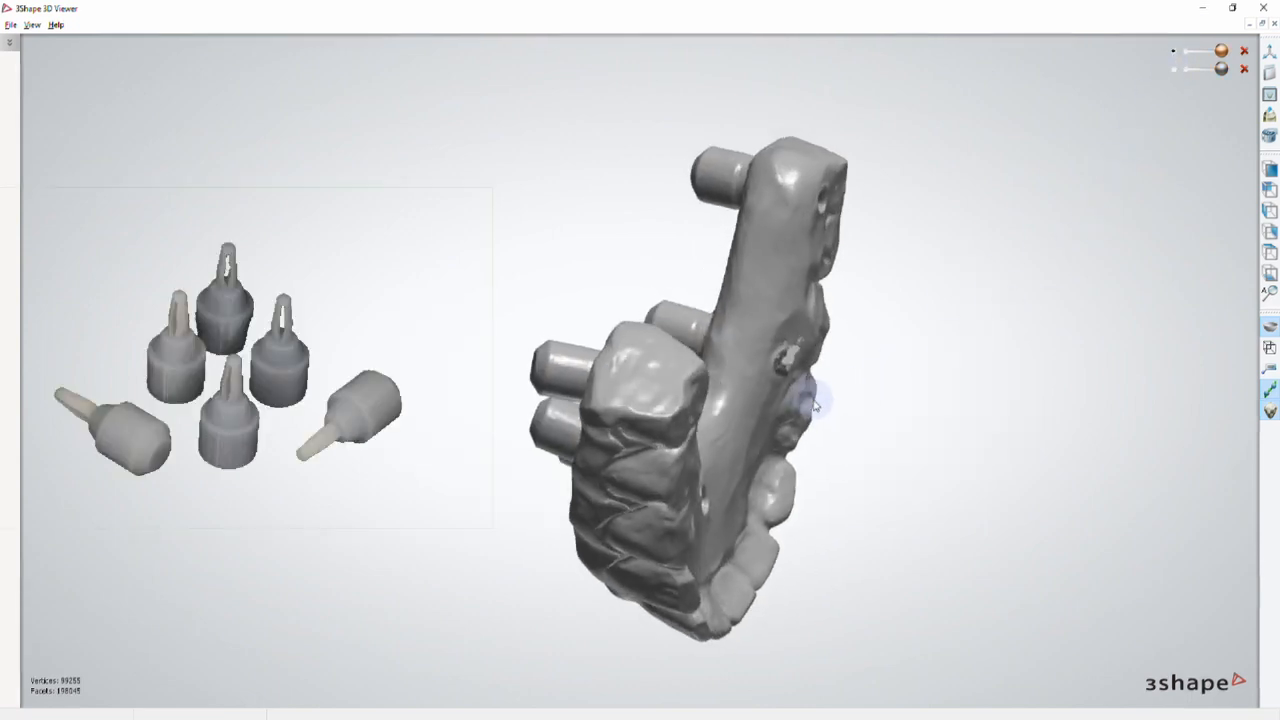
pyautogui.moveTo(815, 405); pyautogui.dragTo(728, 322)
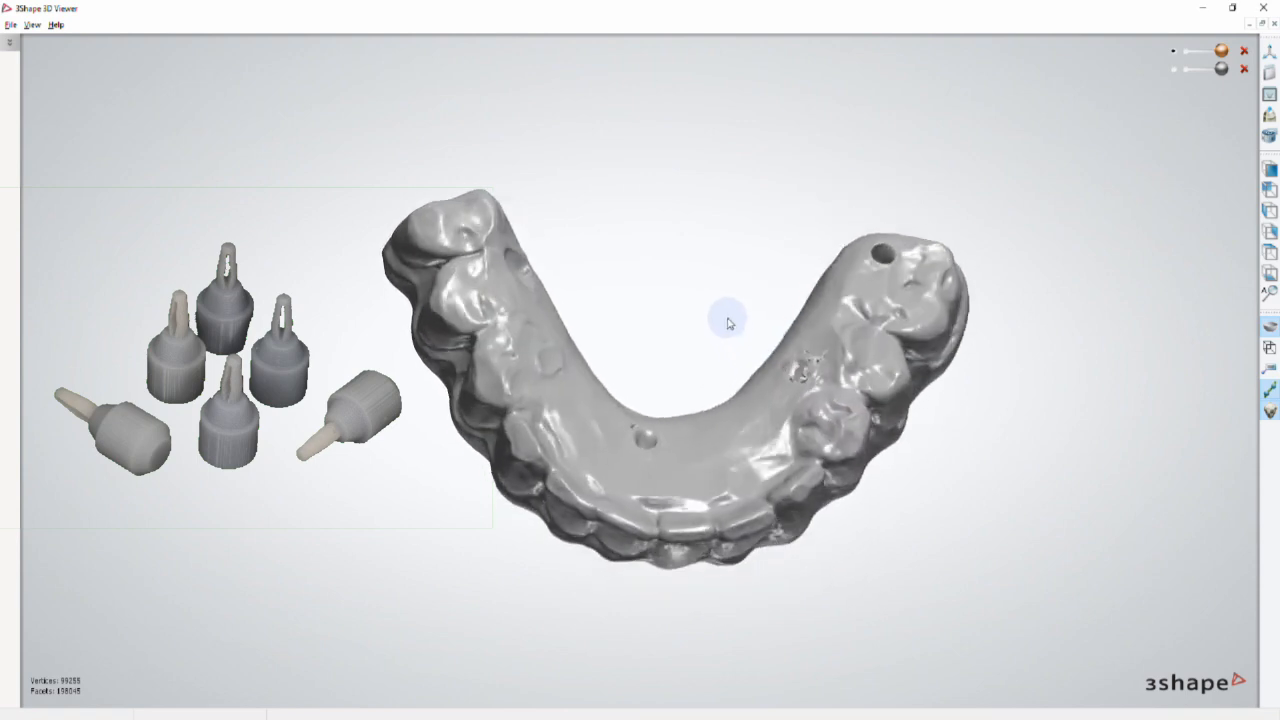
pyautogui.moveTo(728, 322); pyautogui.dragTo(728, 222)
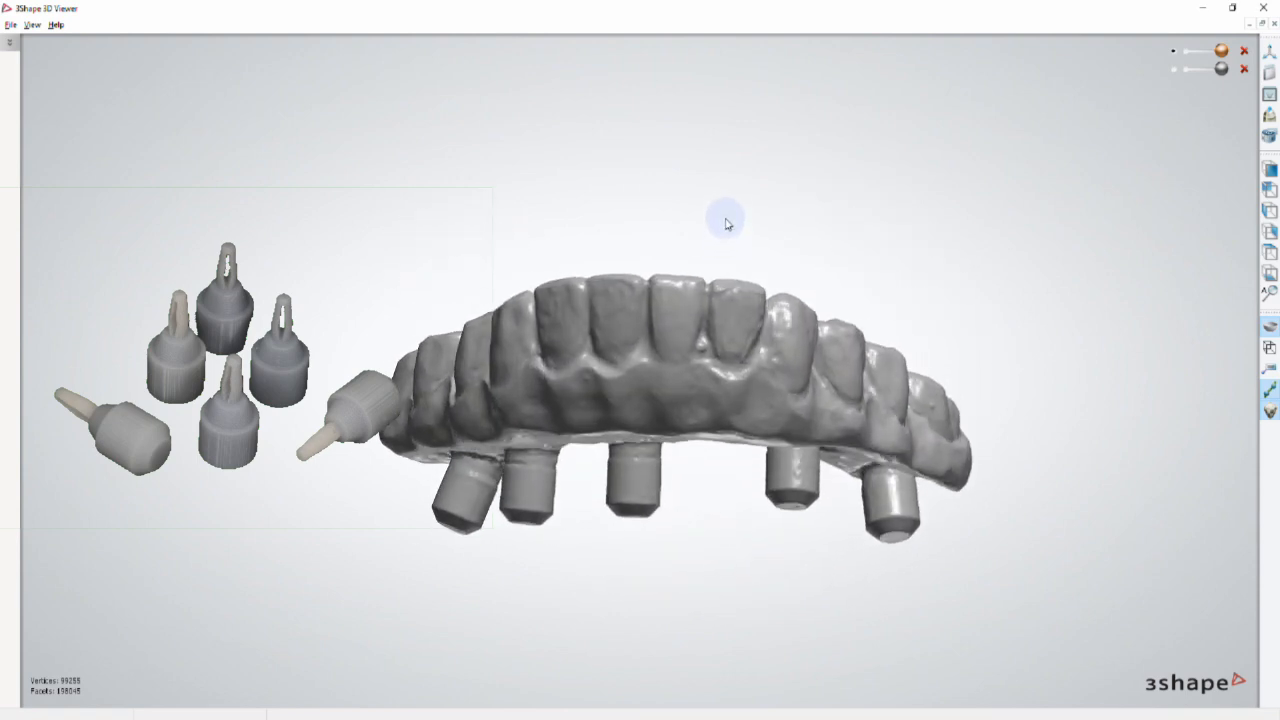
pyautogui.moveTo(727, 220); pyautogui.dragTo(700, 140)
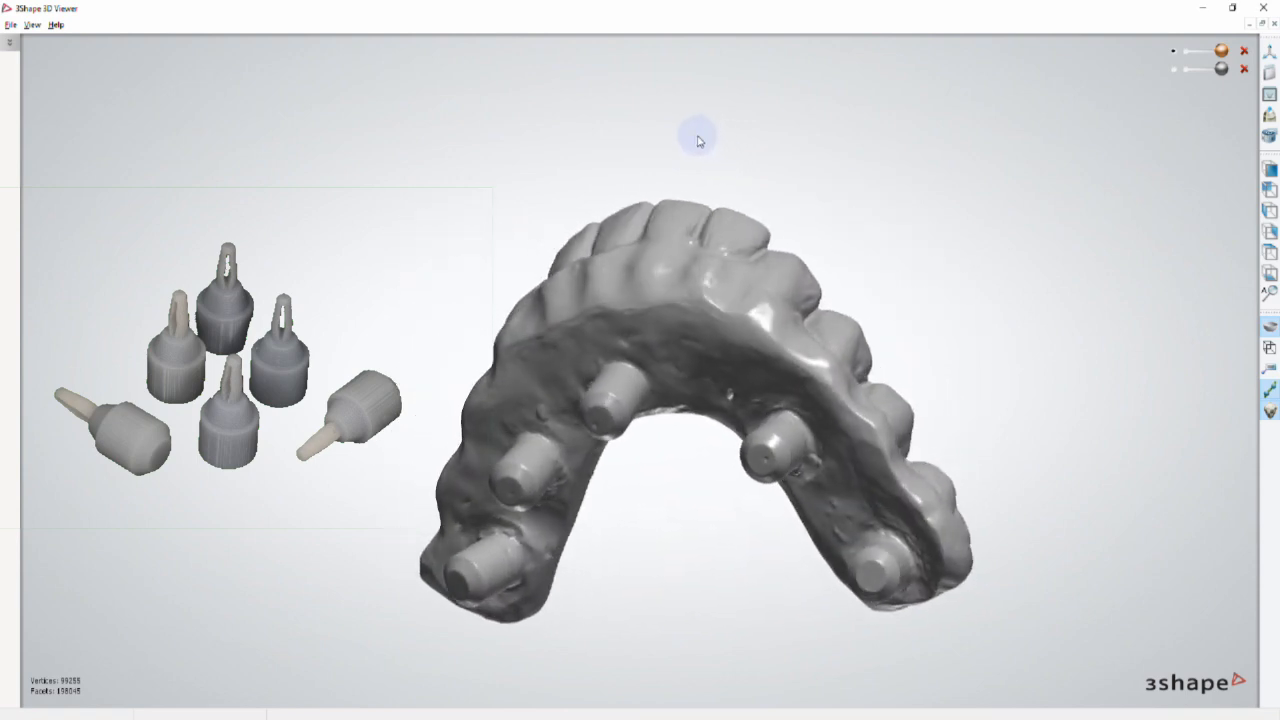
pyautogui.moveTo(700, 138); pyautogui.dragTo(650, 178)
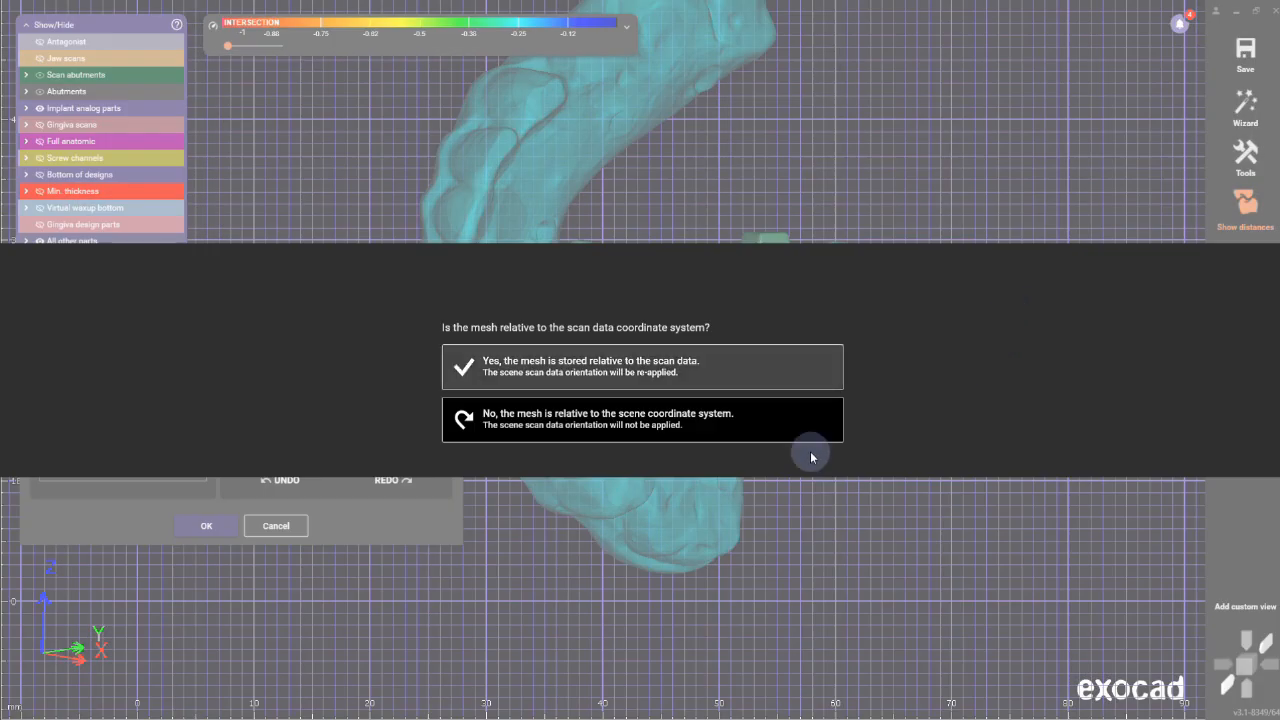
# Keep the imported prosthesis scan in scene coordinates and confirm adding it as a pre-op mesh.
pyautogui.click(643, 366)
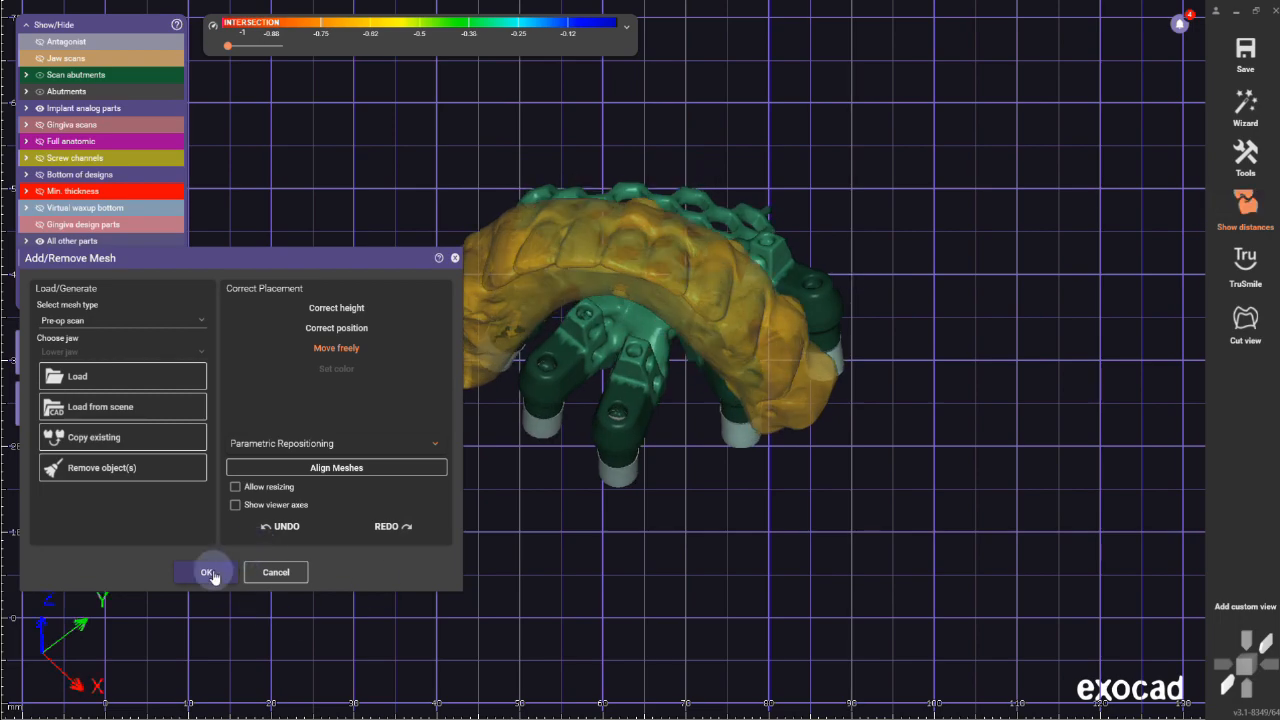
pyautogui.click(208, 571)
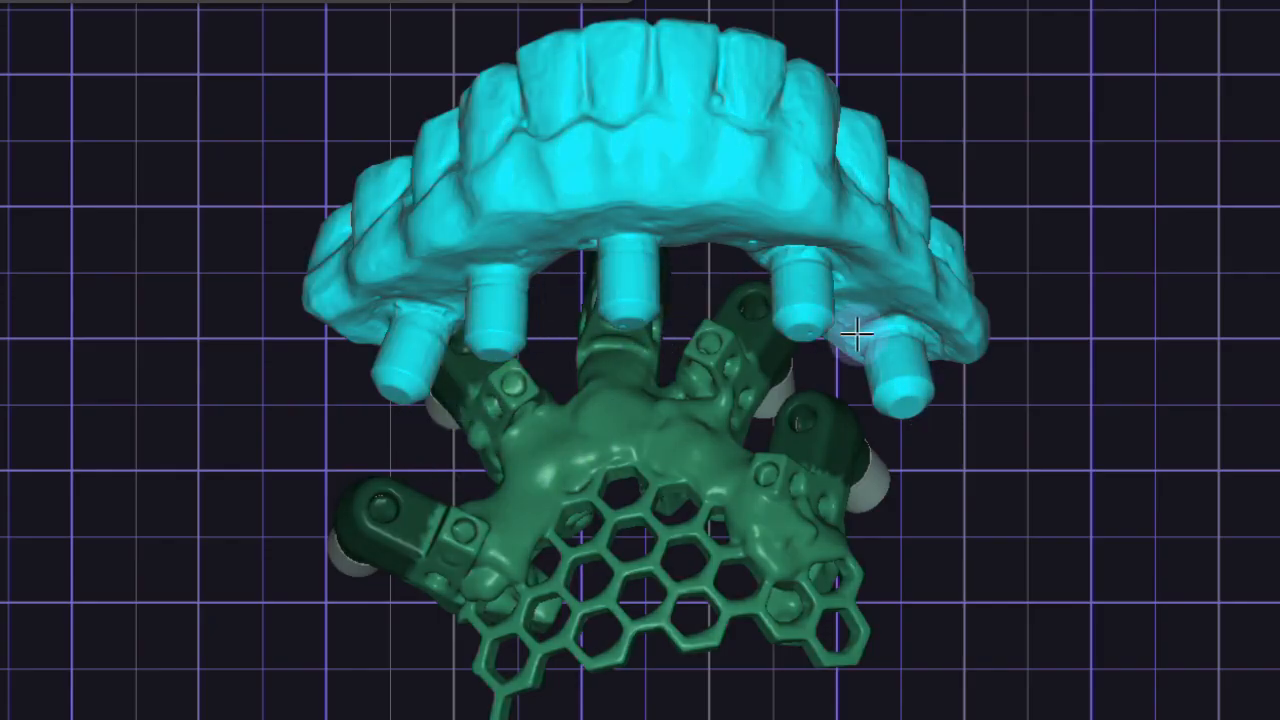
pyautogui.moveTo(860, 330); pyautogui.dragTo(455, 545)
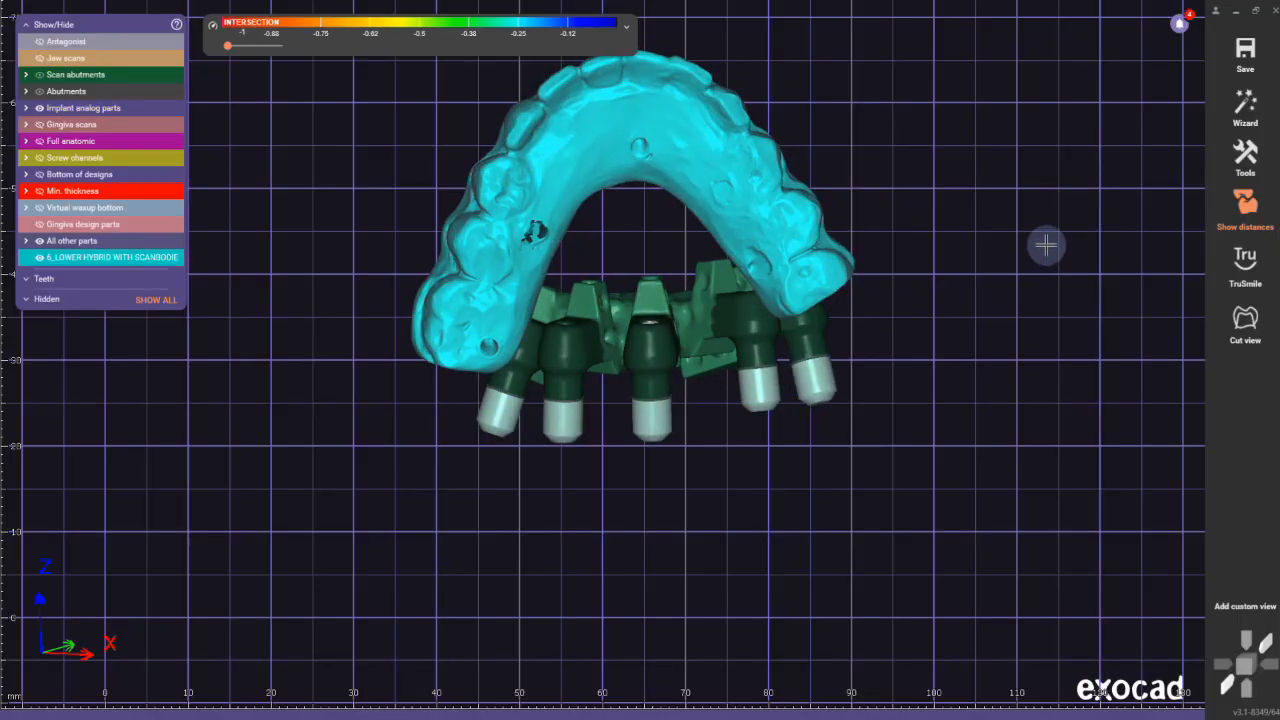
# Run Align Meshes from the matched scan-body points to fit the prosthesis scan onto the design.
pyautogui.click(1245, 160)
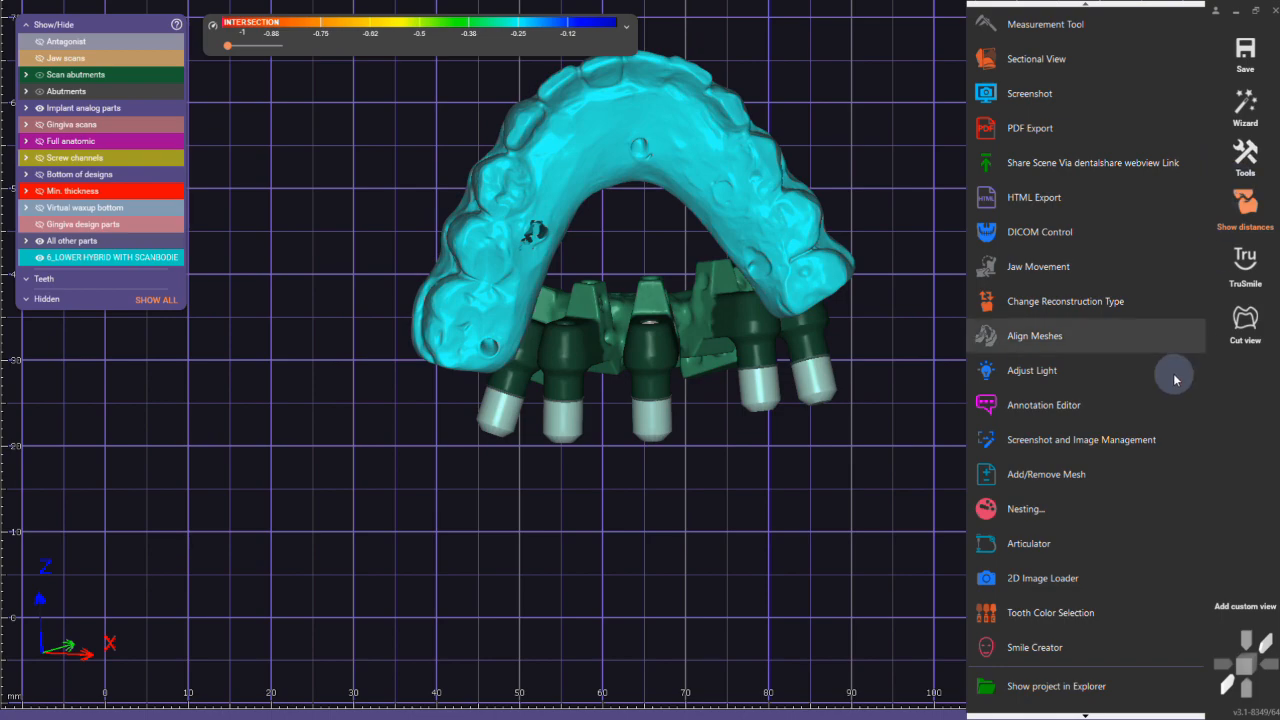
pyautogui.click(1034, 335)
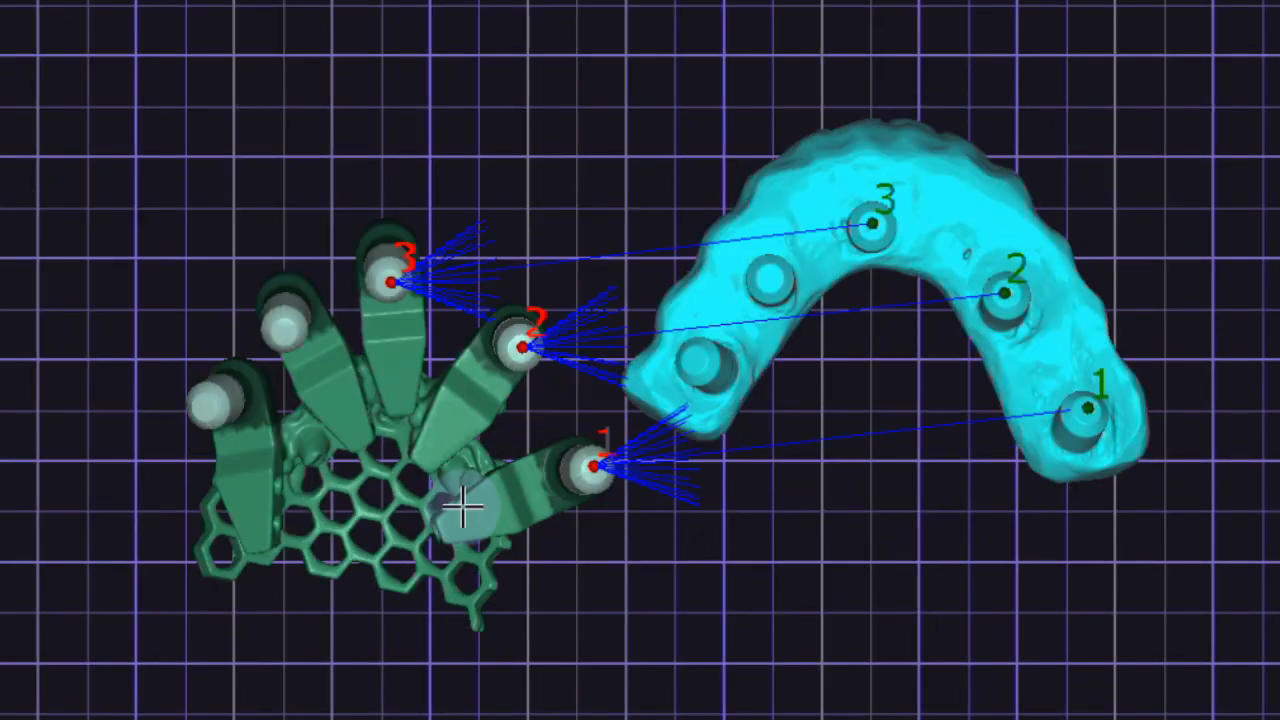
pyautogui.moveTo(460, 500); pyautogui.dragTo(1080, 370)
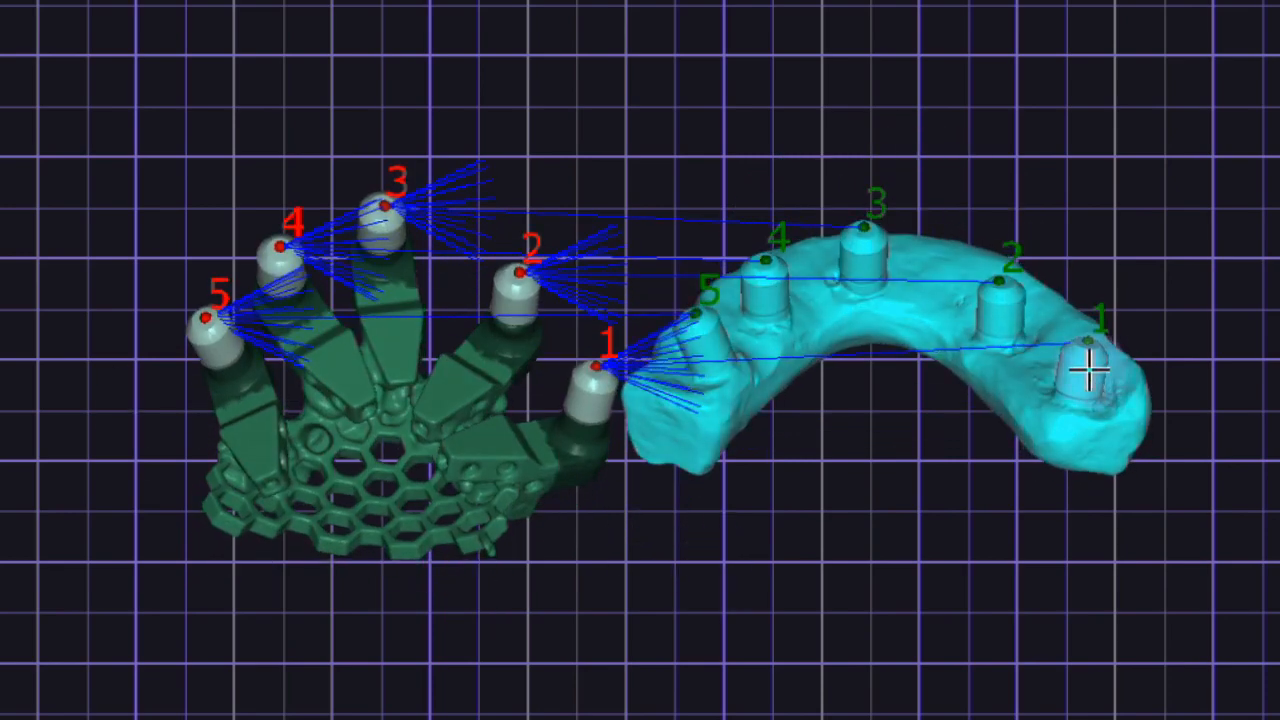
pyautogui.moveTo(1085, 370); pyautogui.dragTo(210, 315)
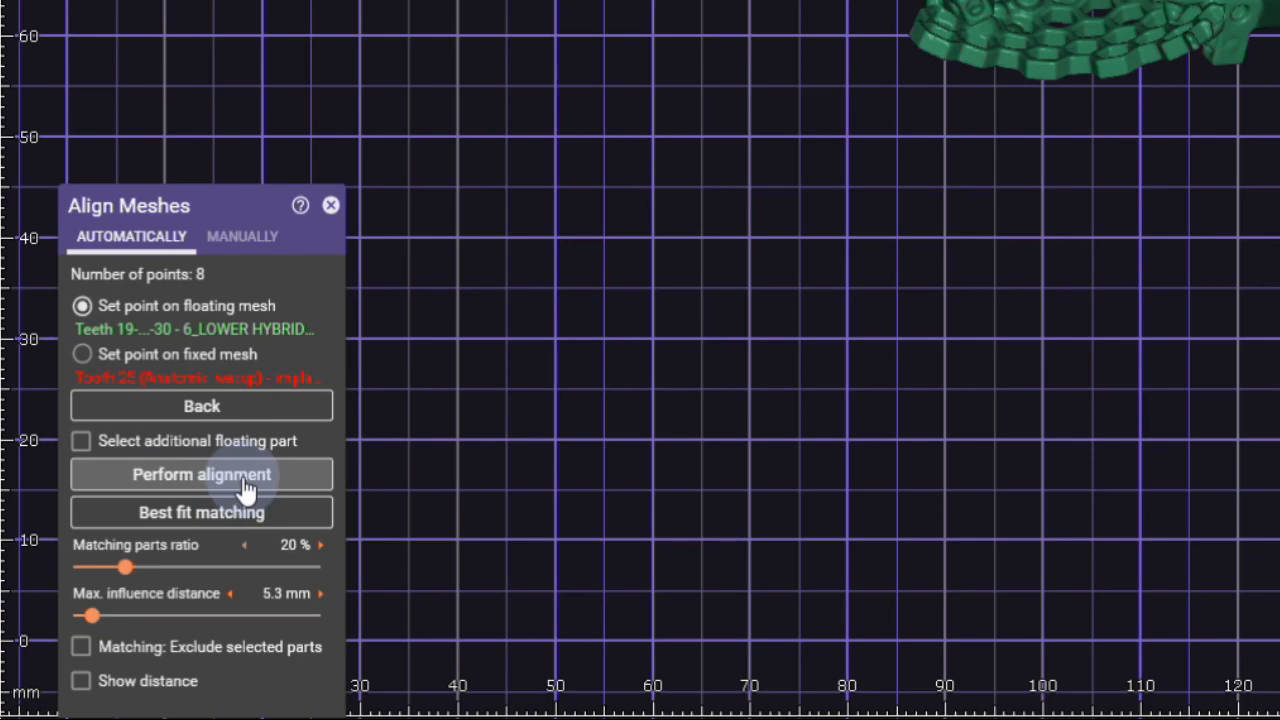
pyautogui.click(201, 474)
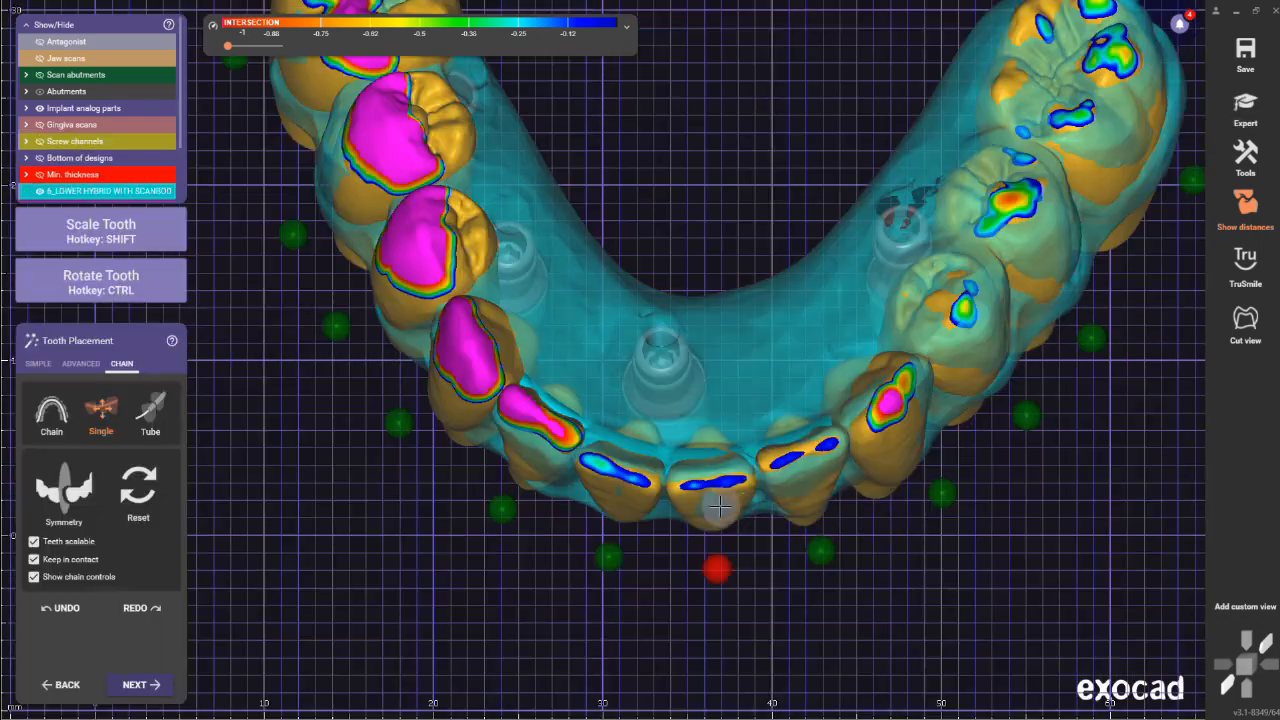
# Leave Tooth Placement and show only the aligned 6_LOWER HYBRID scan with its scan bodies.
pyautogui.moveTo(720, 505); pyautogui.dragTo(770, 250)
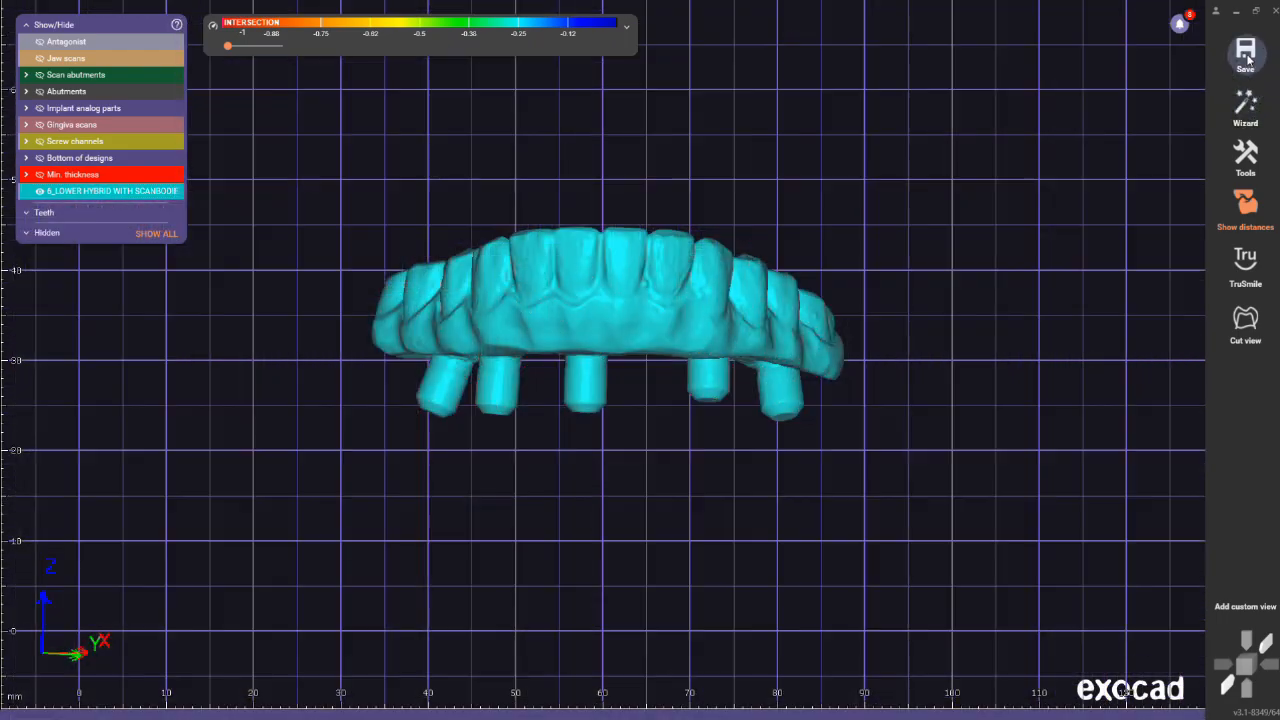
pyautogui.moveTo(1106, 148)
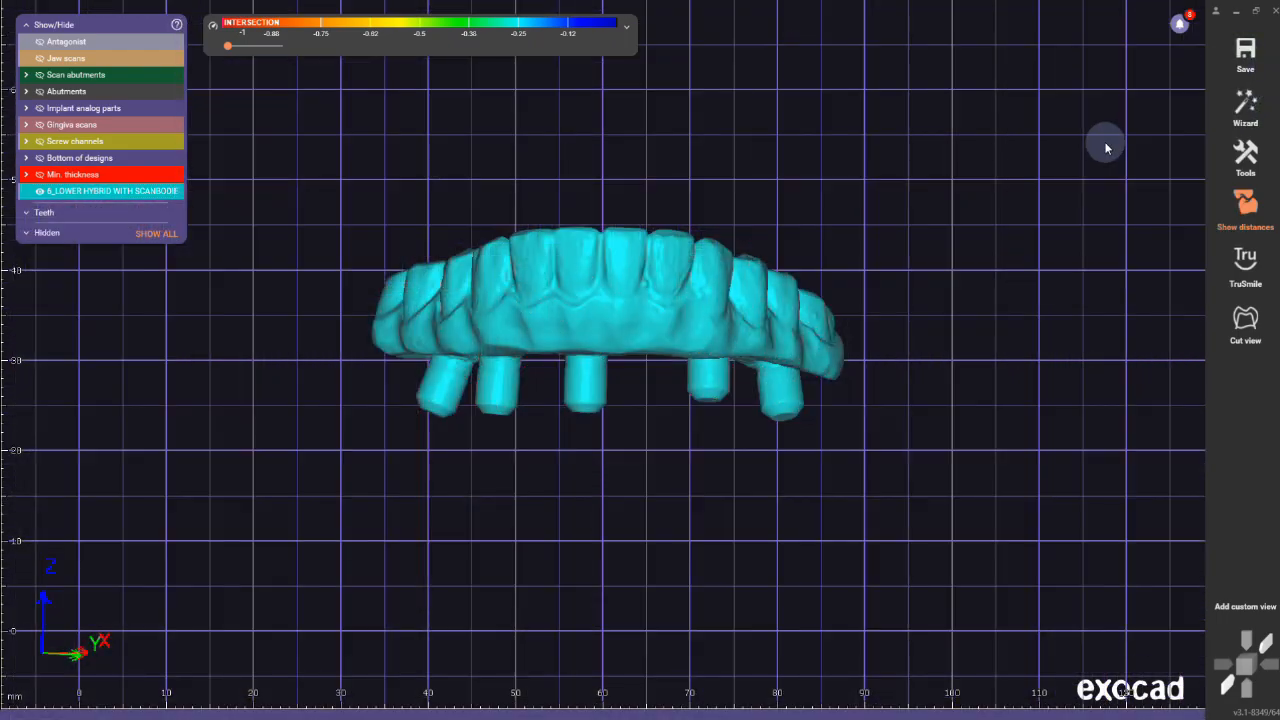
pyautogui.click(1245, 50)
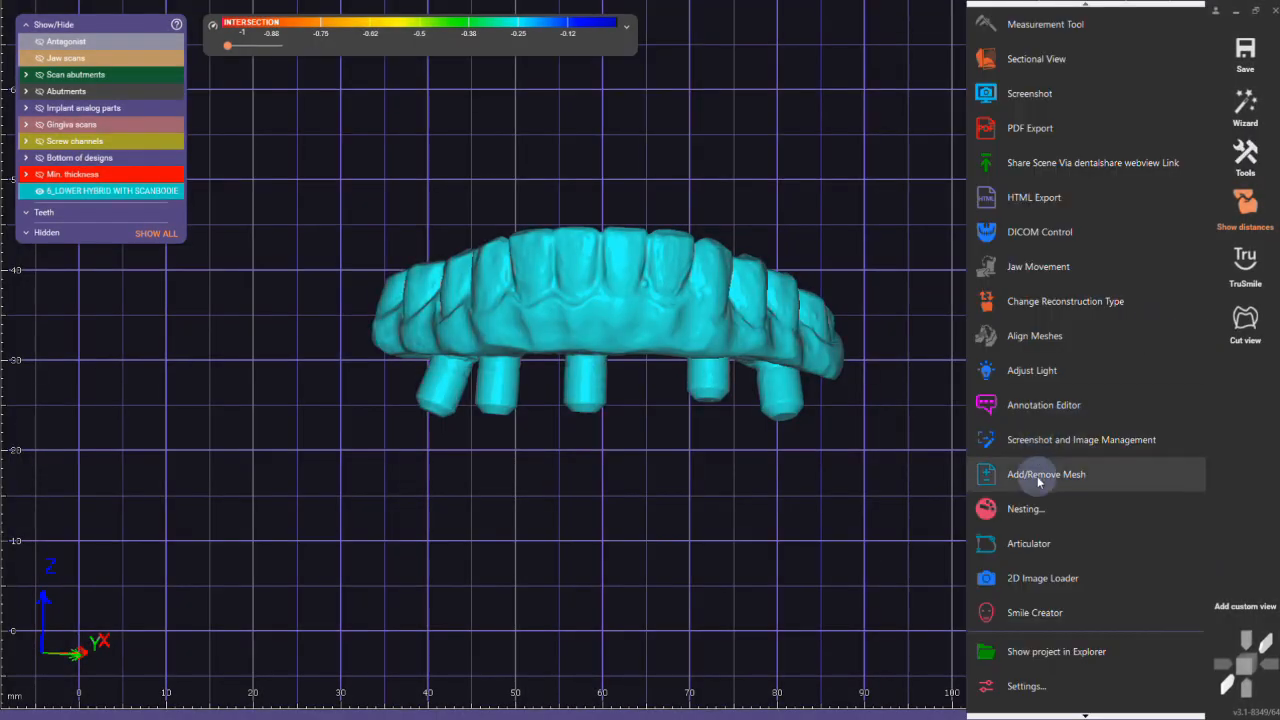
# Load the prosthesis STL as a Waxup Scan via Add/Remove Mesh and return to the wizard.
pyautogui.click(1046, 474)
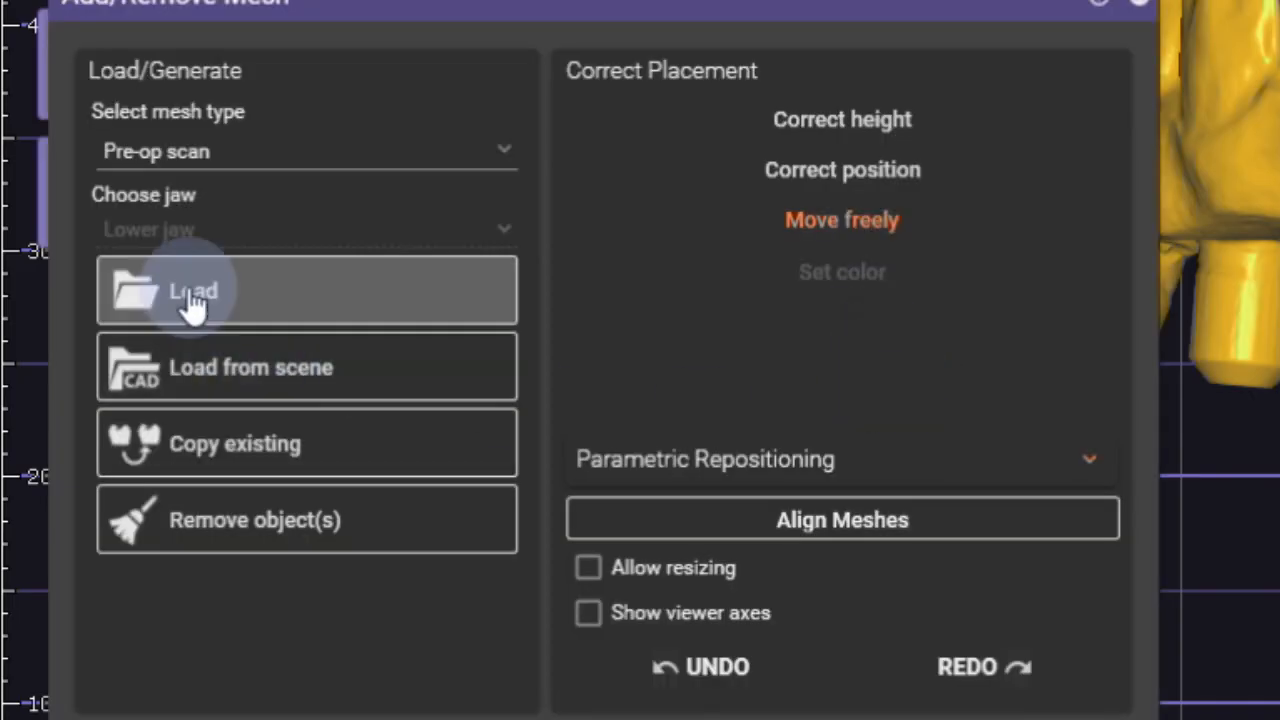
pyautogui.click(305, 151)
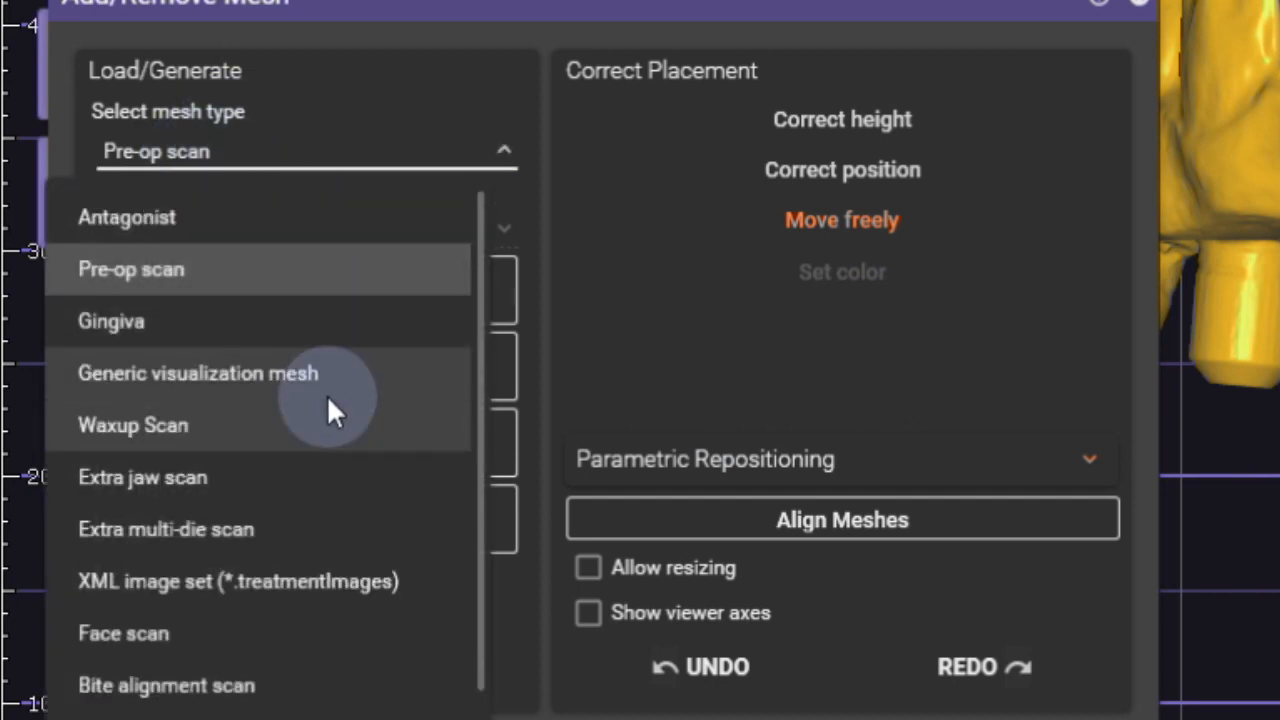
pyautogui.click(133, 424)
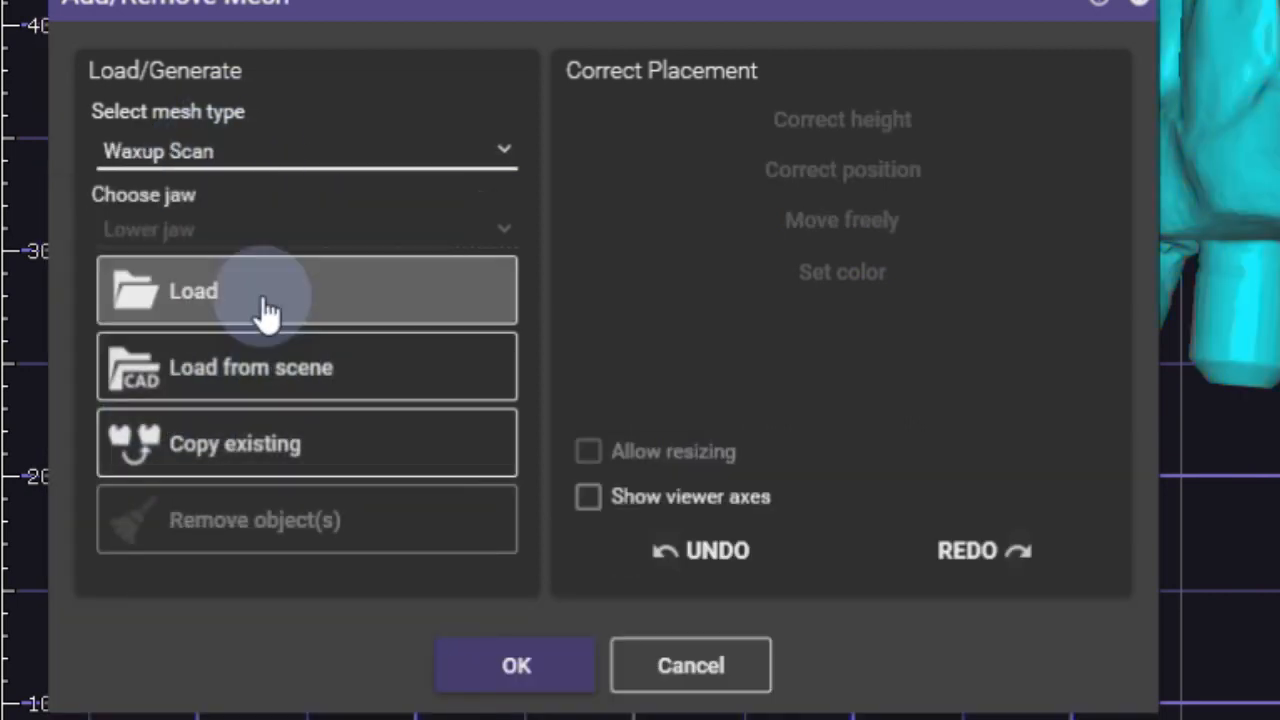
pyautogui.click(270, 290)
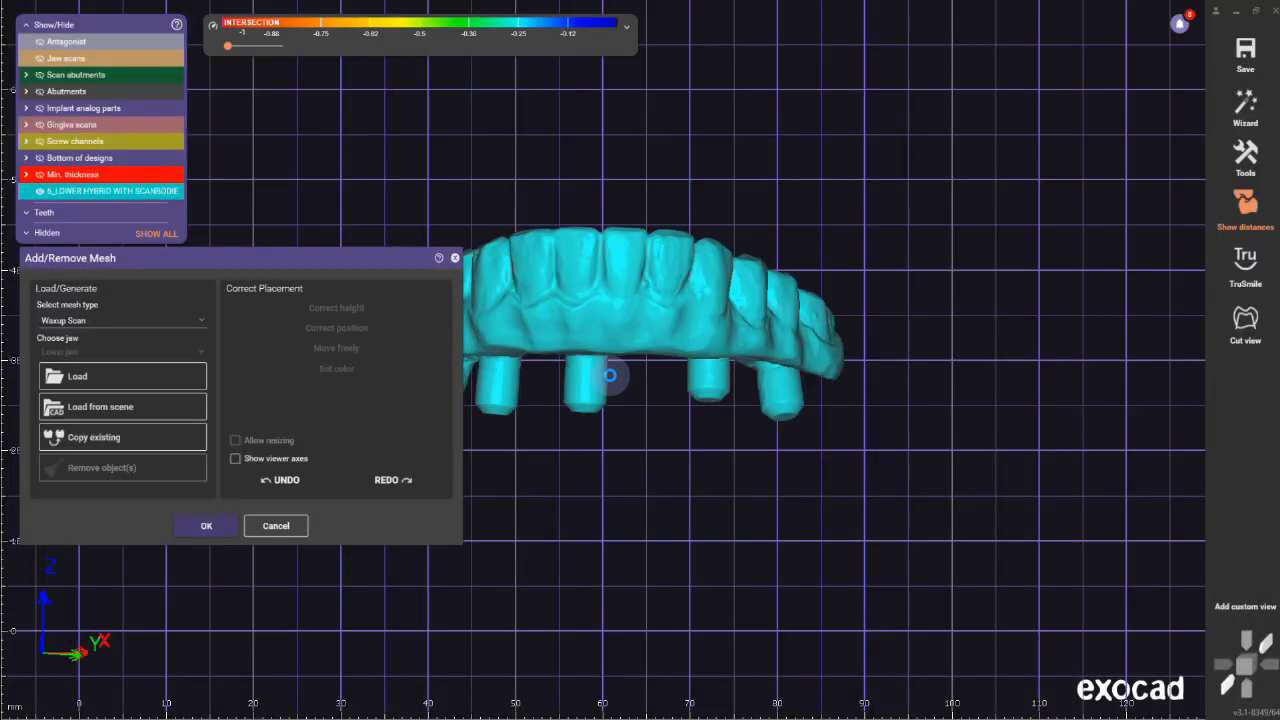
pyautogui.click(206, 525)
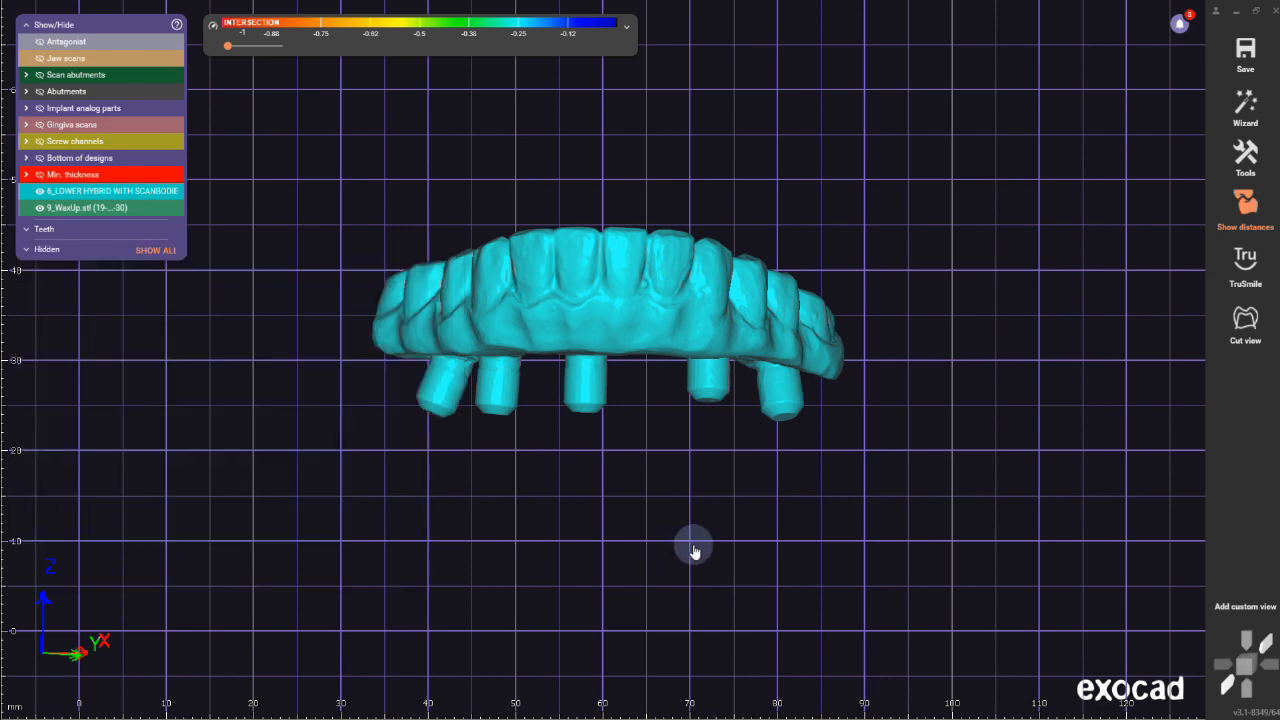
pyautogui.click(39, 191)
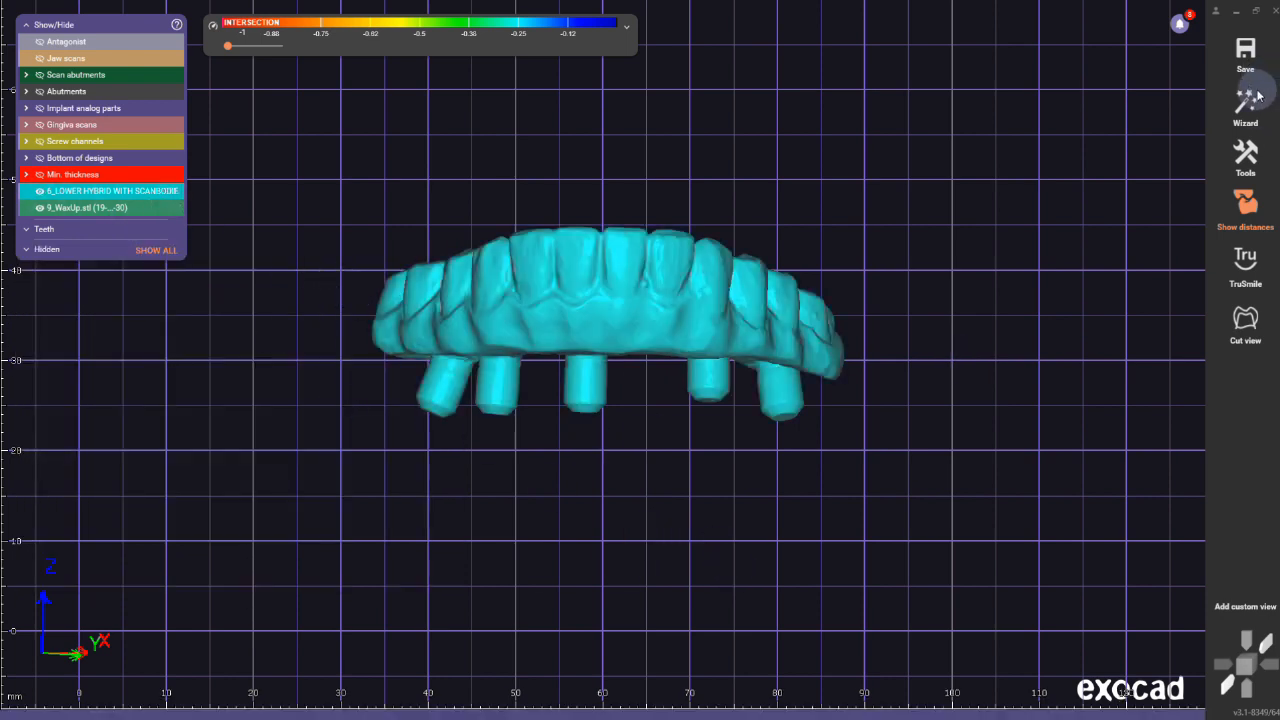
pyautogui.click(1245, 108)
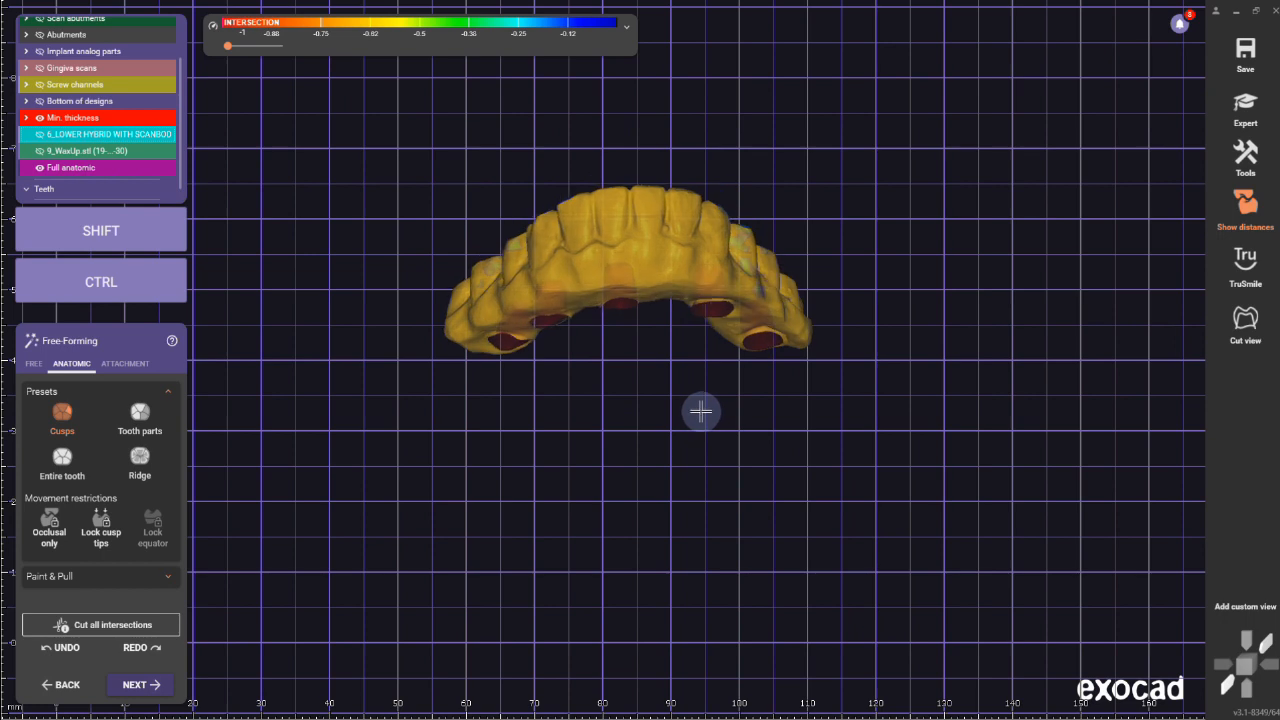
# Finish free-forming, switch all screw holes on, and proceed to Merge and Save.
pyautogui.click(33, 363)
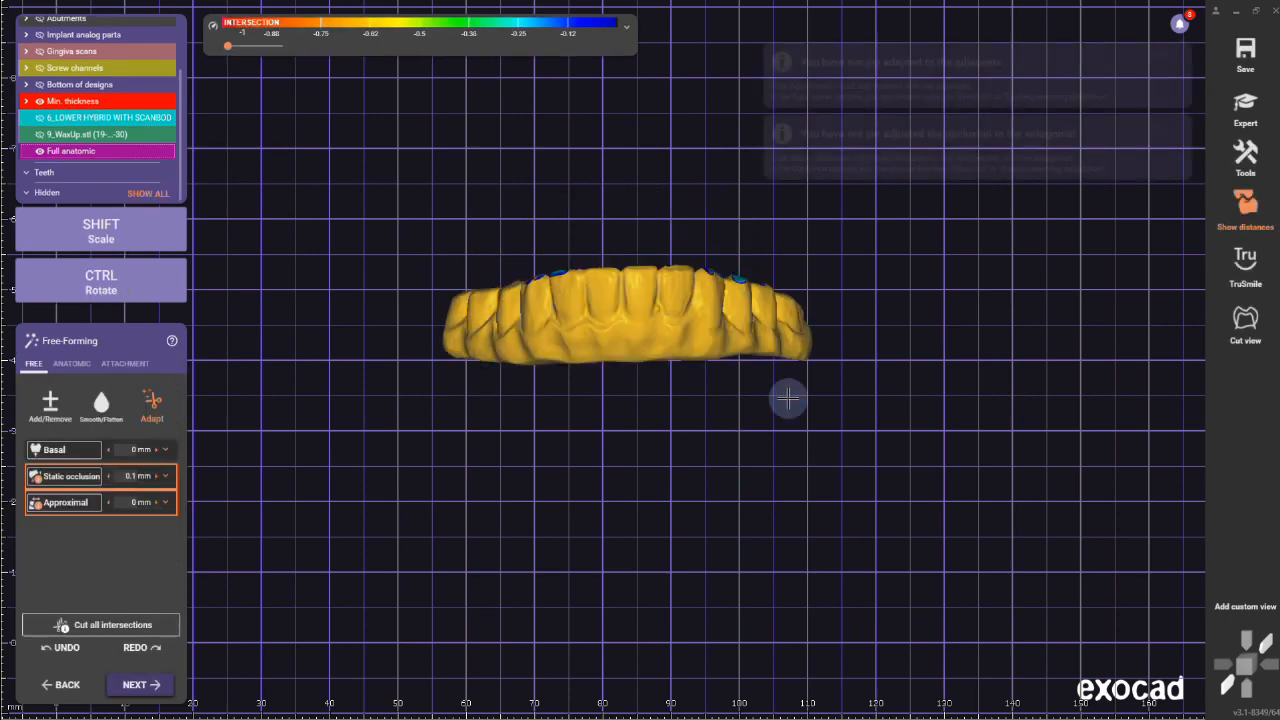
pyautogui.click(100, 624)
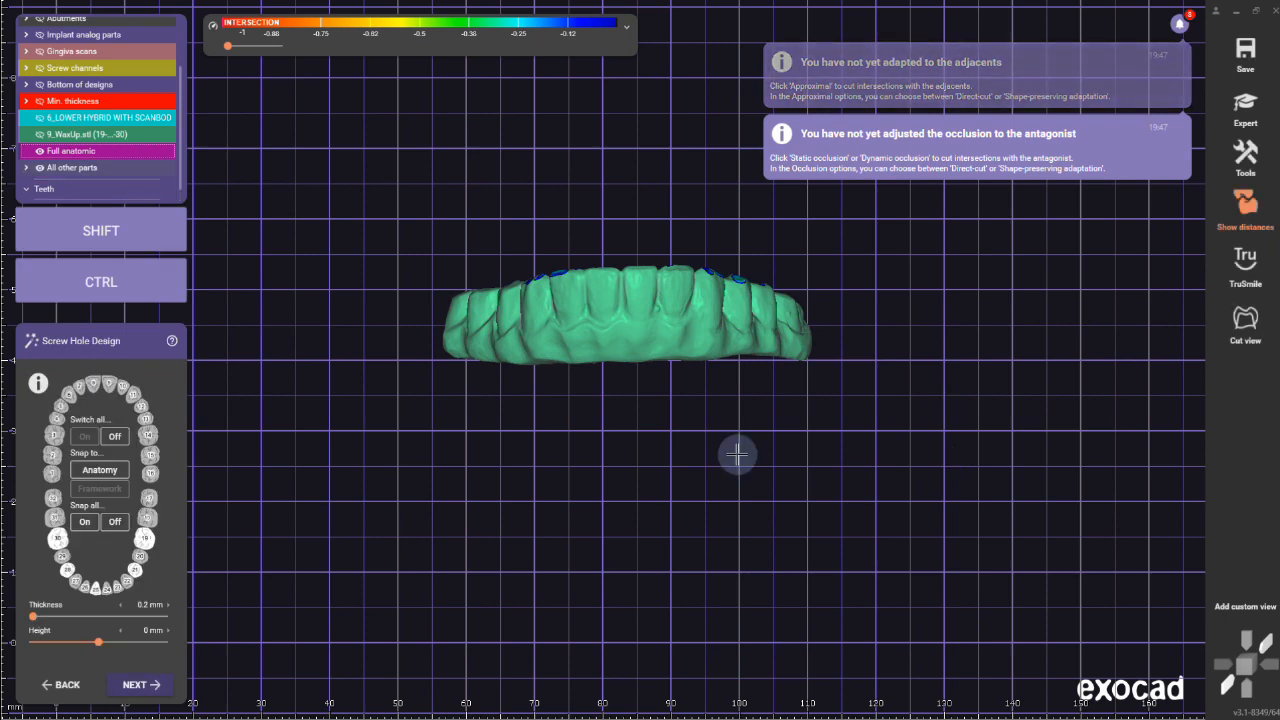
pyautogui.click(140, 684)
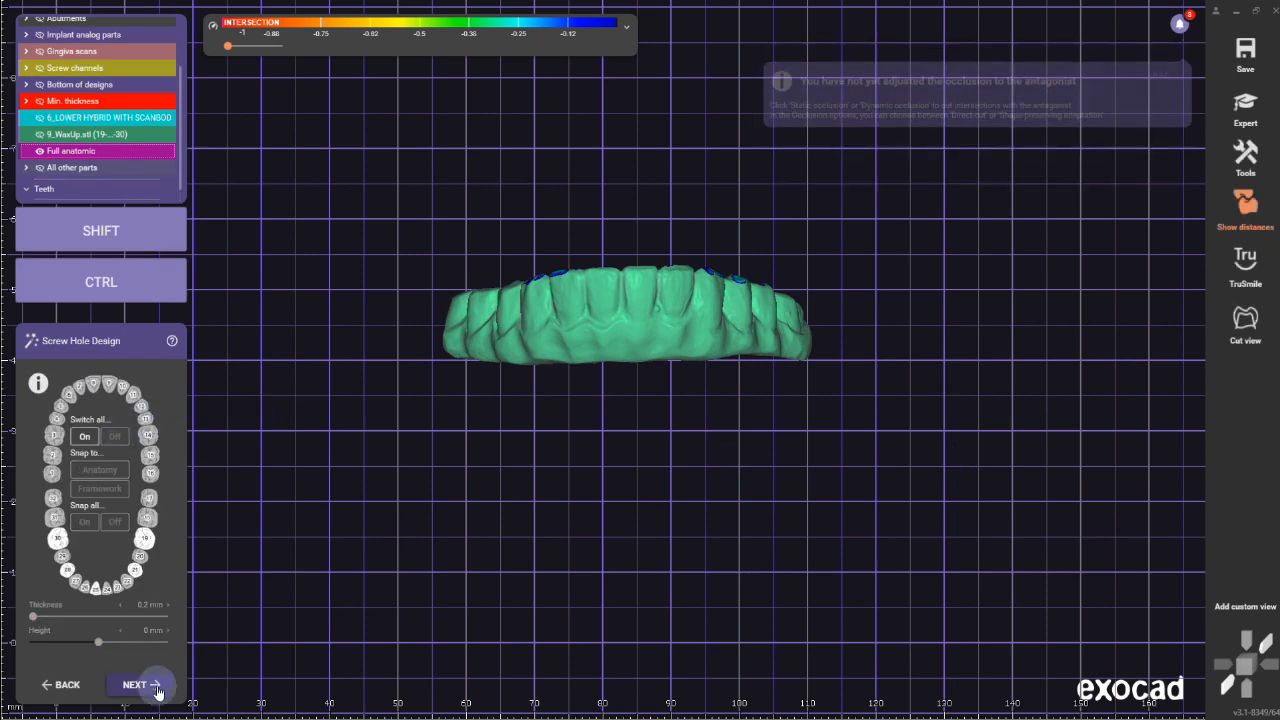
pyautogui.click(140, 684)
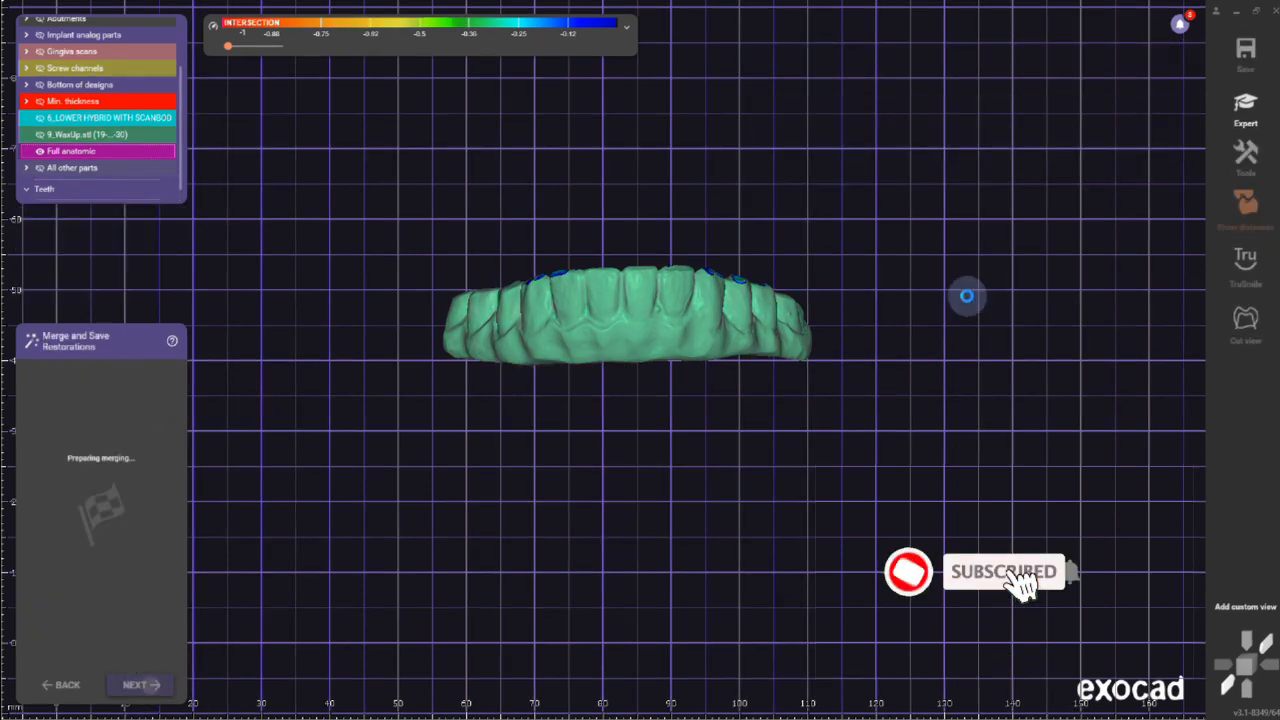